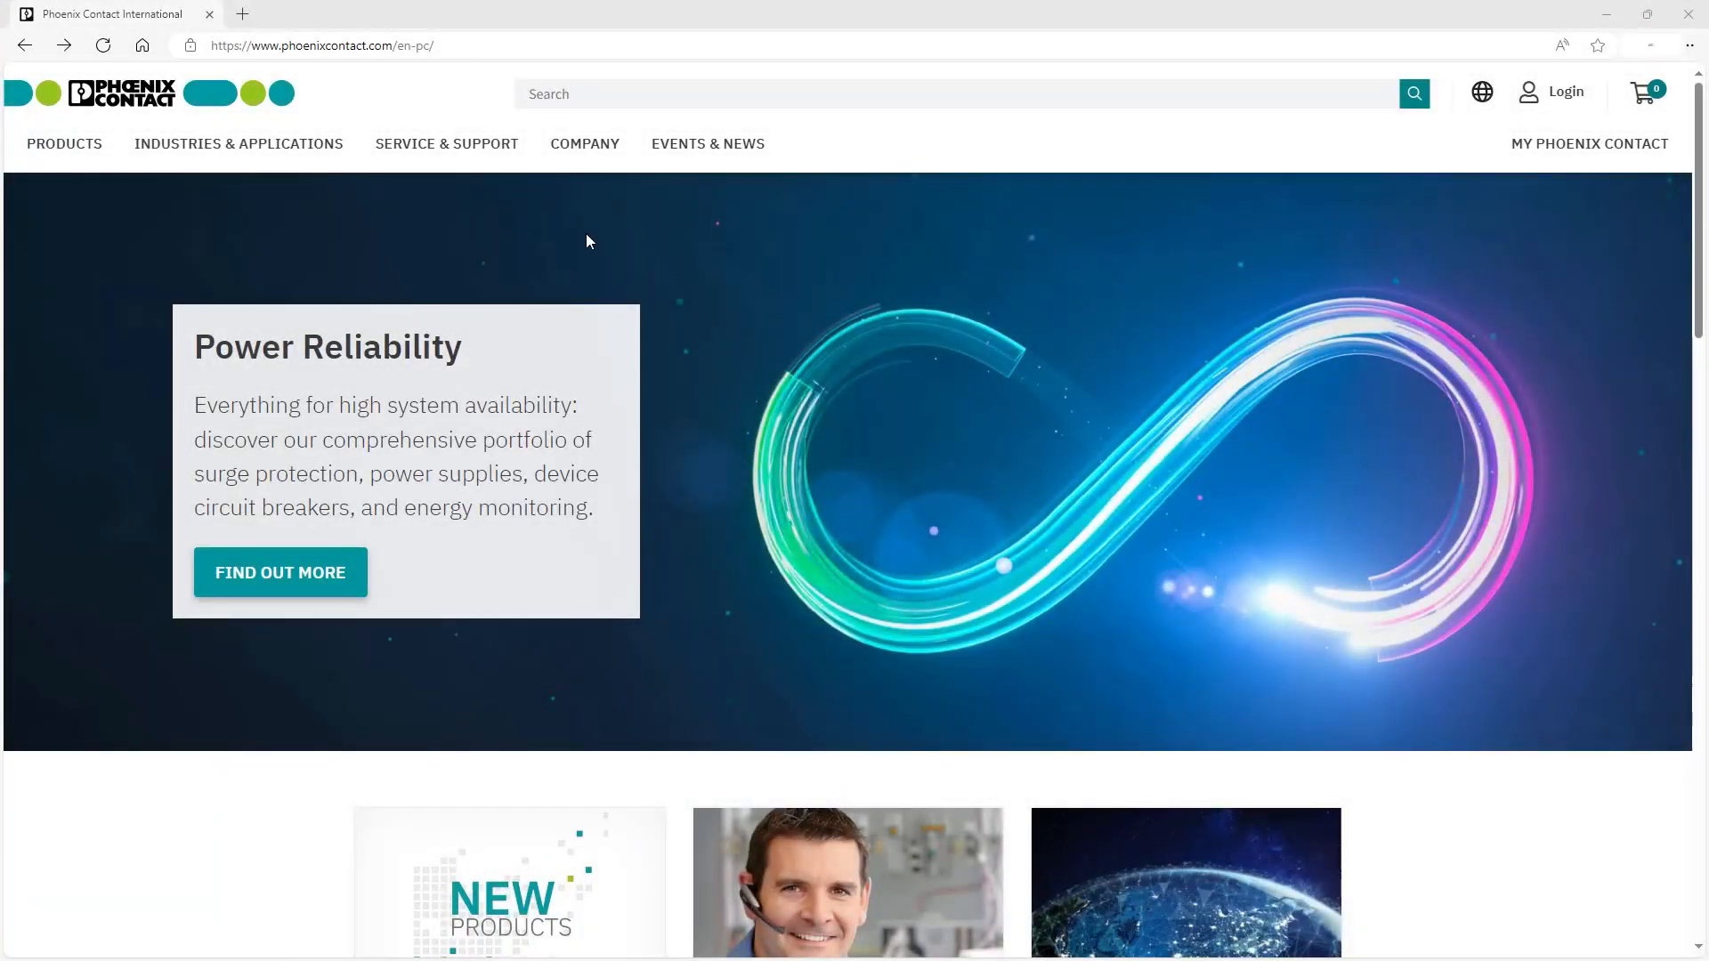
Step: Find item 1252697 and scroll its TRIO3-PS product page down to the Function blocks downloads
type("1252697")
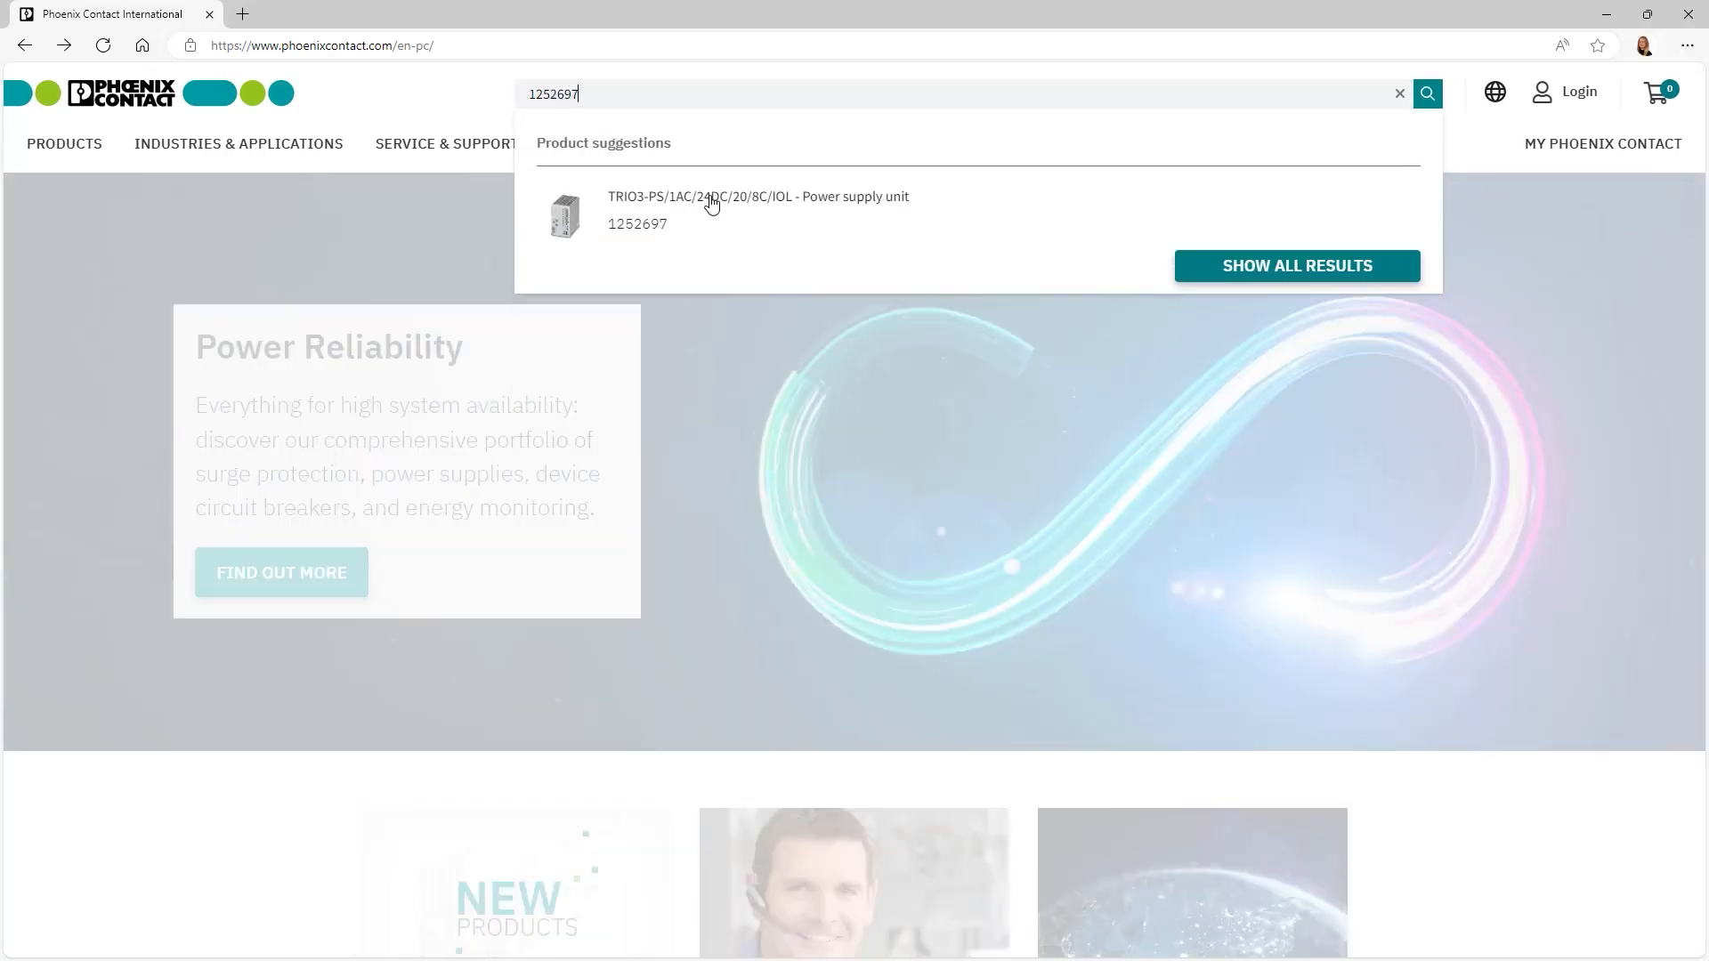
left_click(756, 215)
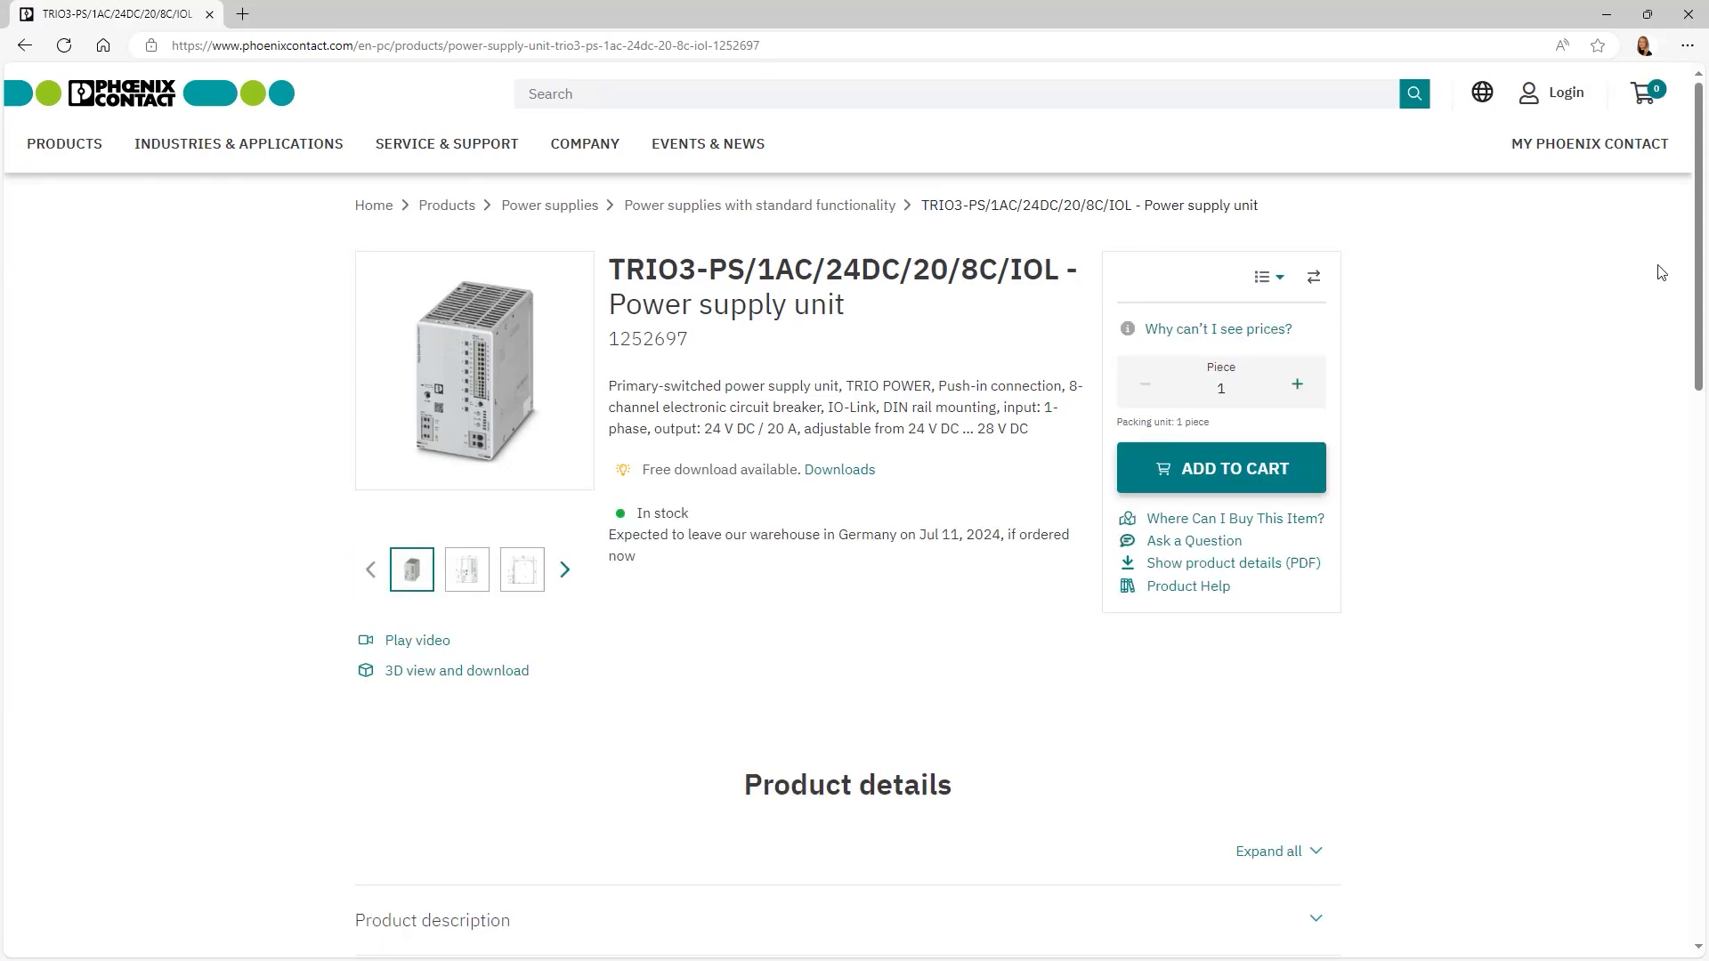
scroll("down", 3)
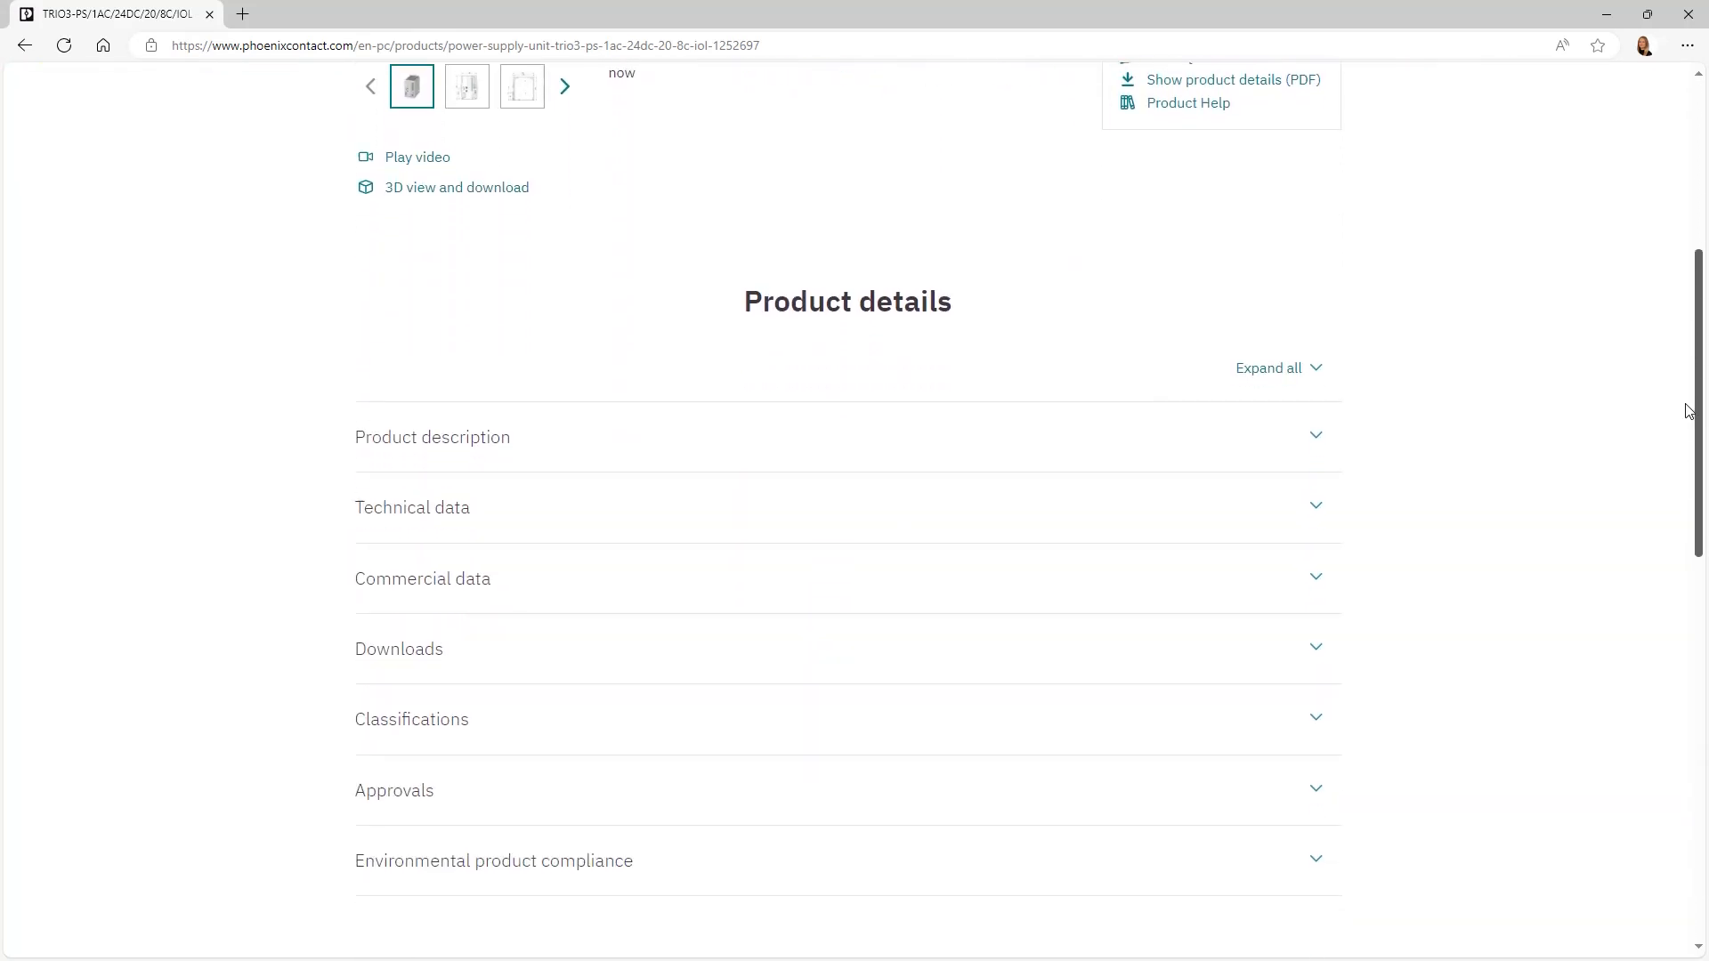
scroll("down", 3)
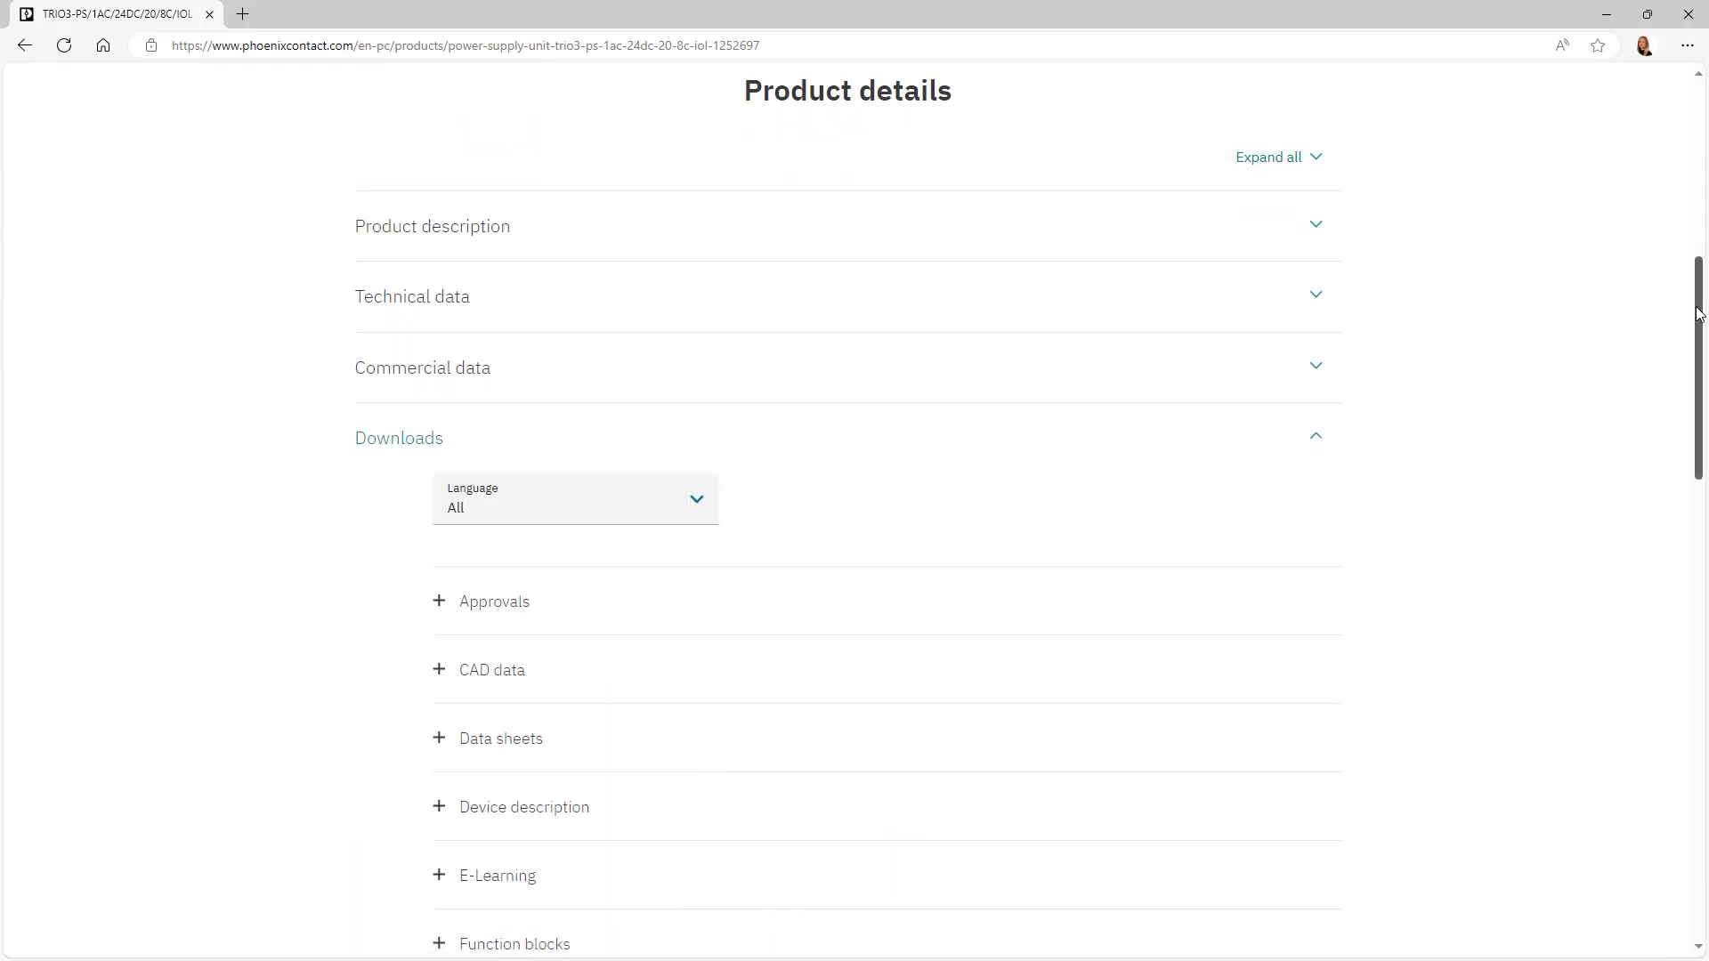
scroll("down", 3)
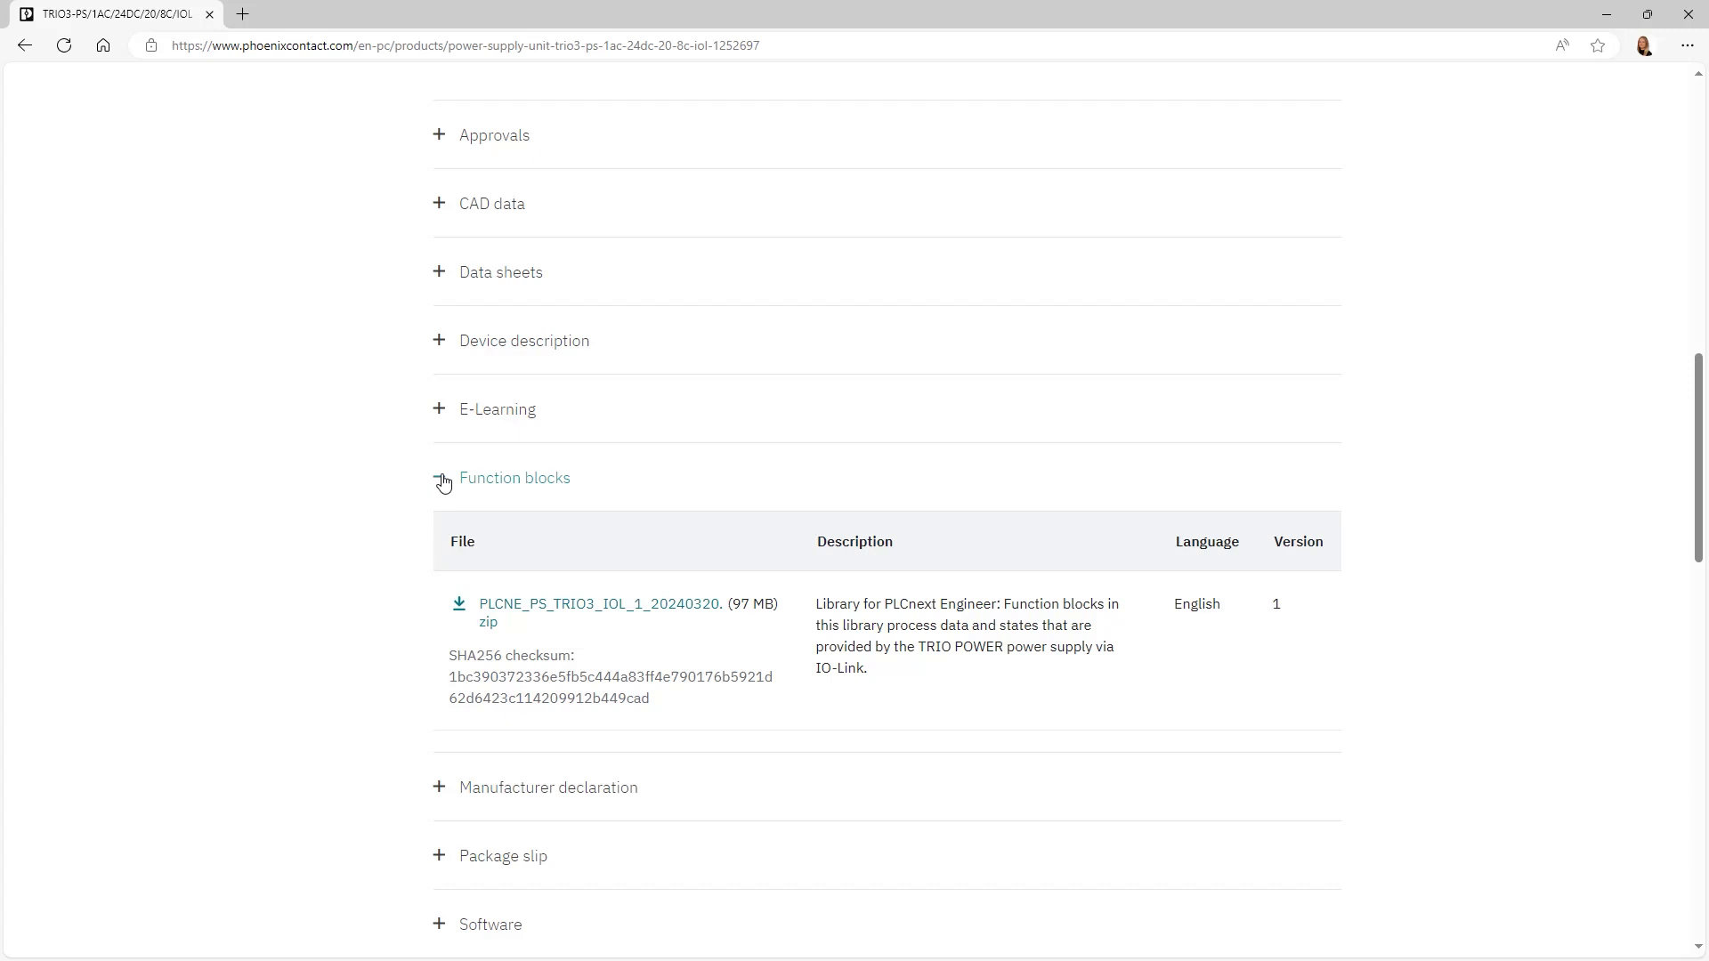
Step: Download the PLCNE_PS_TRIO3_IOL_1 library zip after accepting the software license terms
left_click(486, 603)
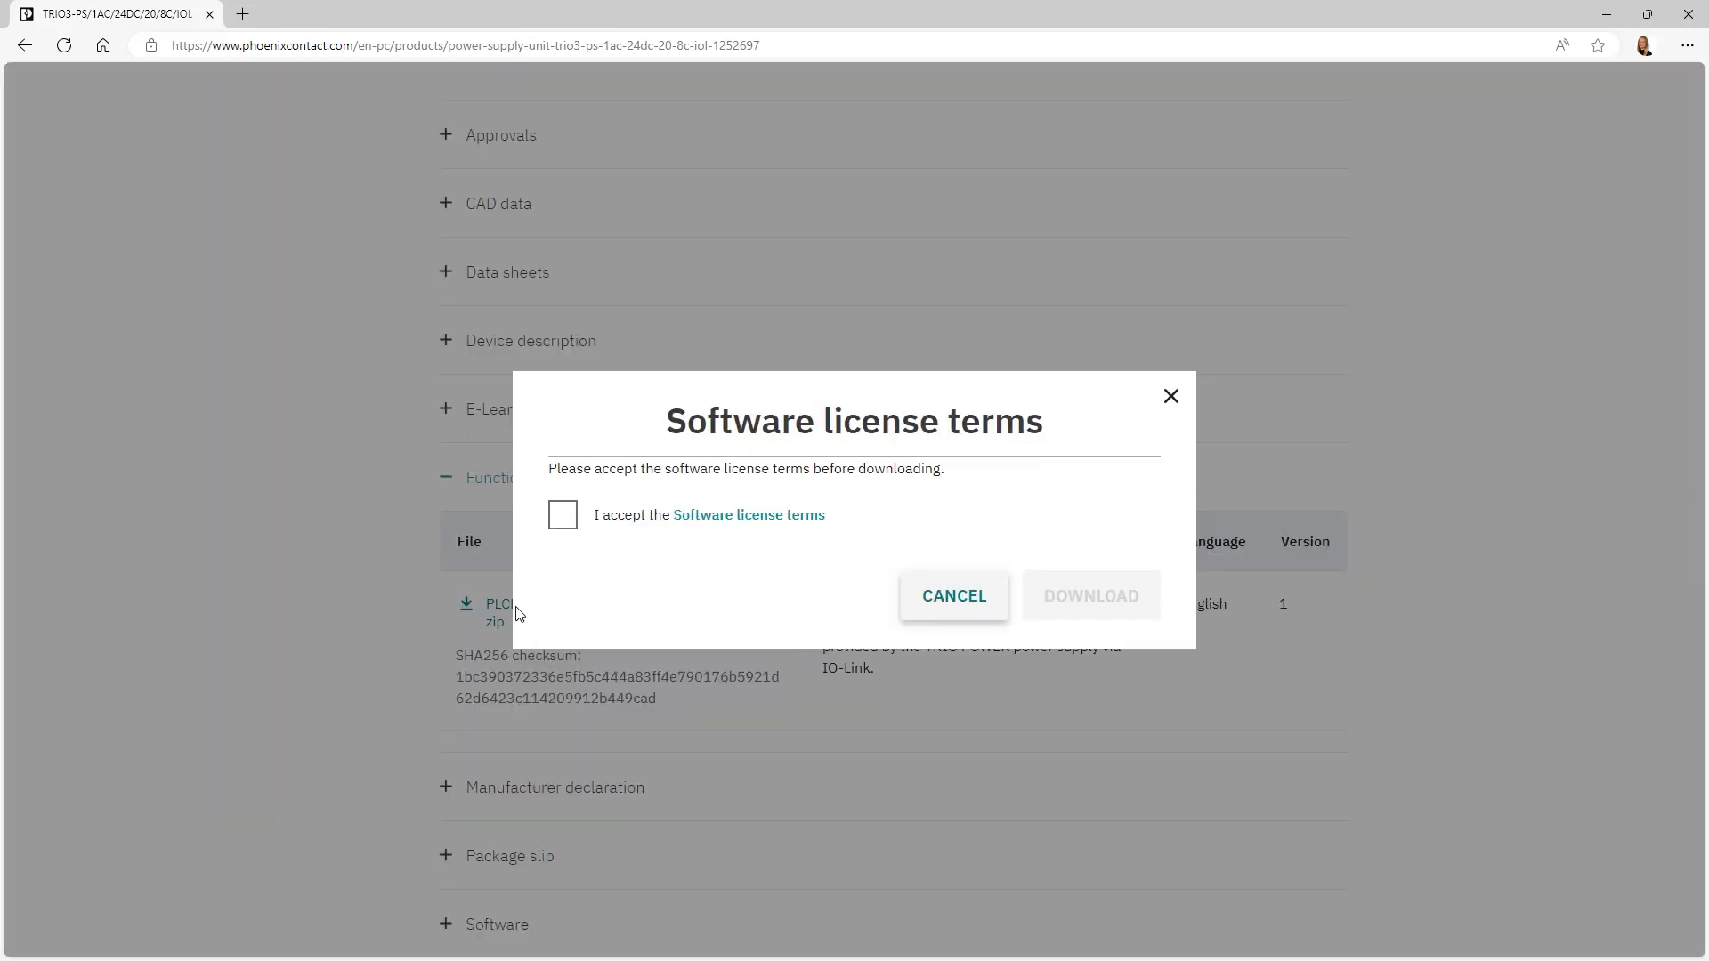
left_click(563, 515)
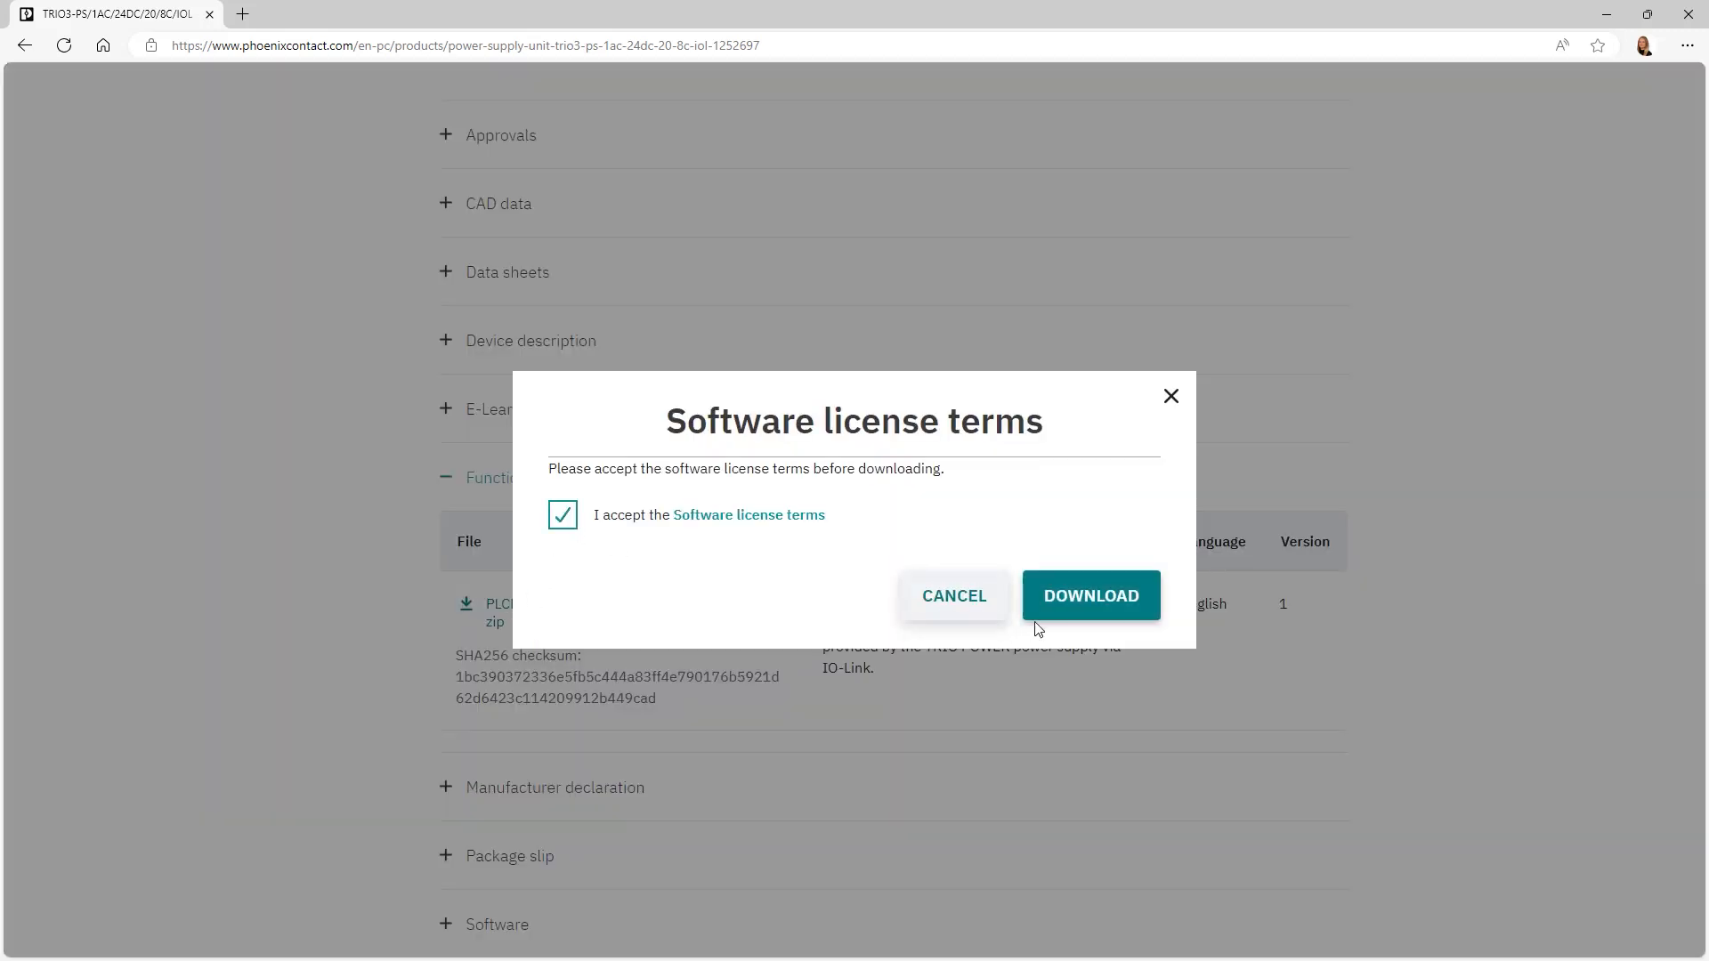
left_click(1090, 596)
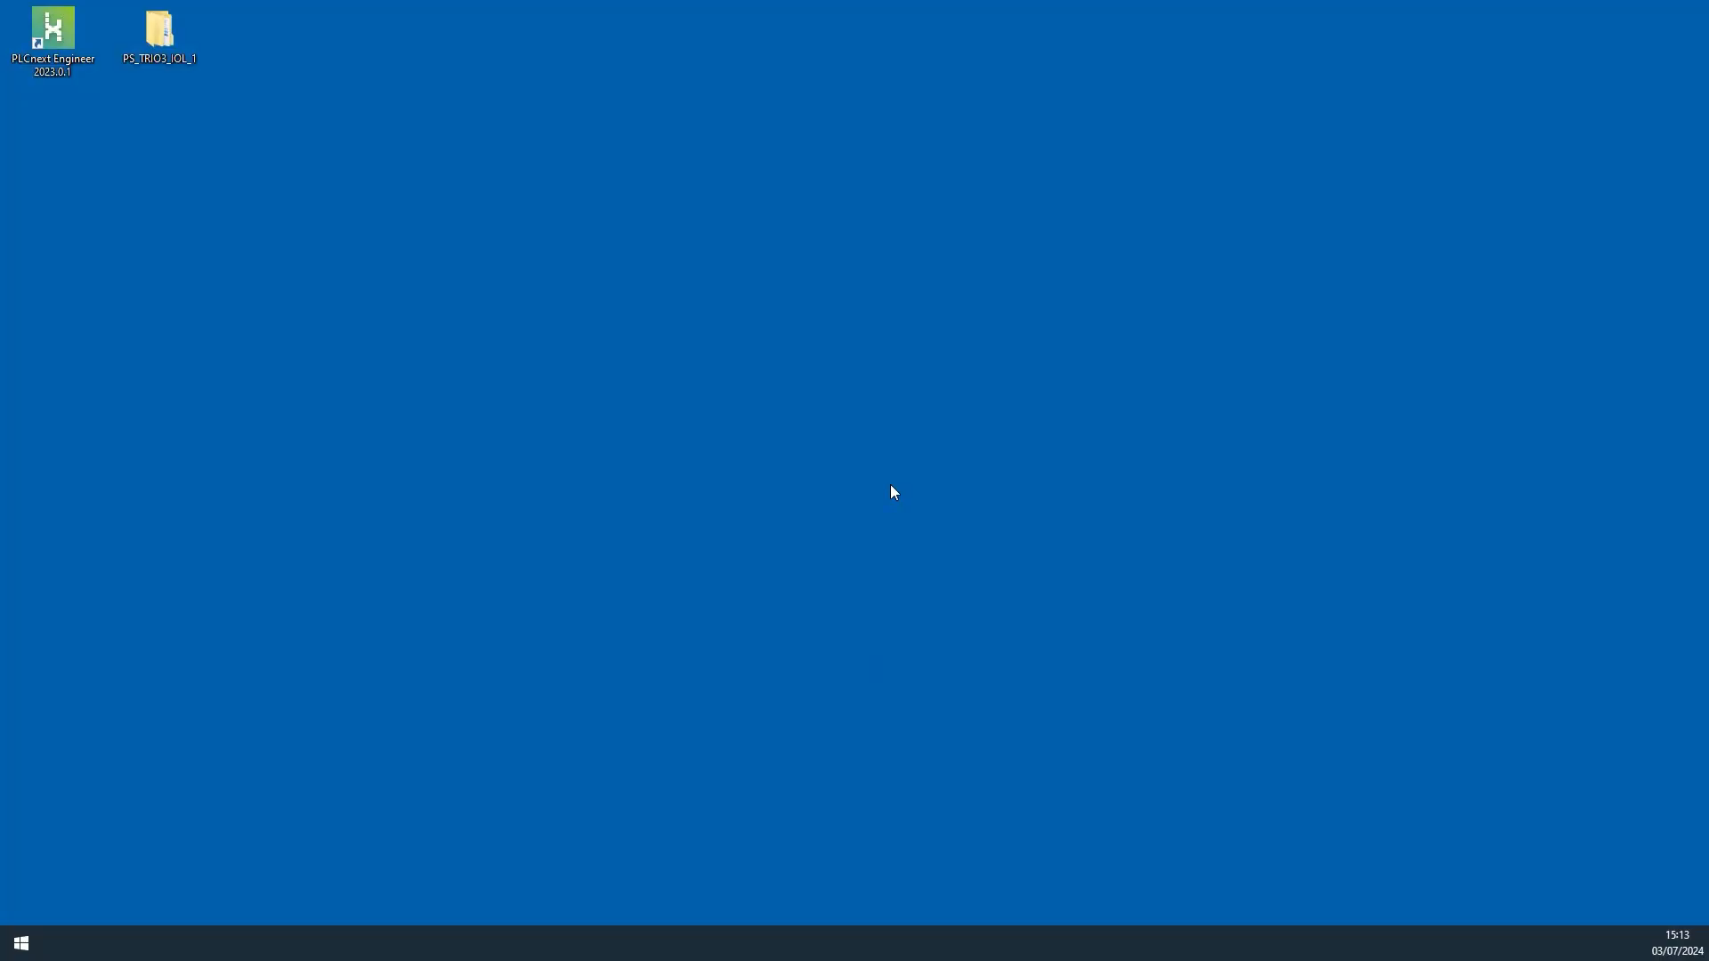
Step: Launch PLCnext Engineer 2023.0.1 from its desktop shortcut
left_click(53, 33)
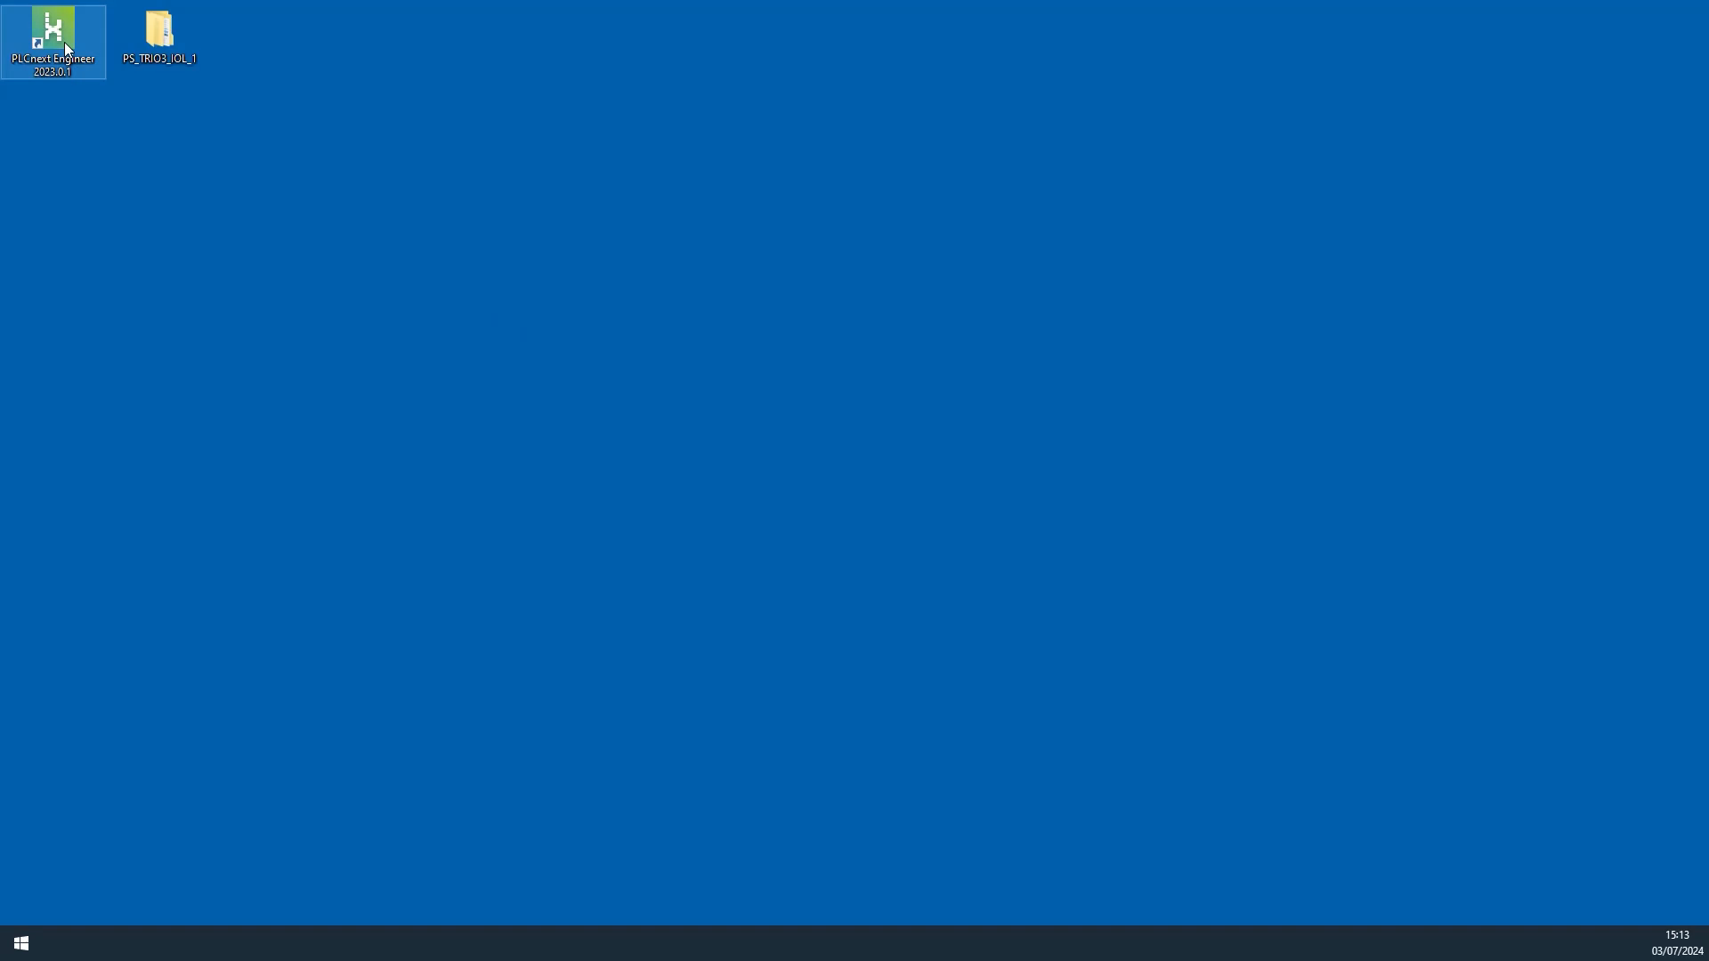
double_click(51, 42)
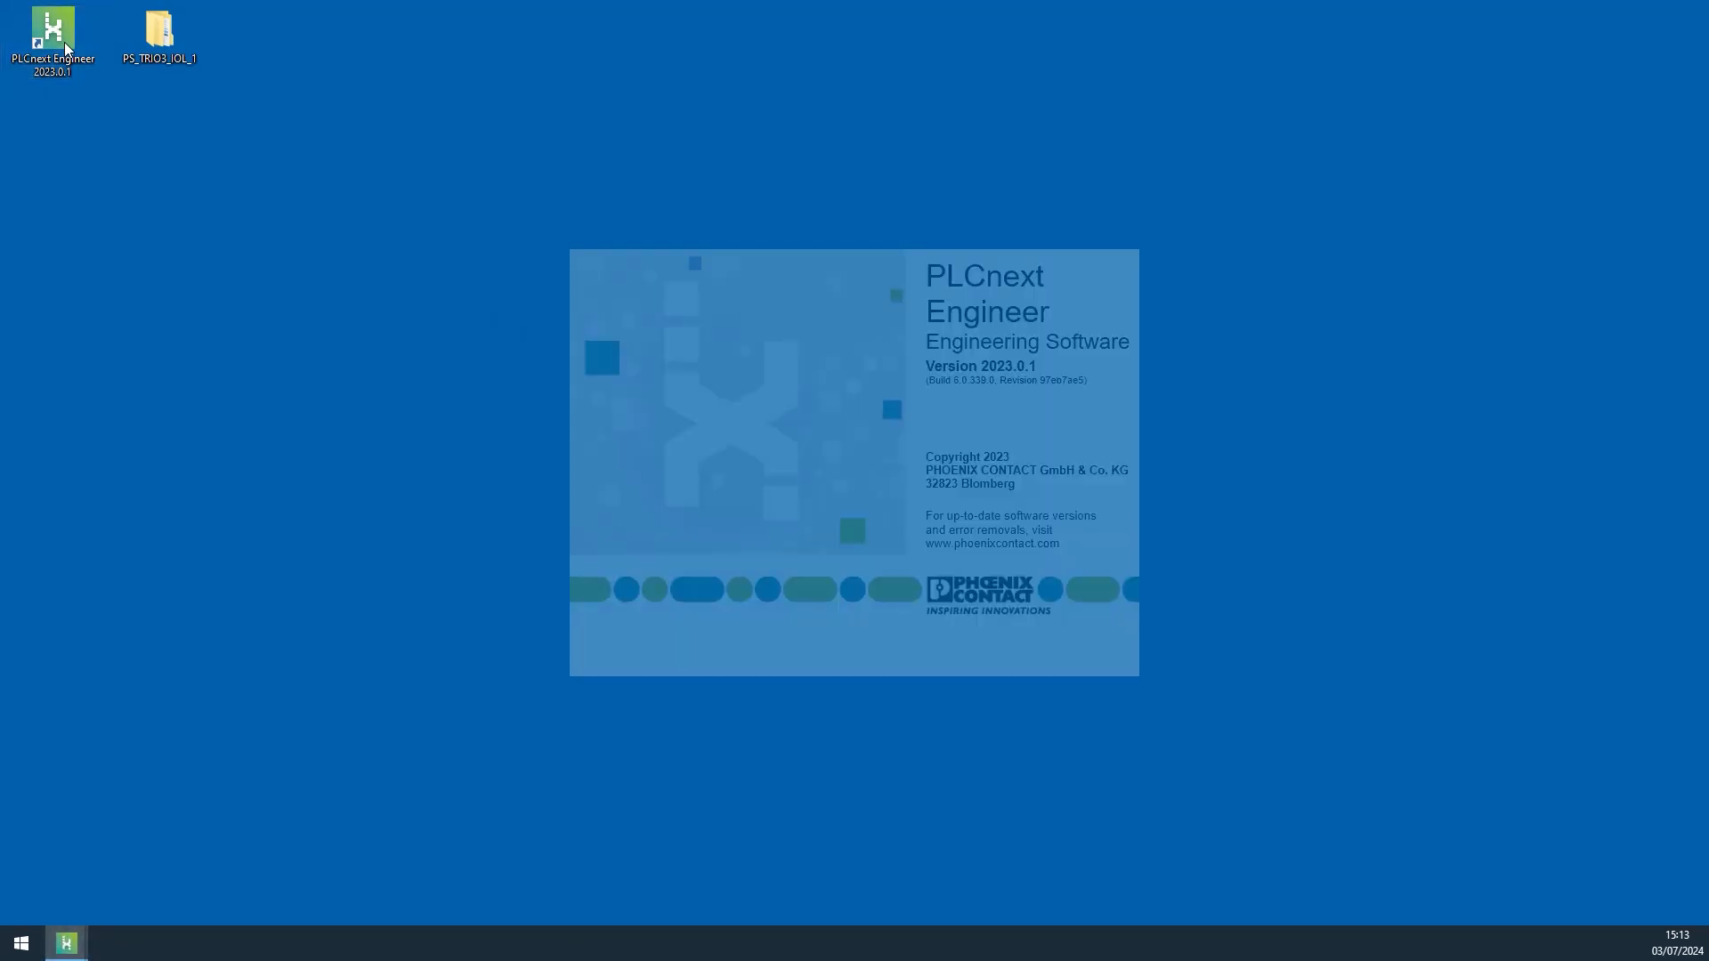
double_click(52, 32)
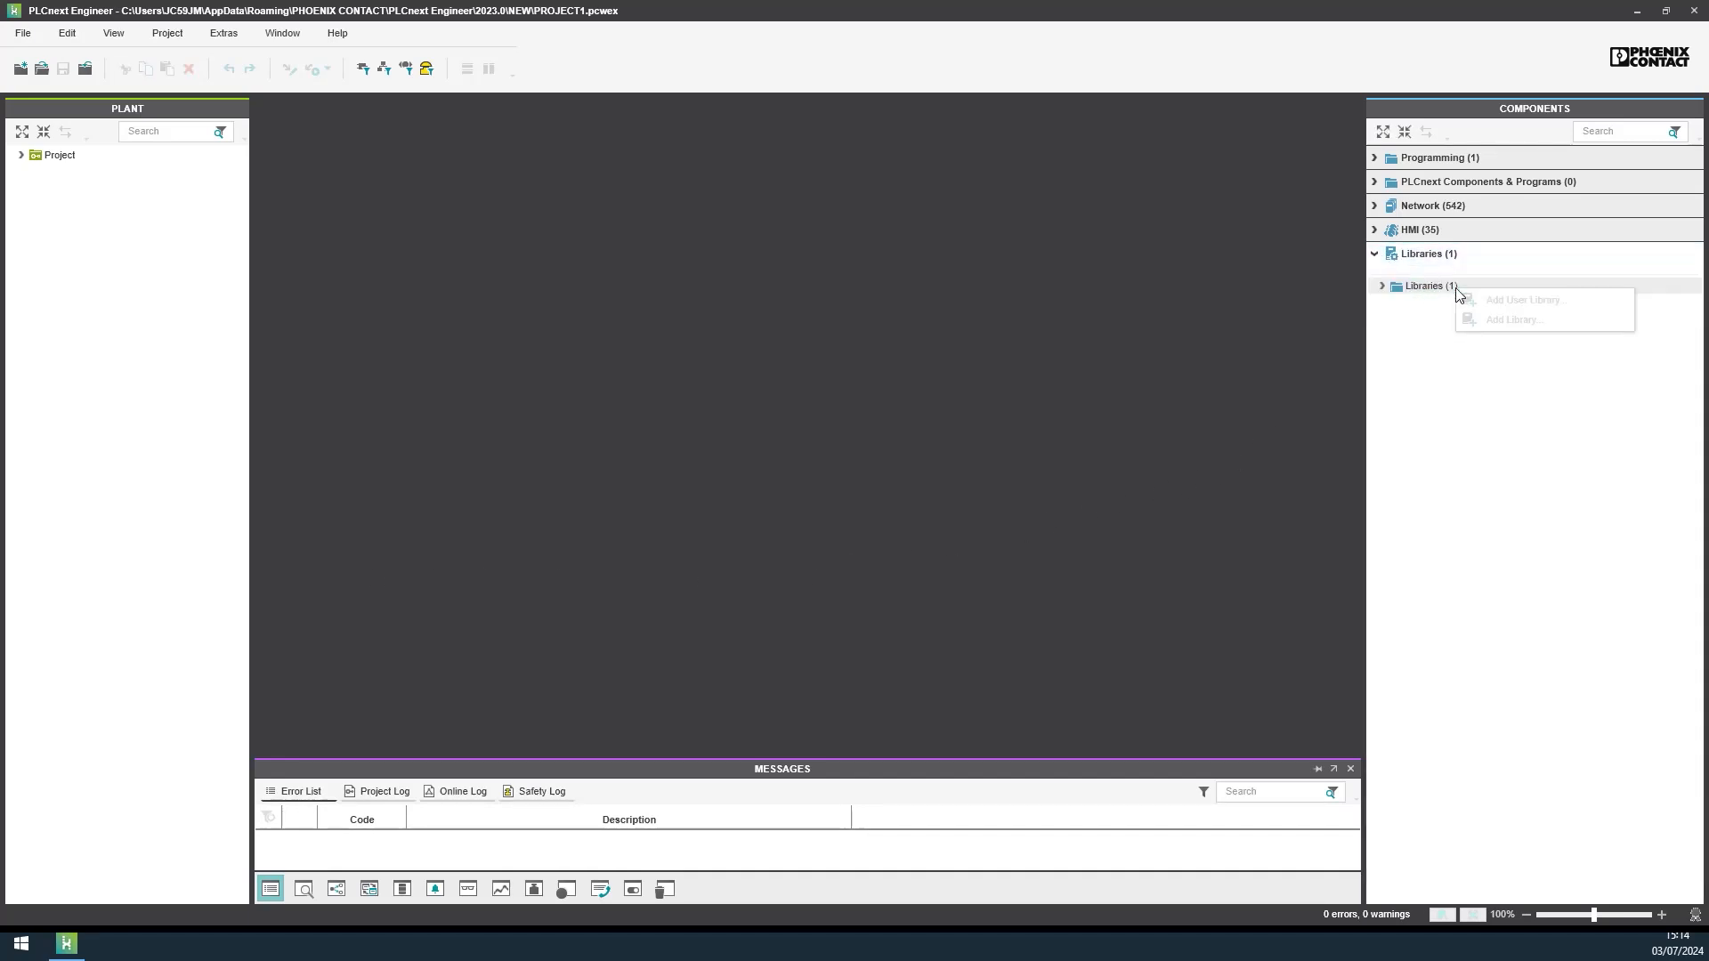
Step: Add PS_TRIO3_IOL_1.pcwlx as a user library under Components > Libraries
left_click(1513, 320)
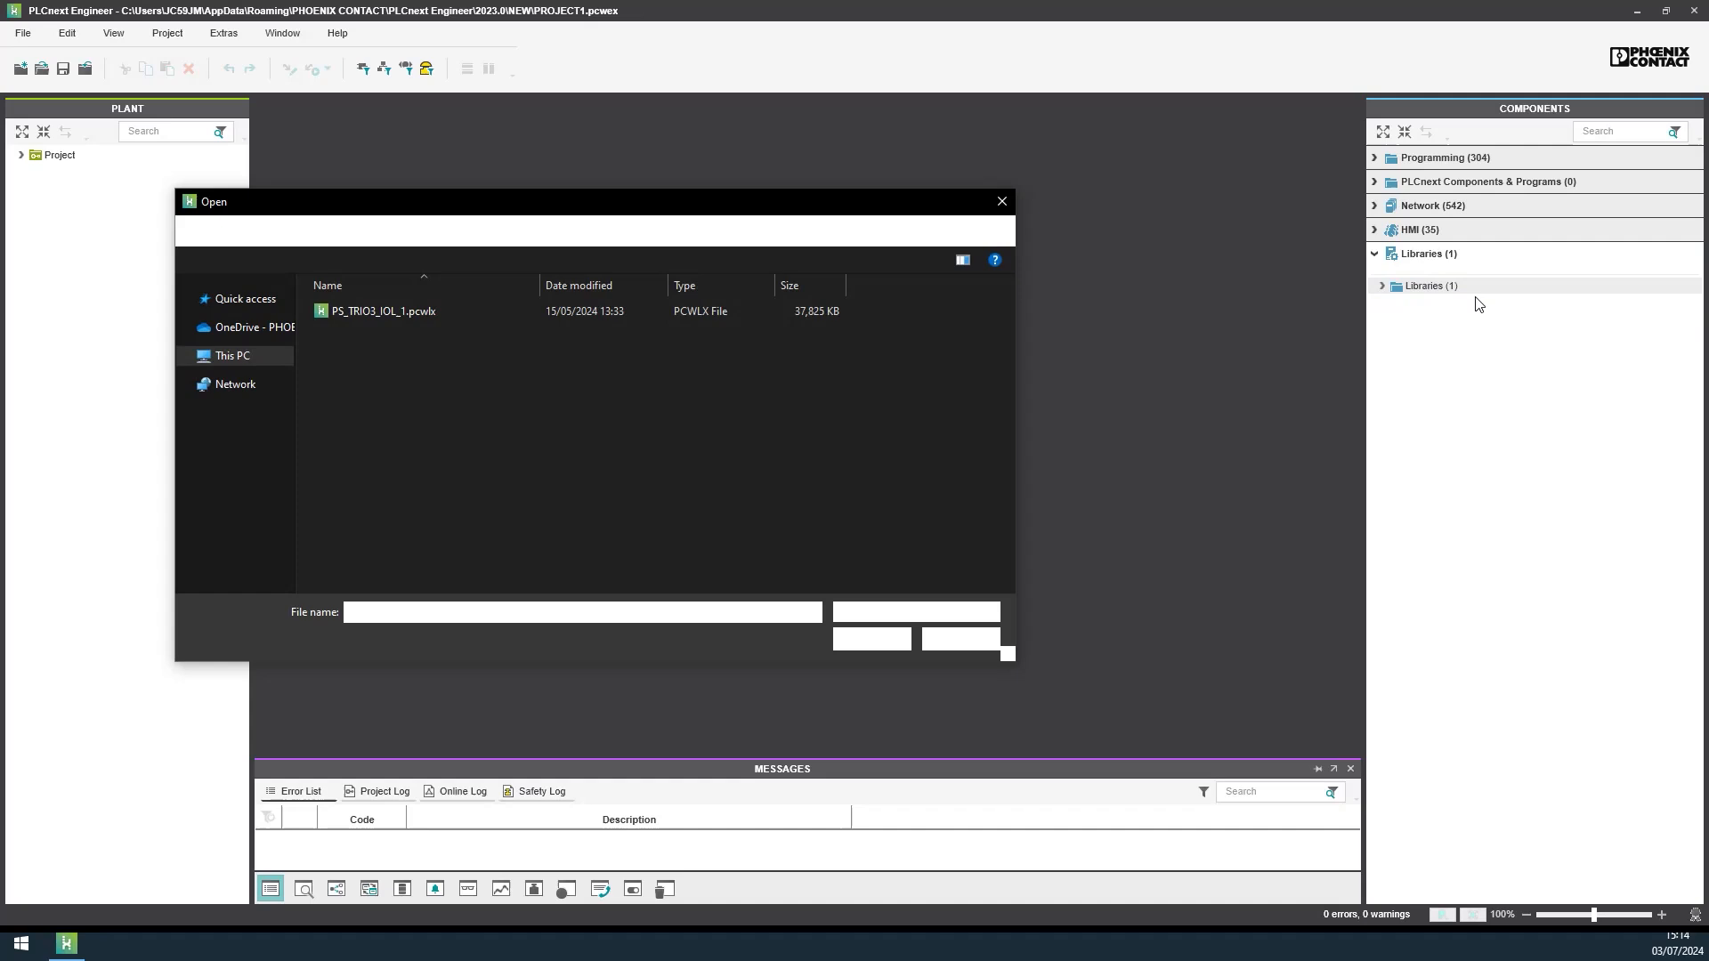
left_click(382, 311)
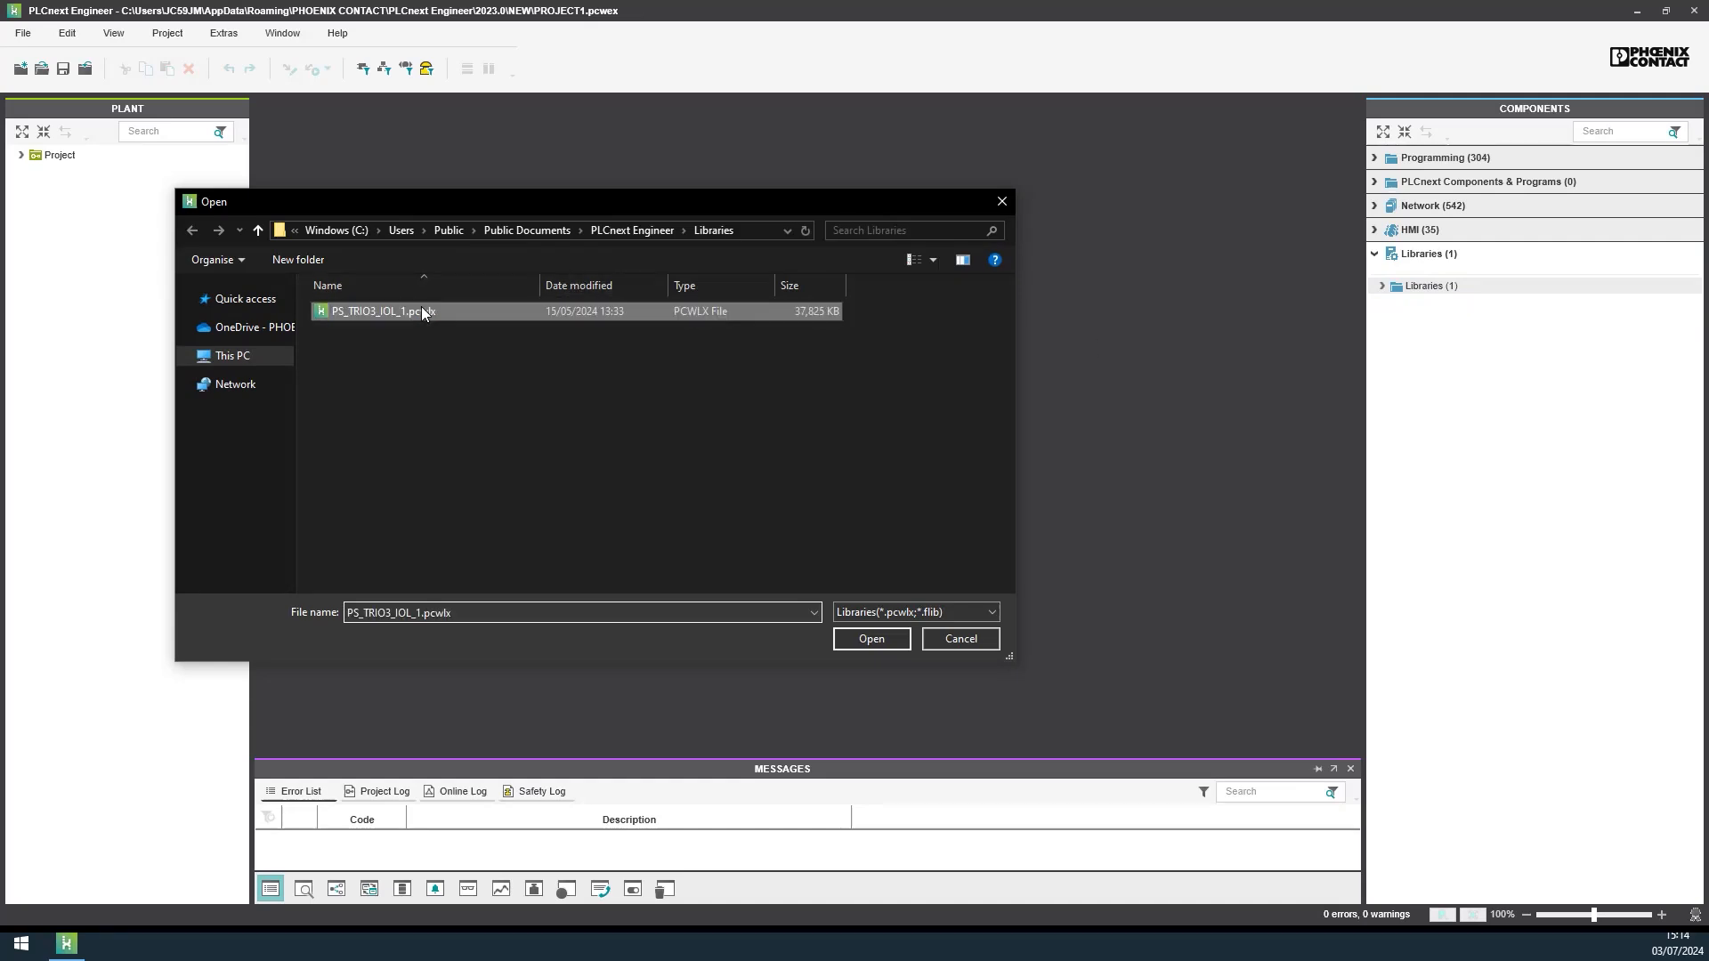
left_click(869, 639)
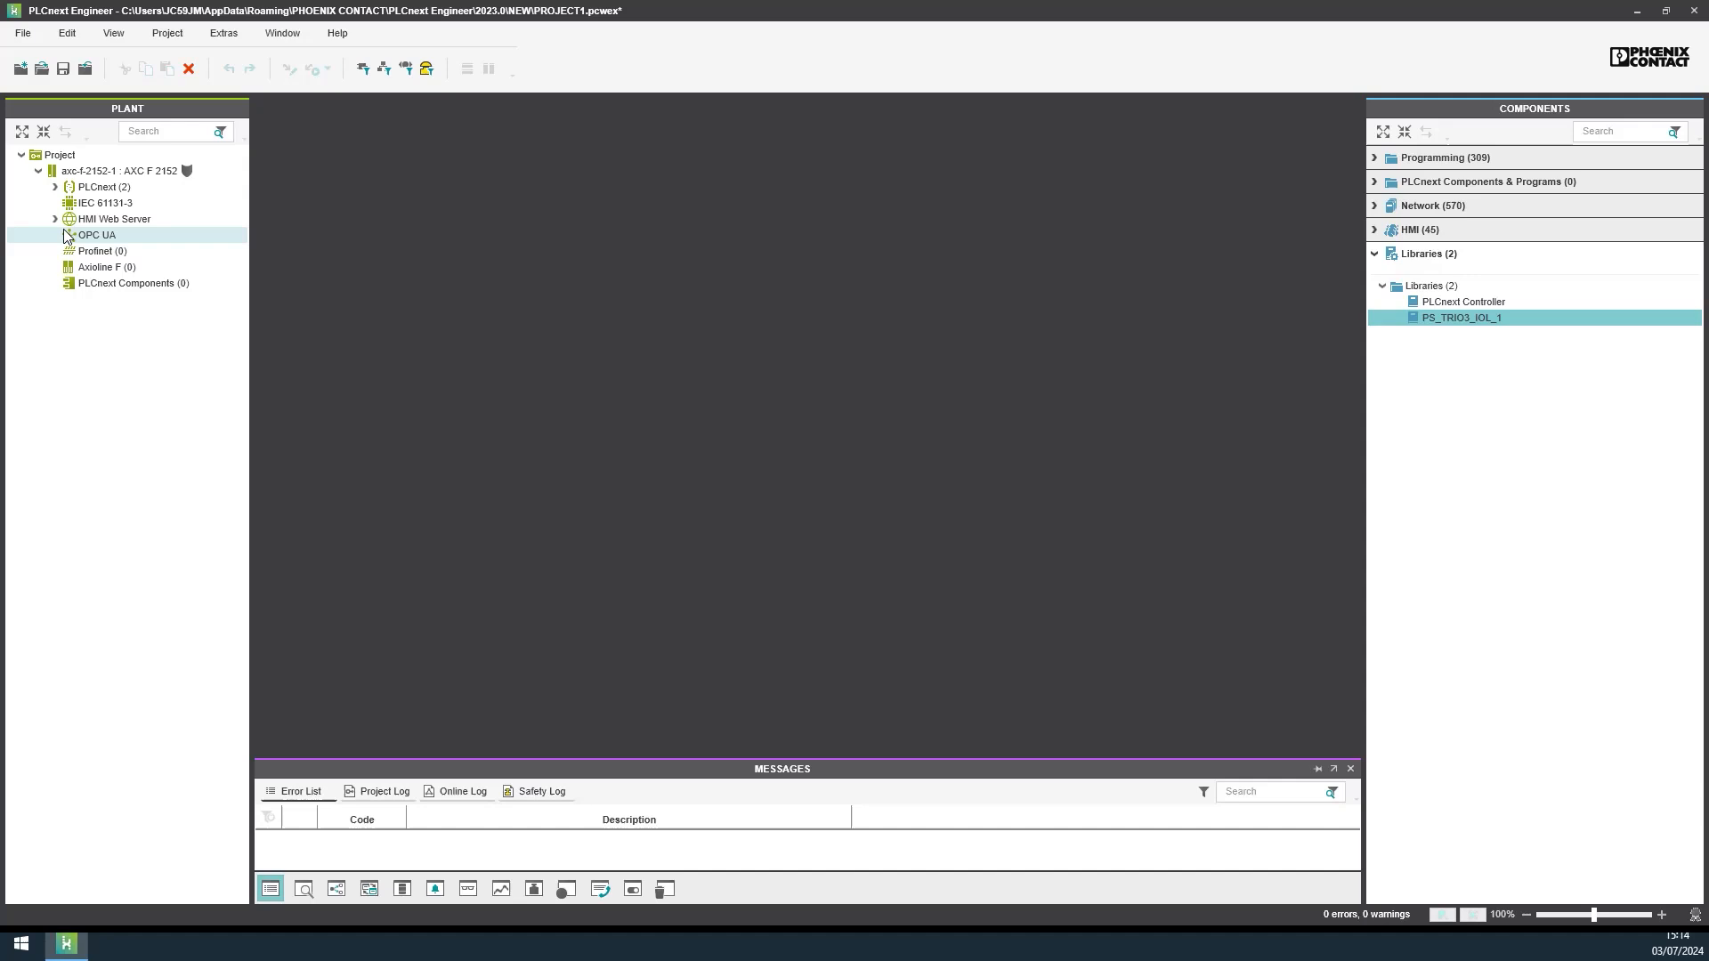
Step: Search the component catalogue for AXL modules and add AXL SE IOL4 plus three AXL SE SC
left_click(1624, 131)
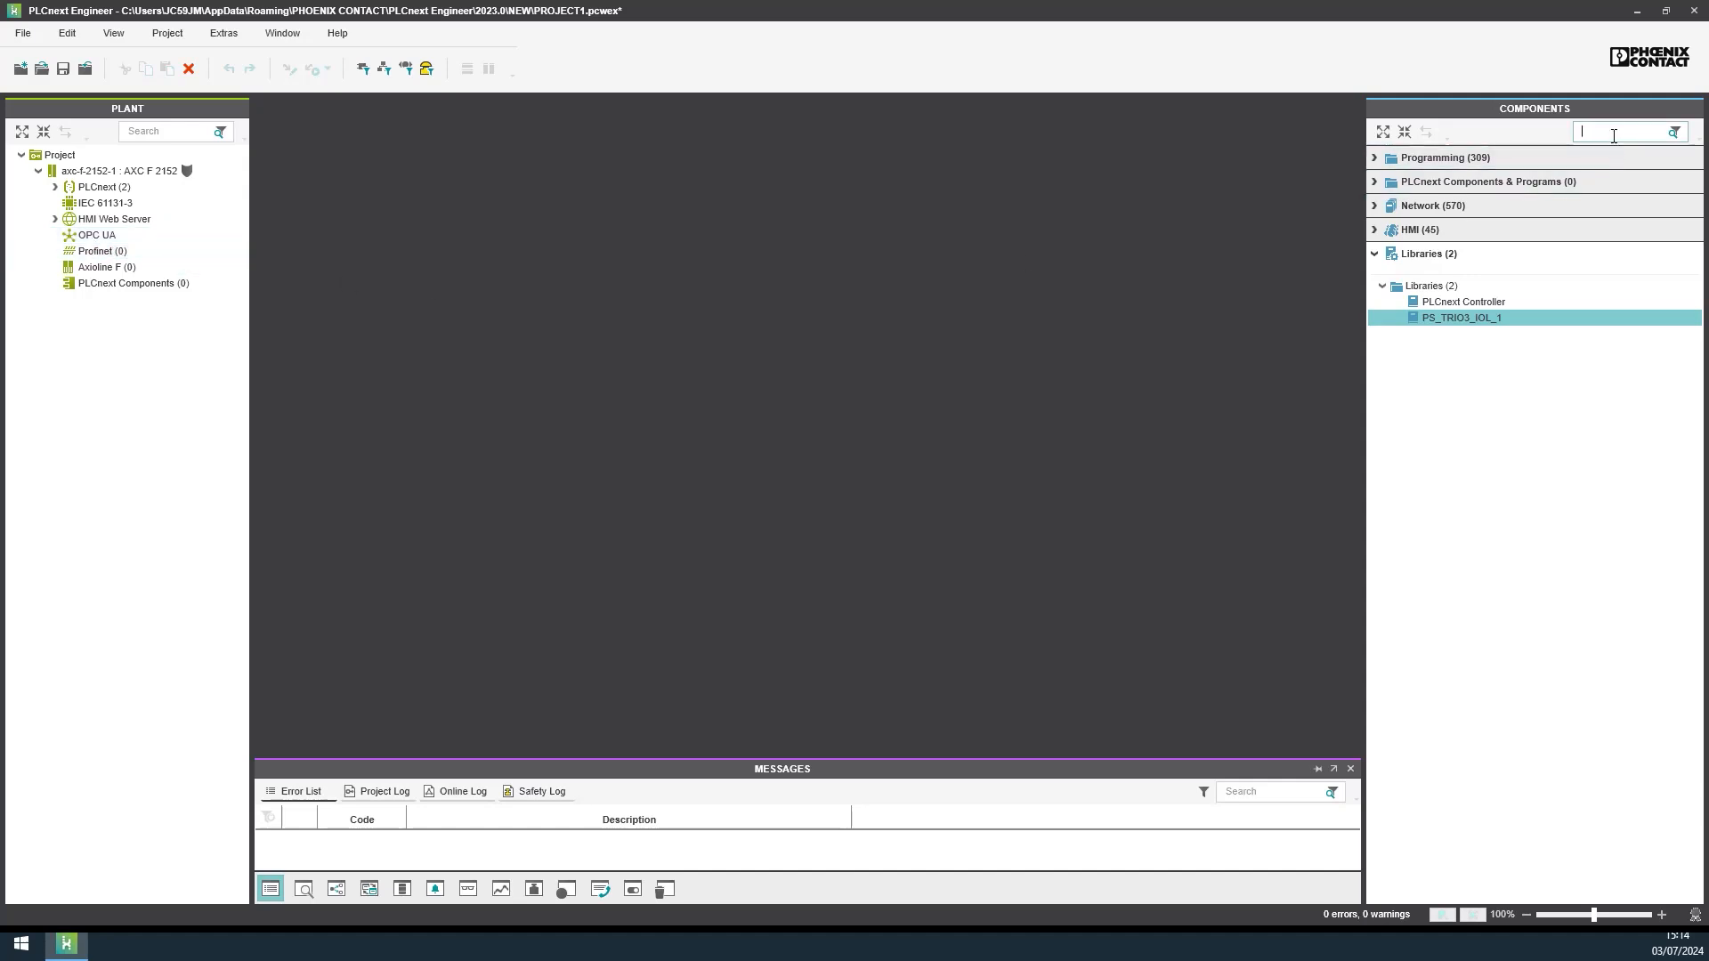
type("AXL")
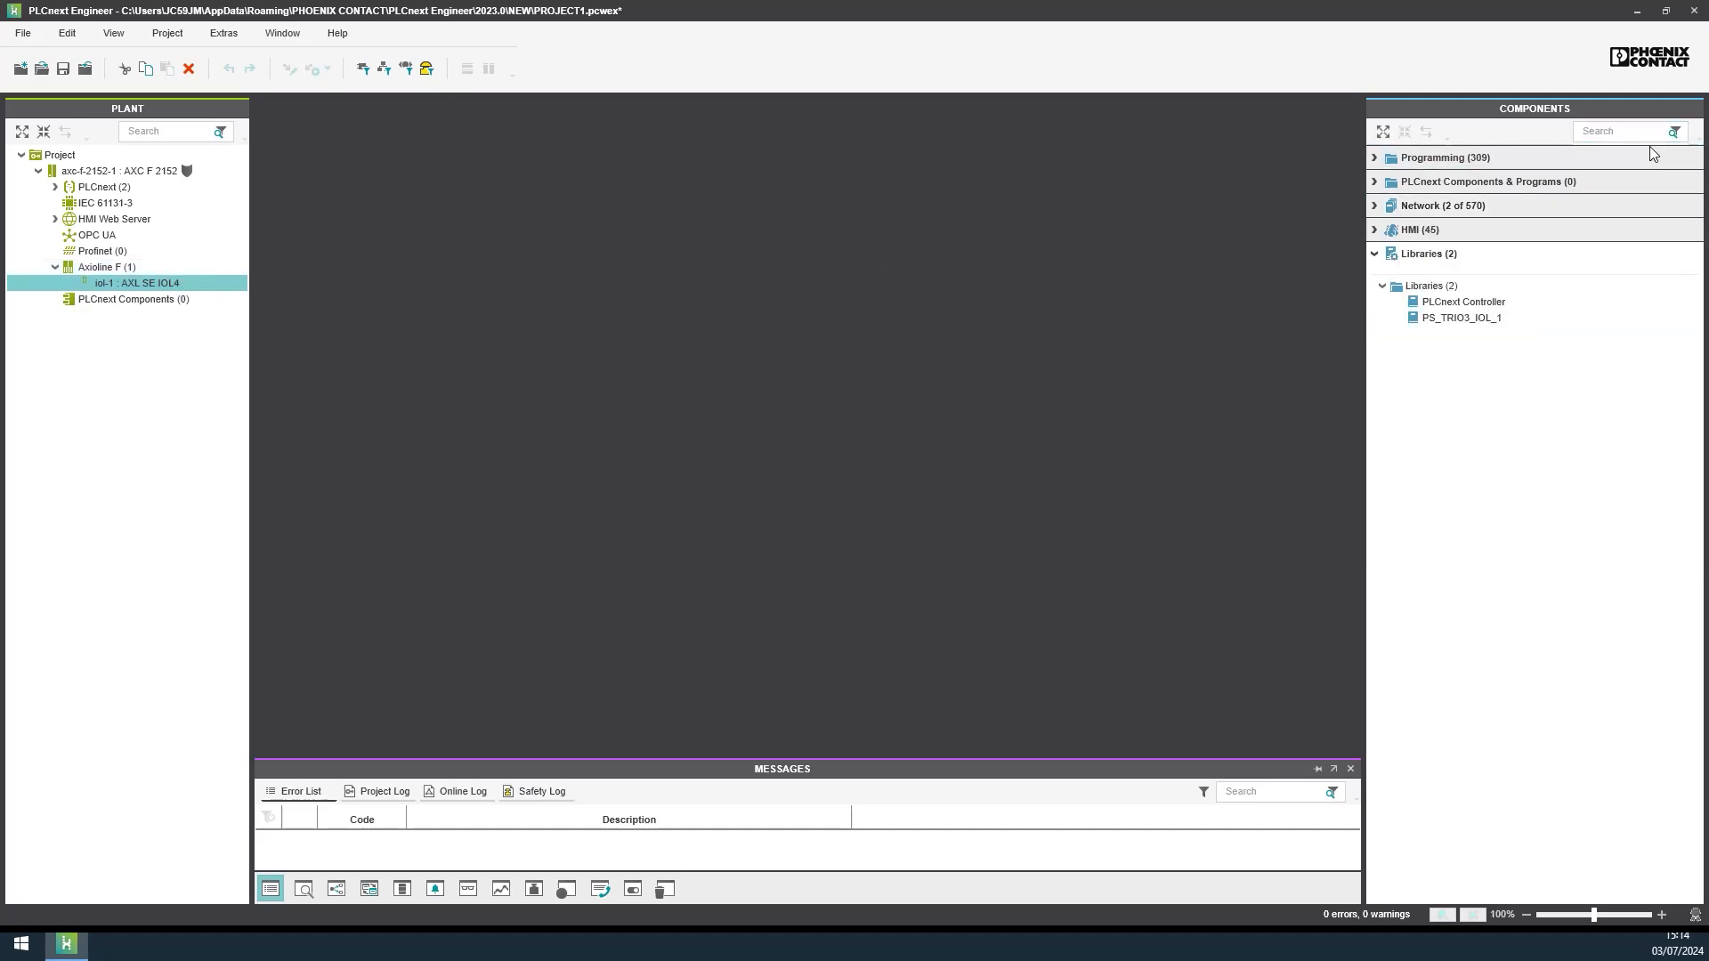
left_click(1623, 131)
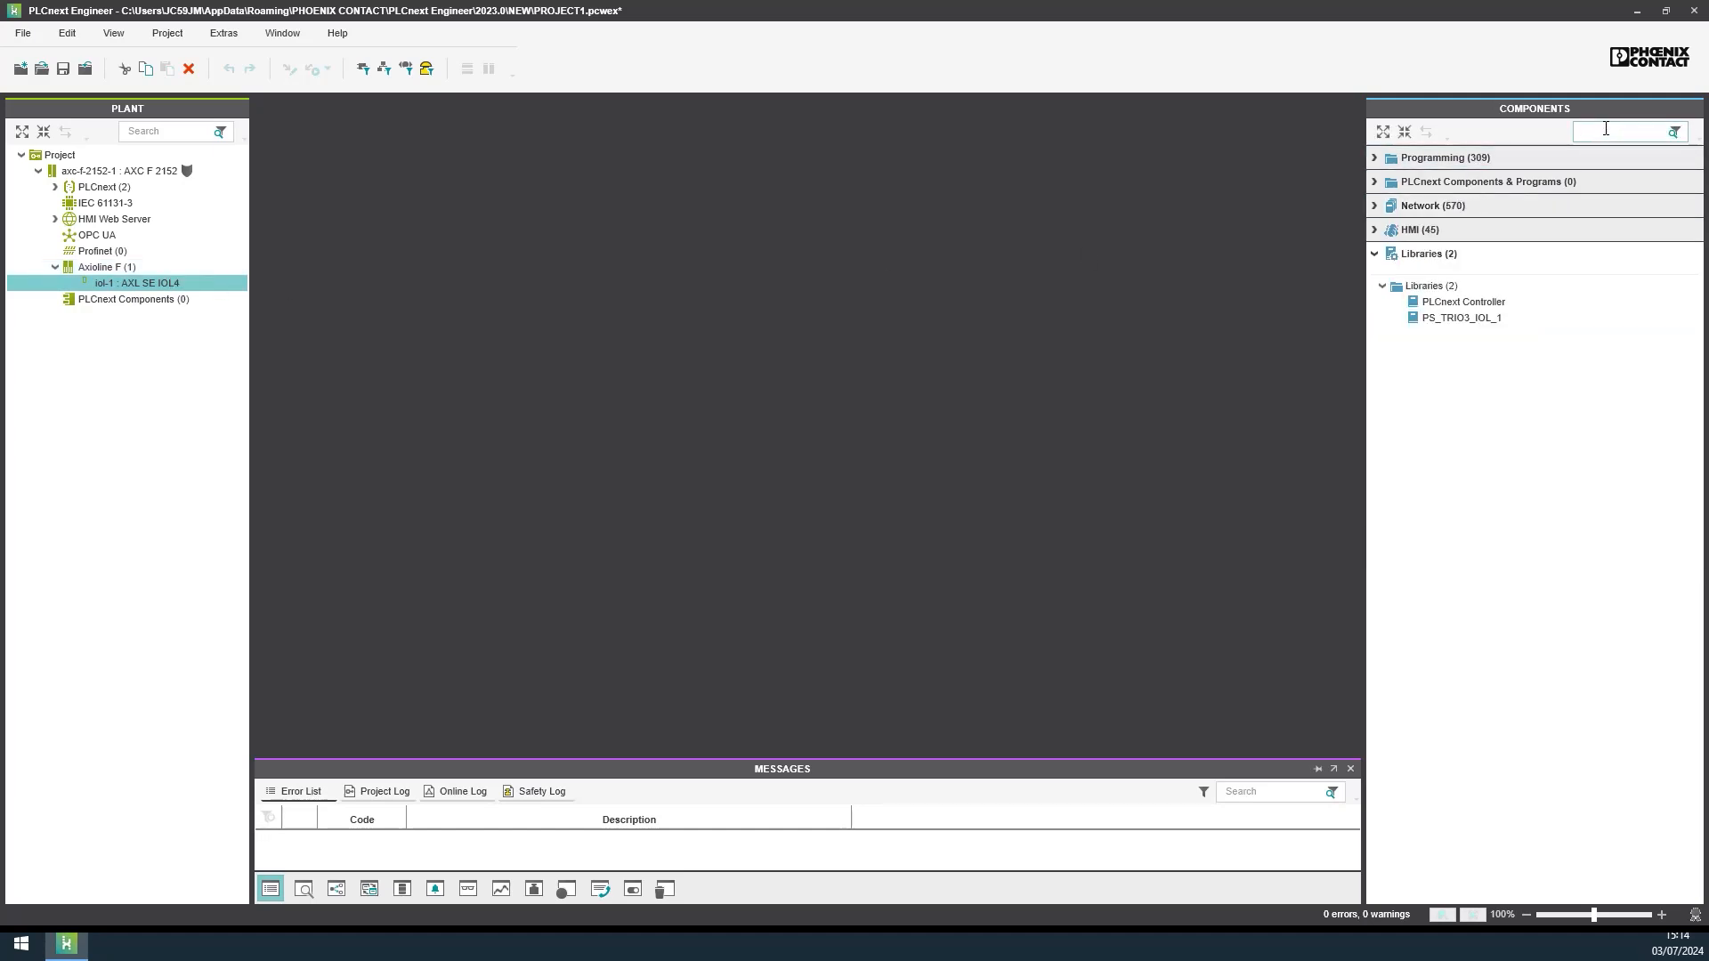
type("AXL SE SC")
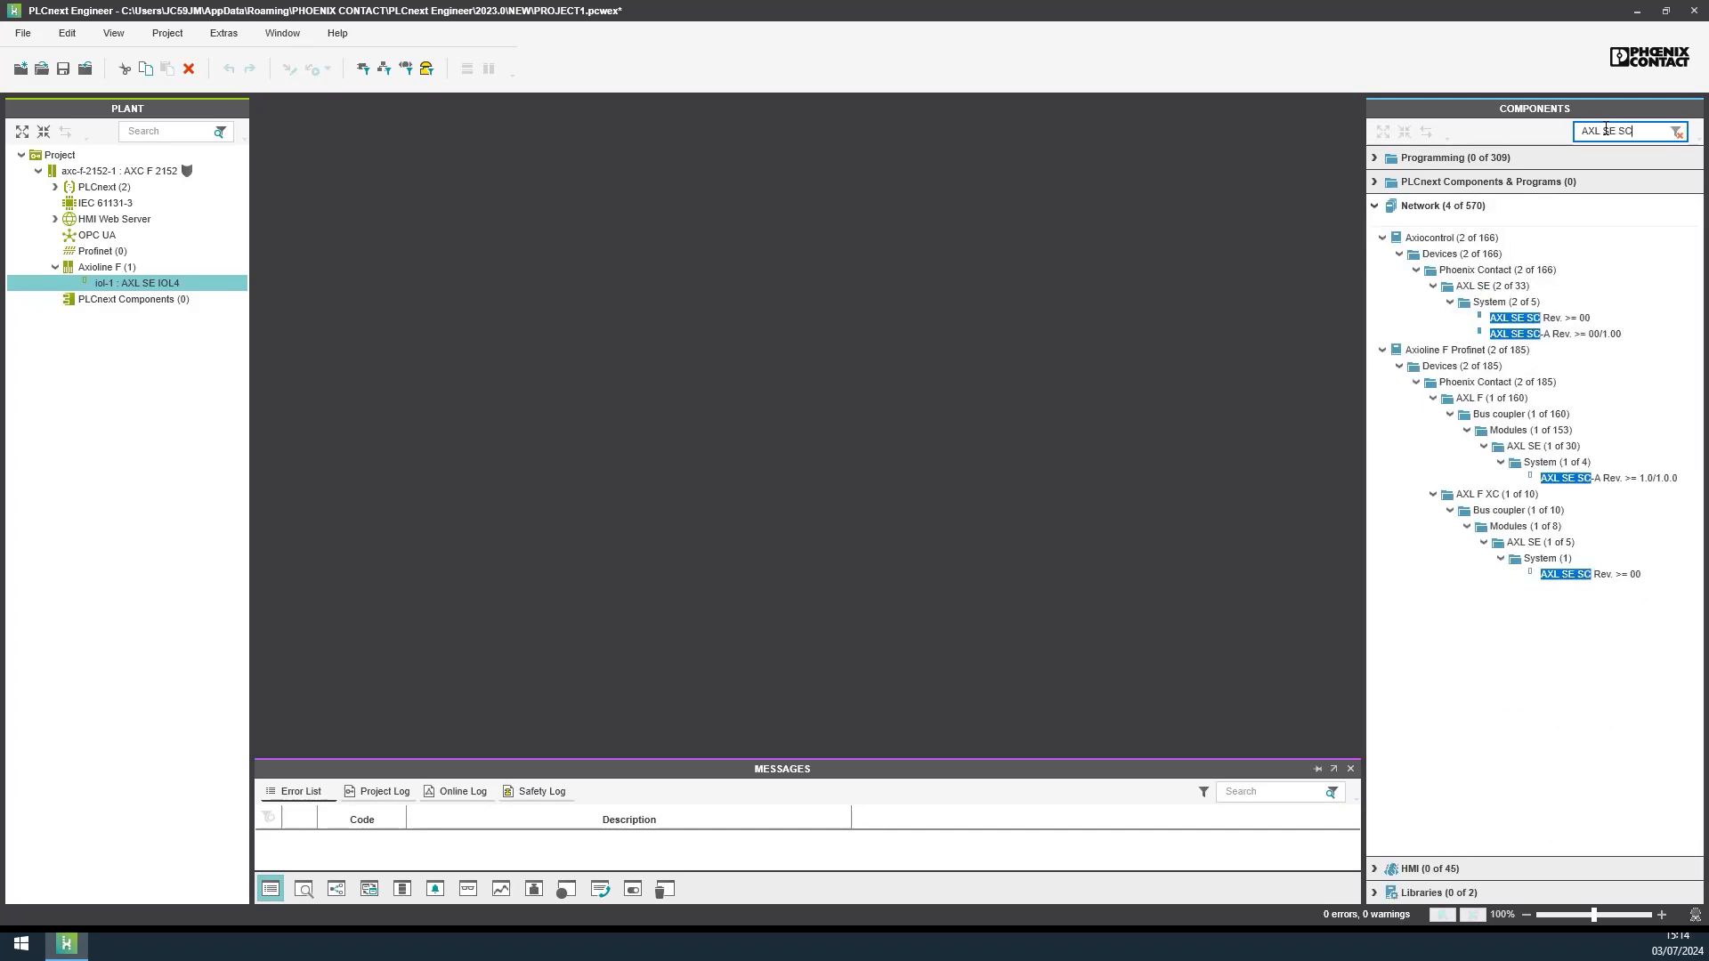
left_click(1557, 334)
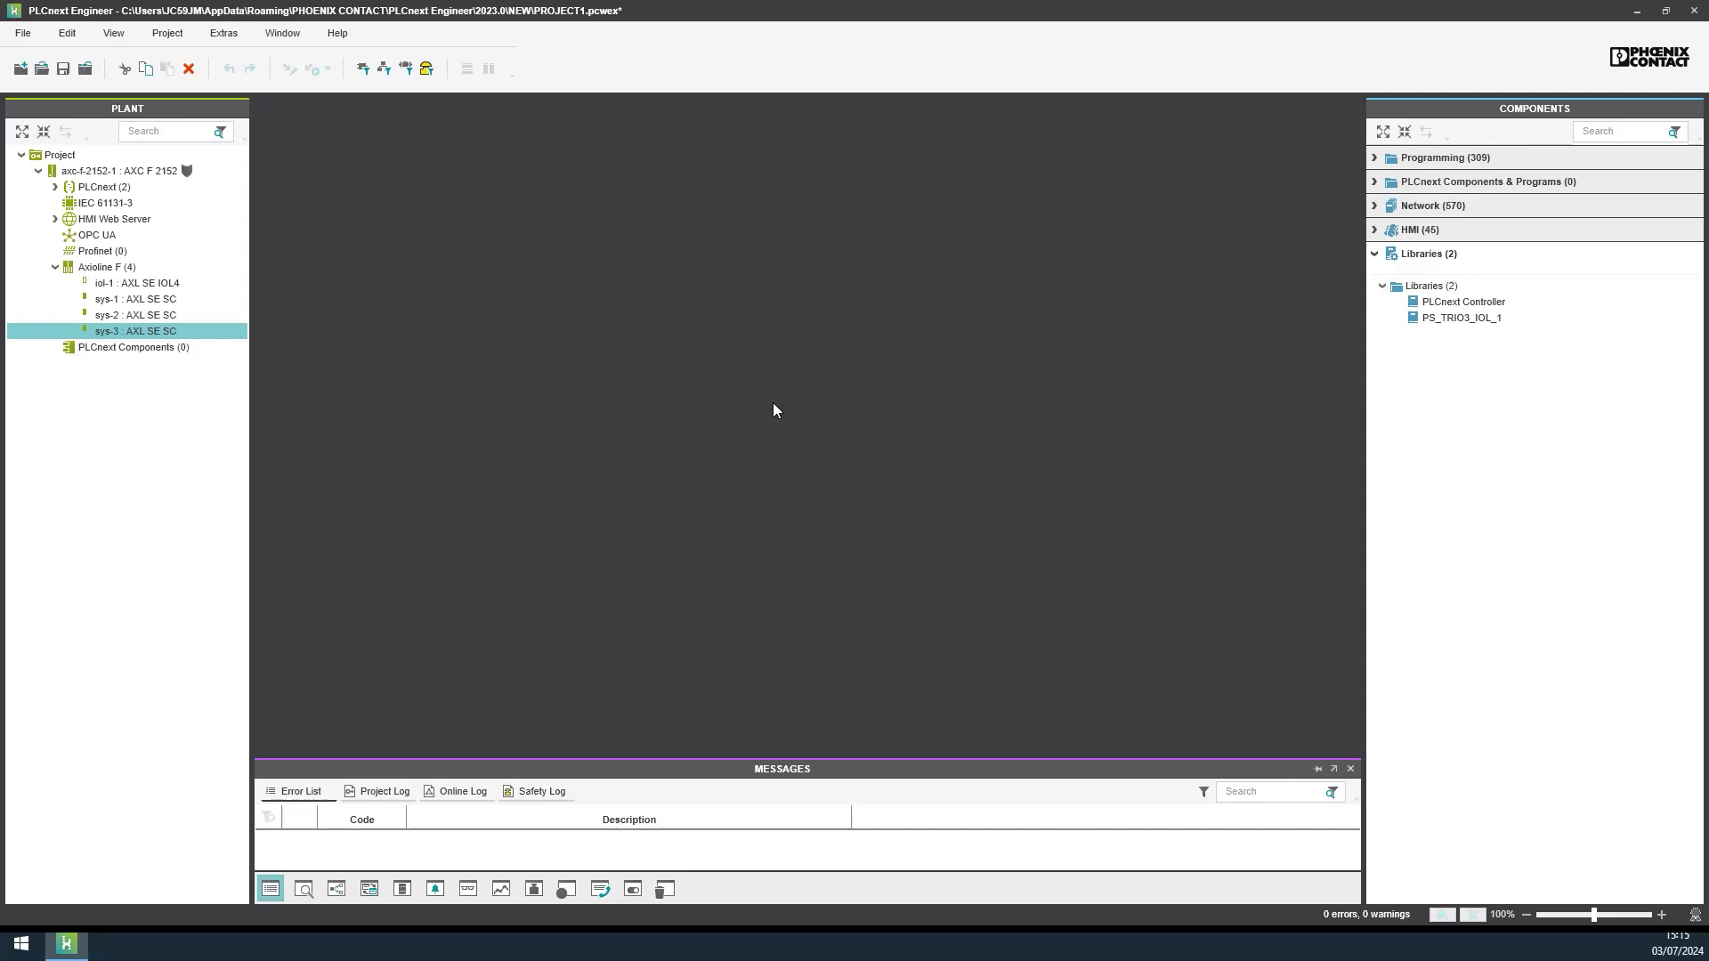
mouse_move(1431, 205)
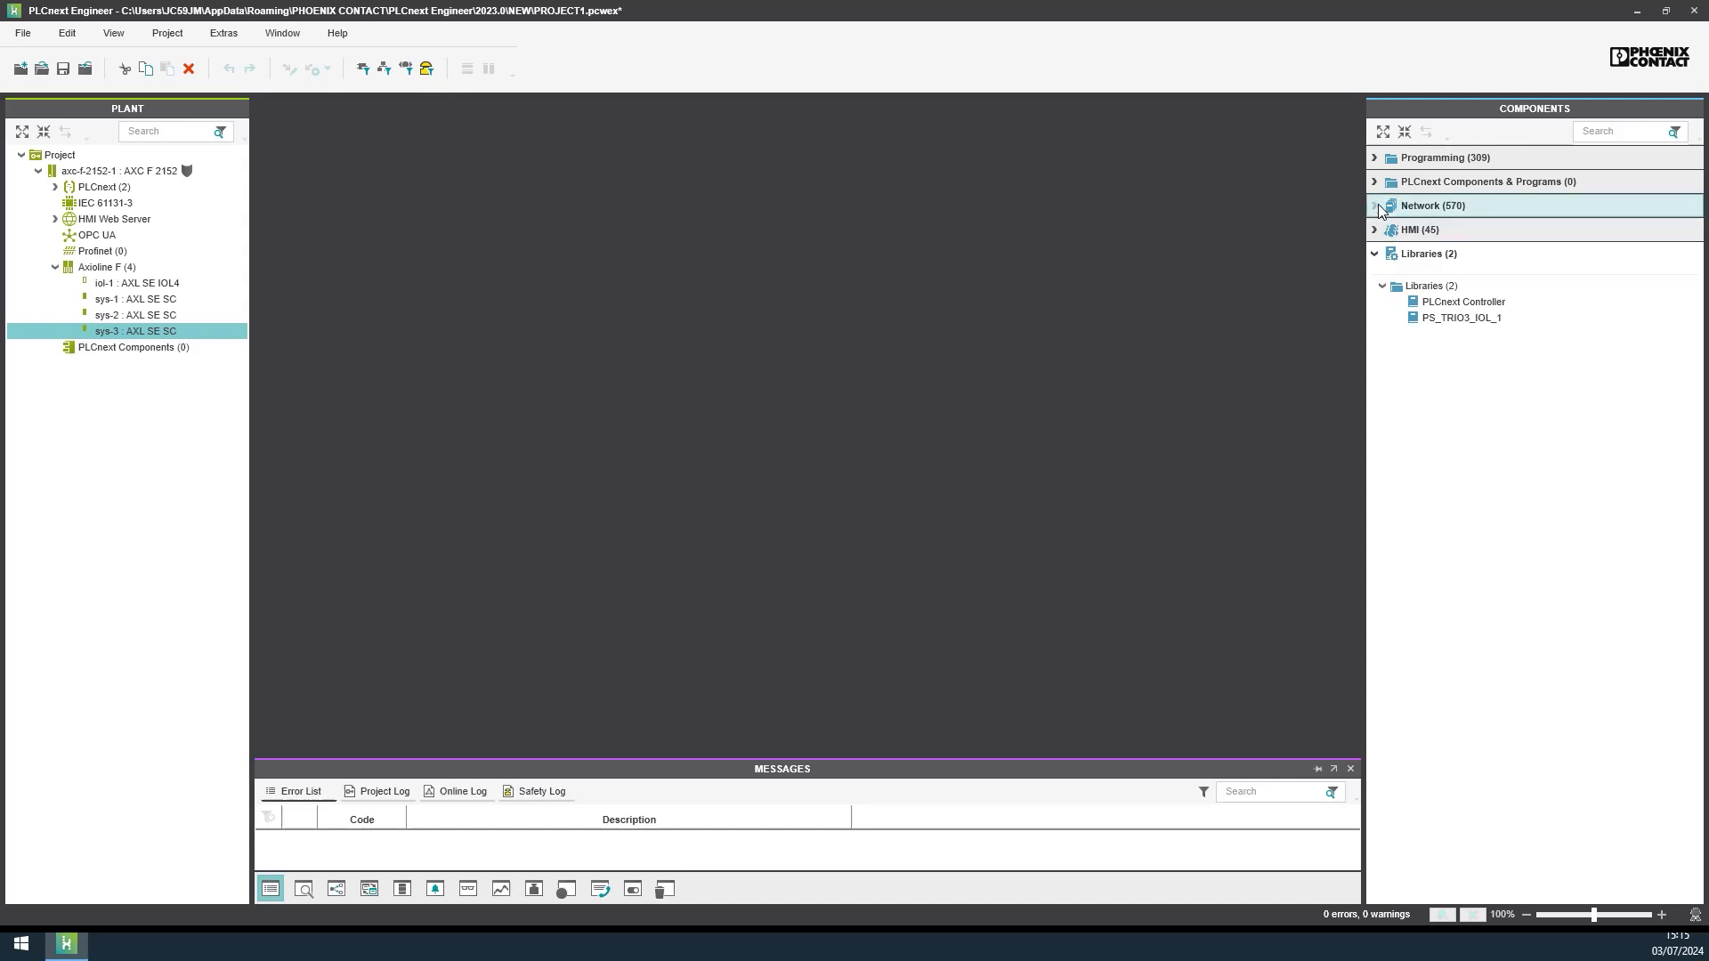
Step: Put the TRIO3-PS/1AC/24DC/10/4C/IOL supply in row 1 of iol-1's Submodule List
left_click(1375, 205)
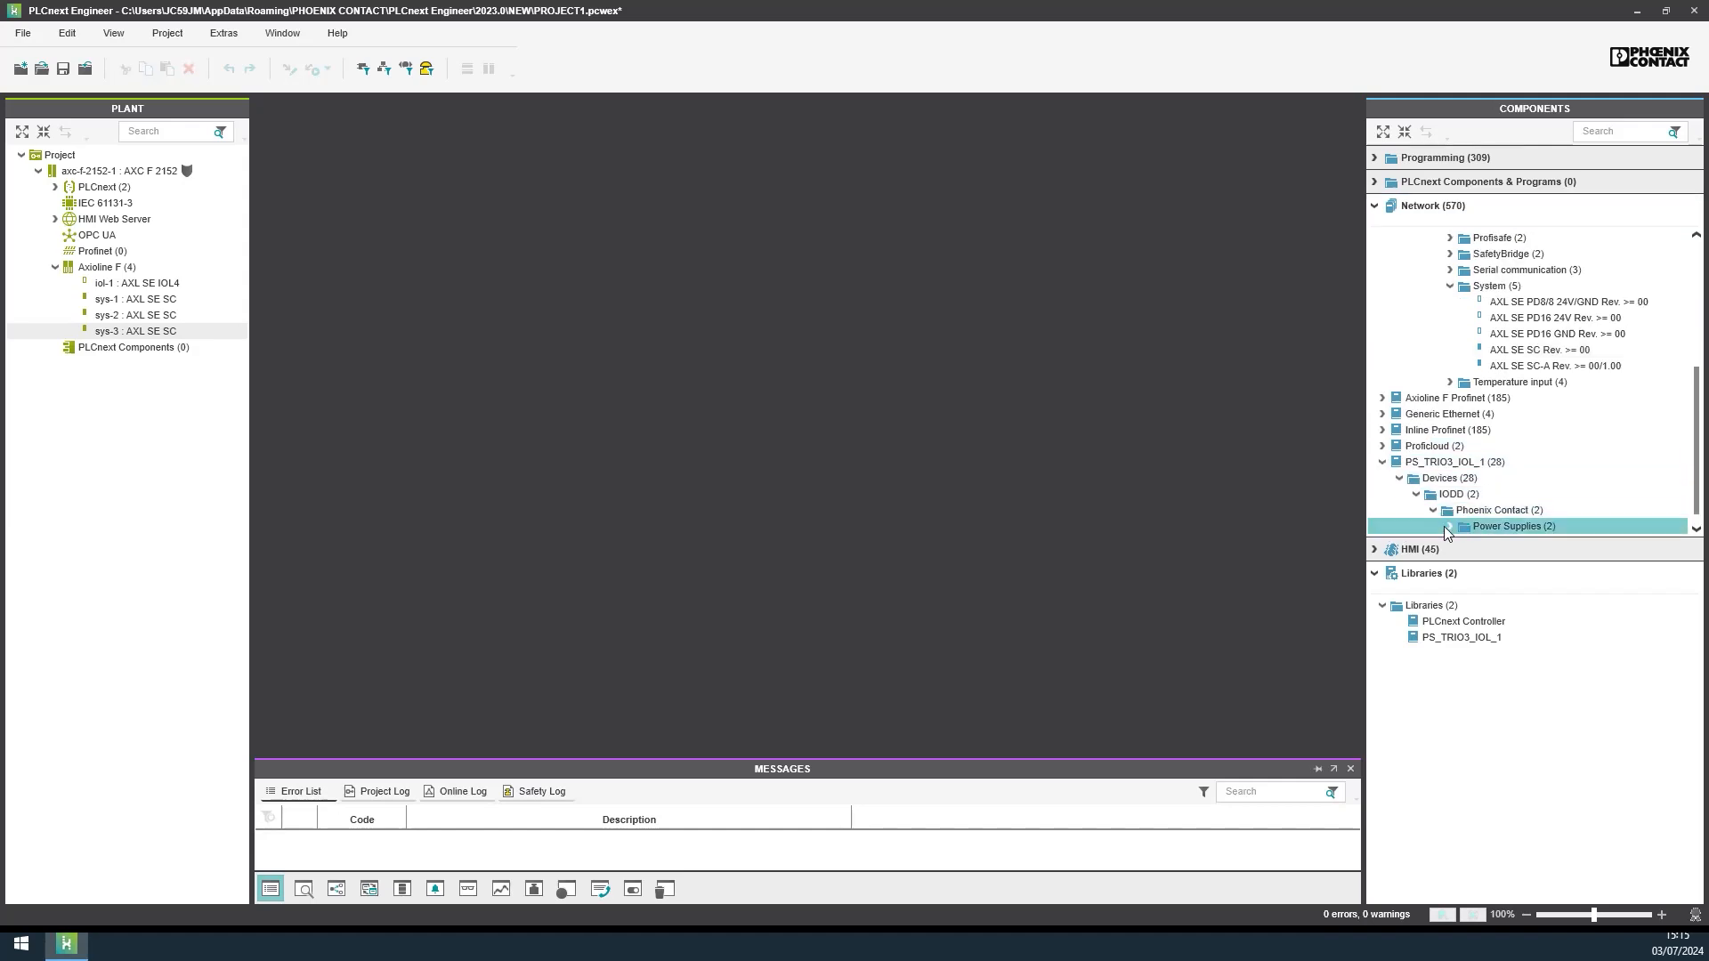
left_click(1458, 527)
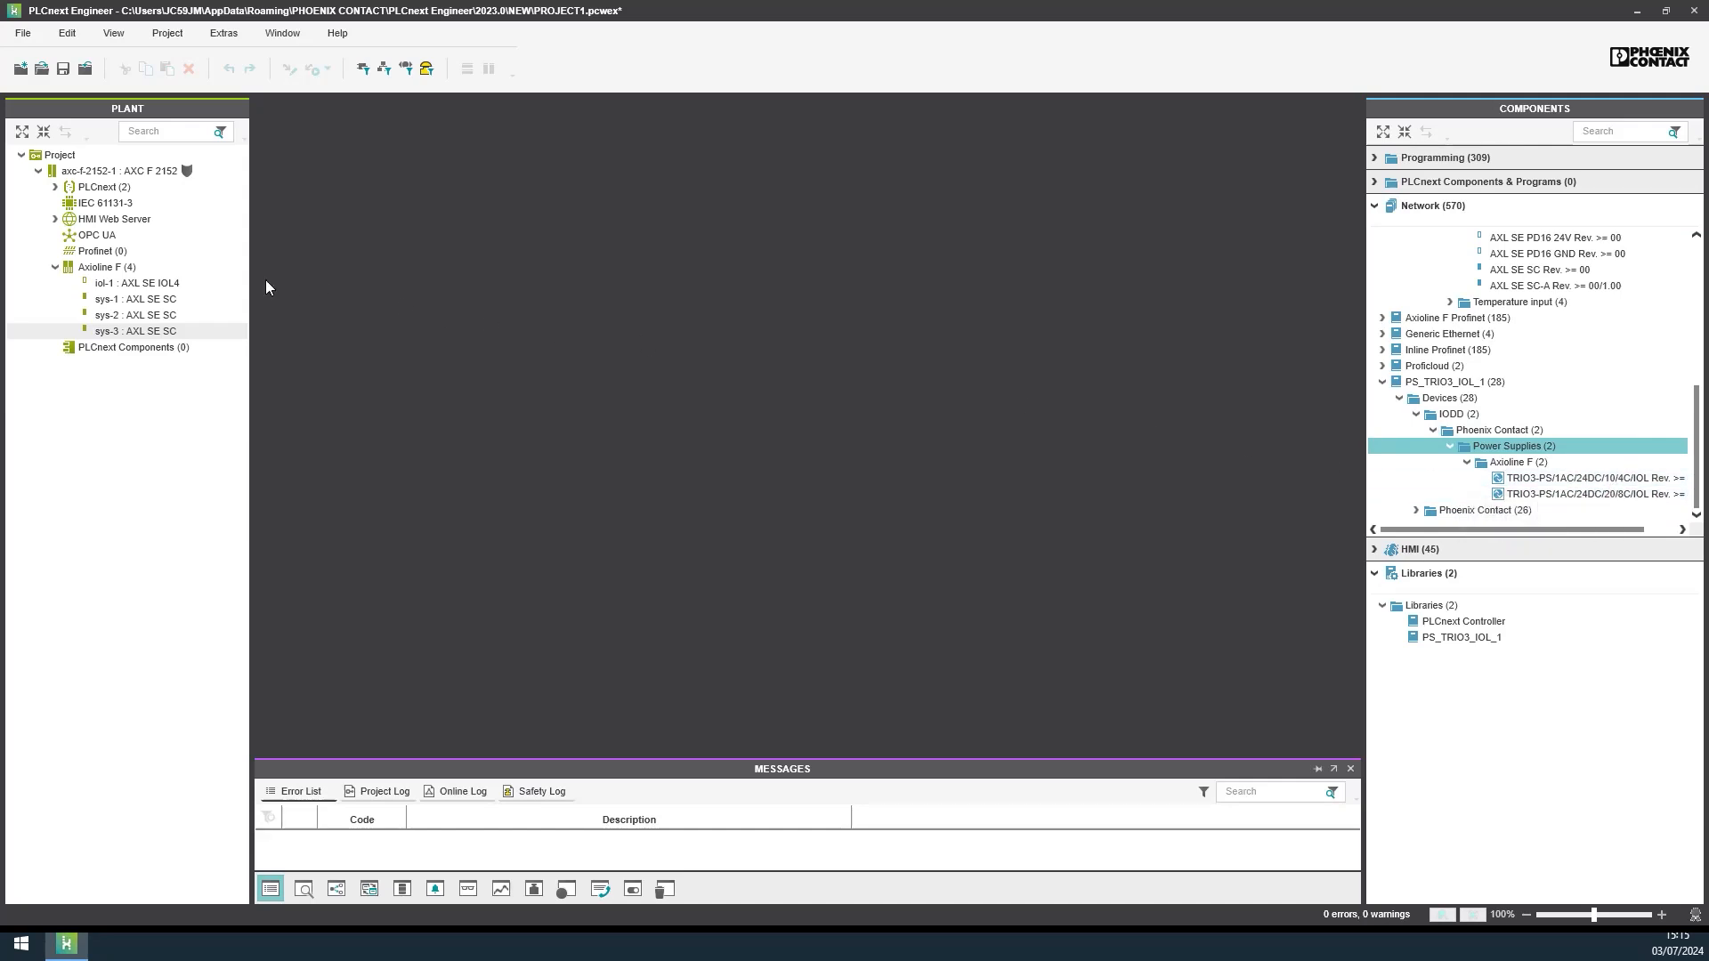
double_click(140, 282)
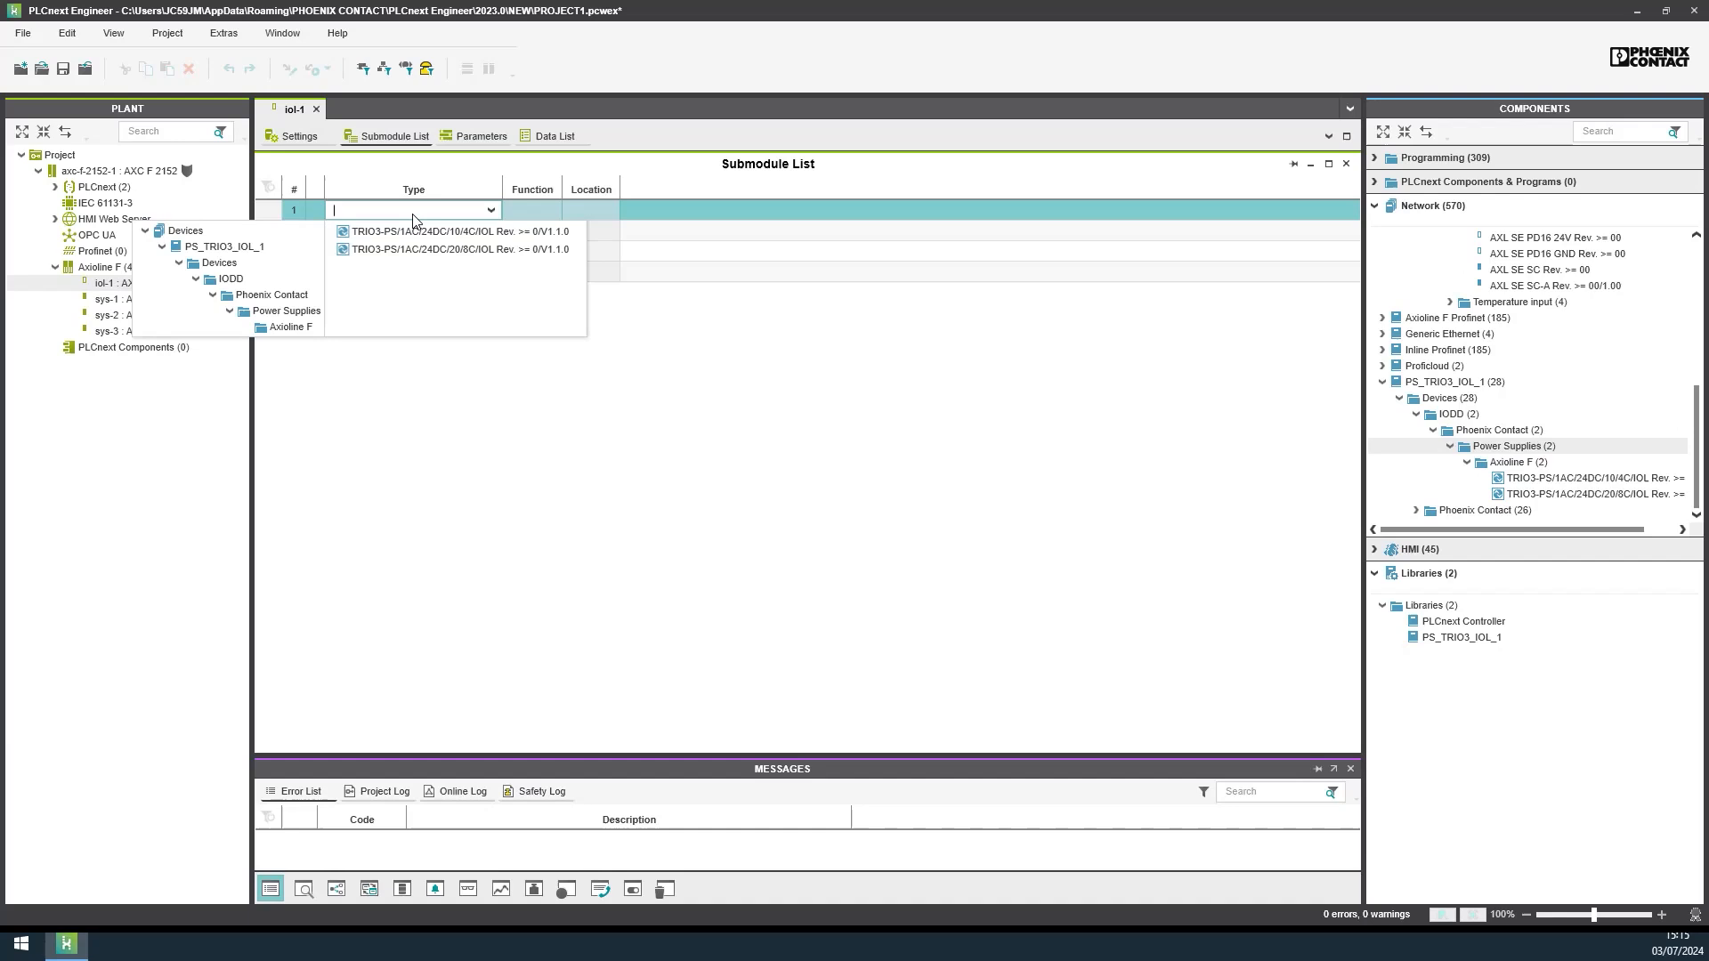
left_click(456, 232)
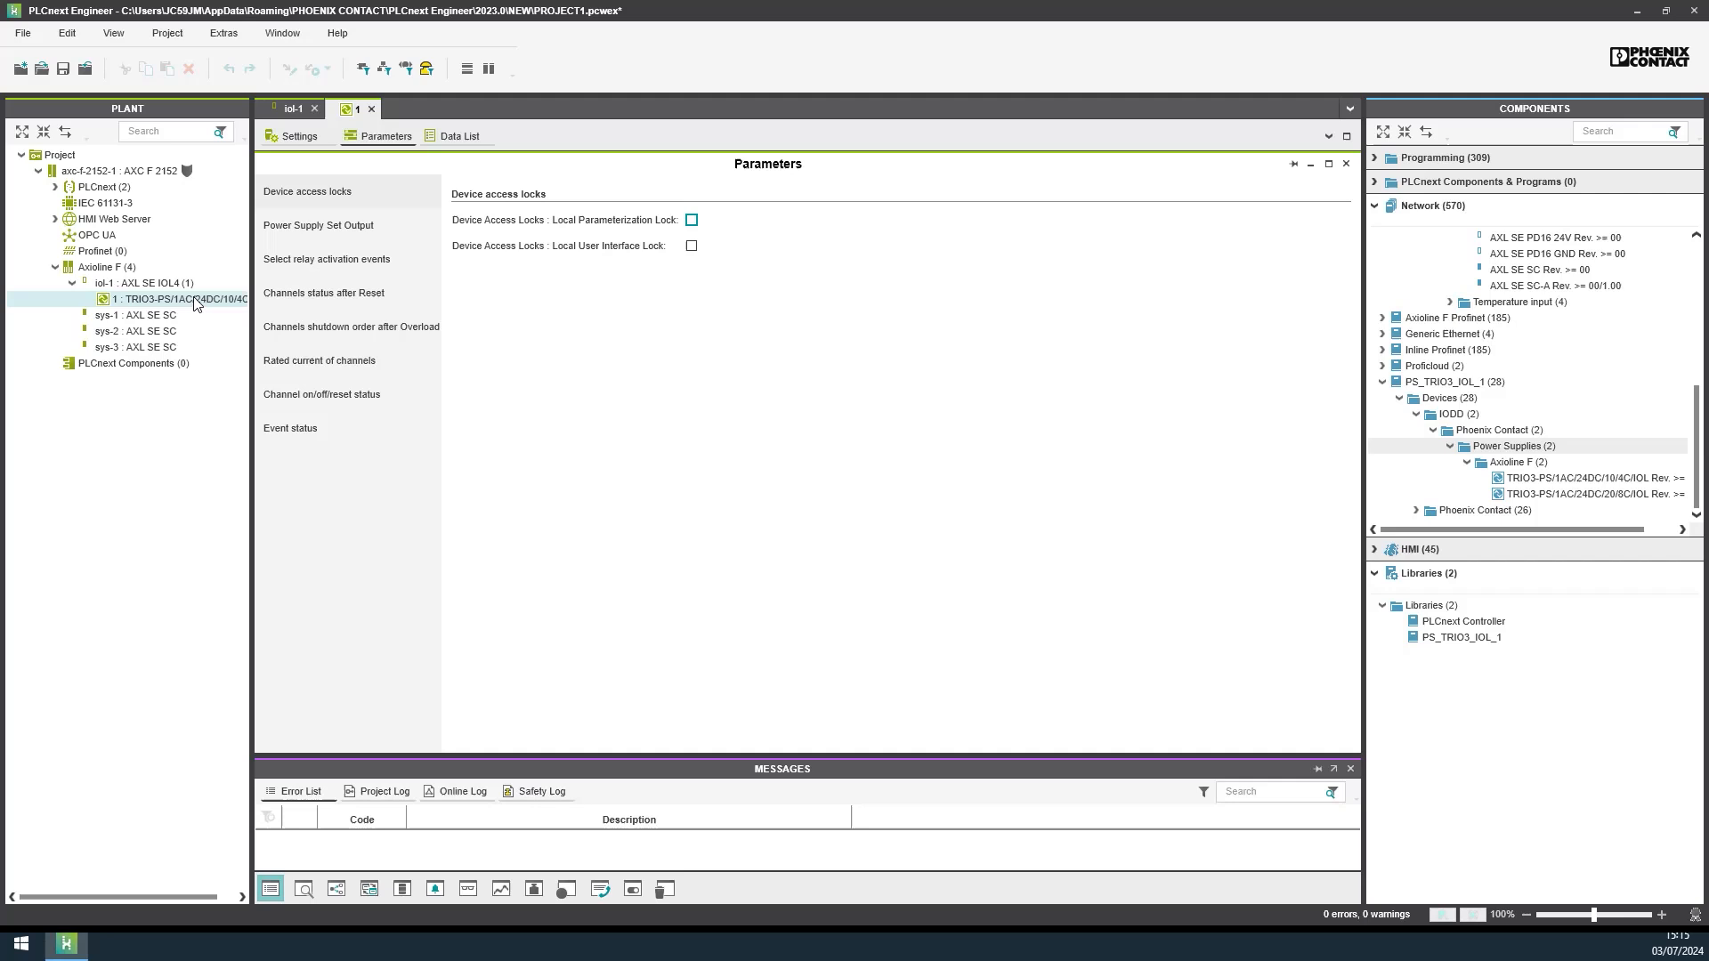
mouse_move(332, 225)
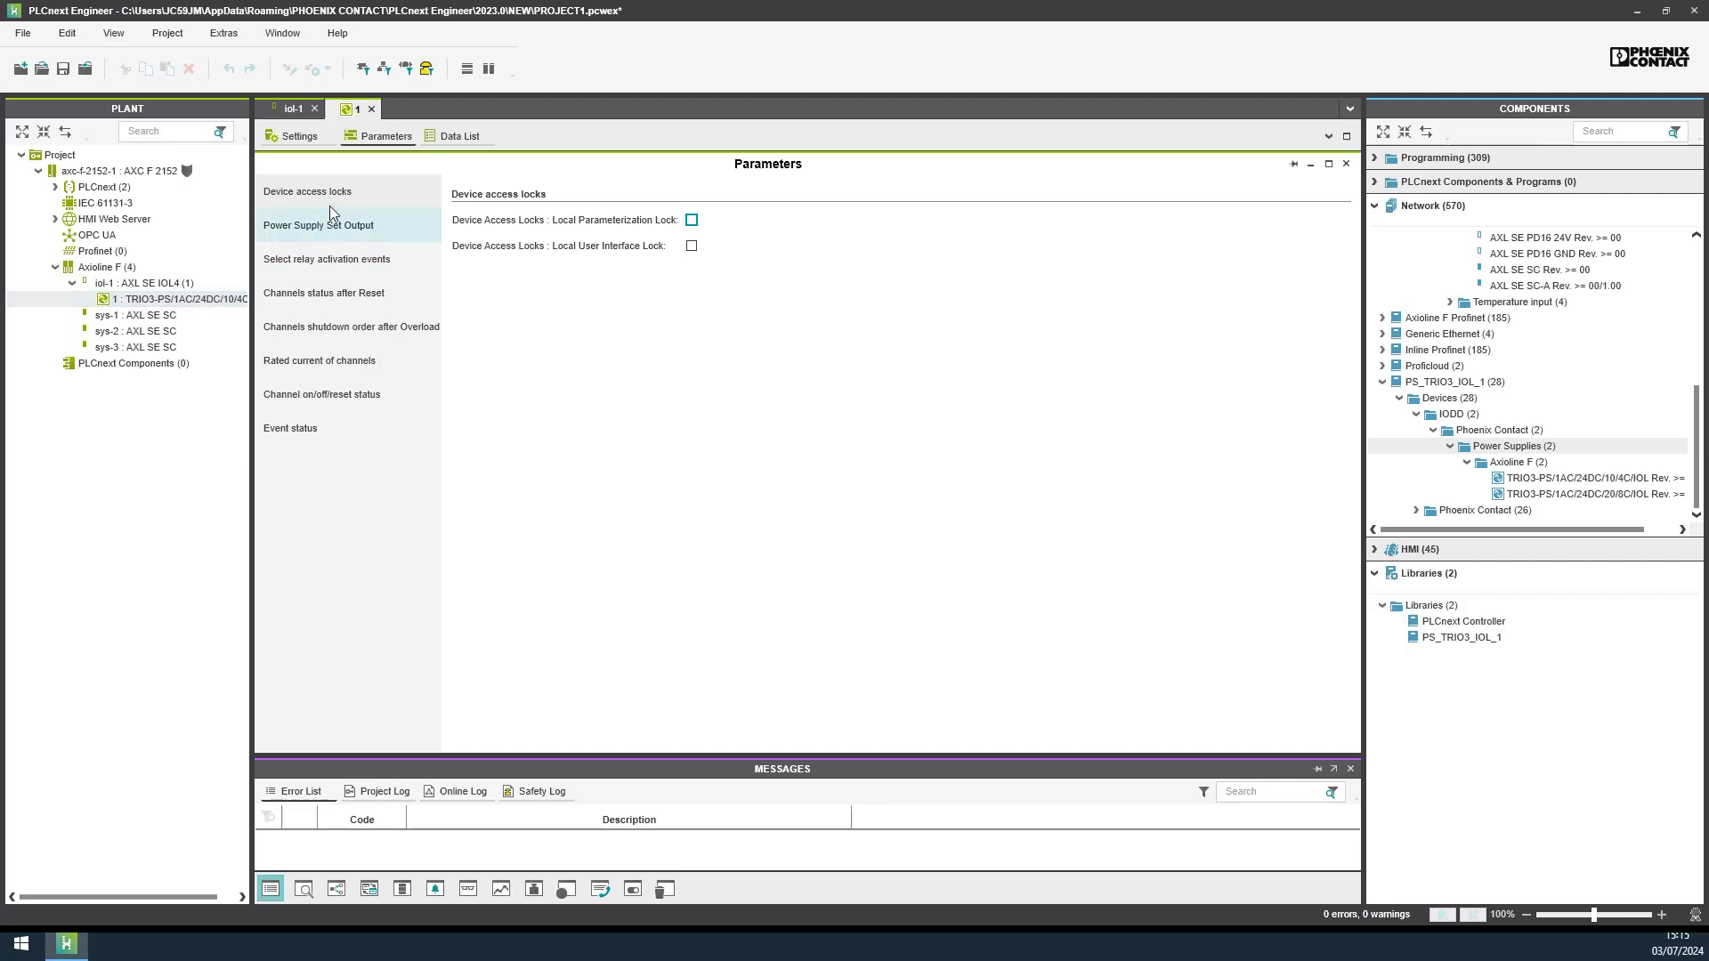
Step: Check the TRIO3 output, rated current and event status parameters, then untick IO-Link startup parameters
left_click(318, 225)
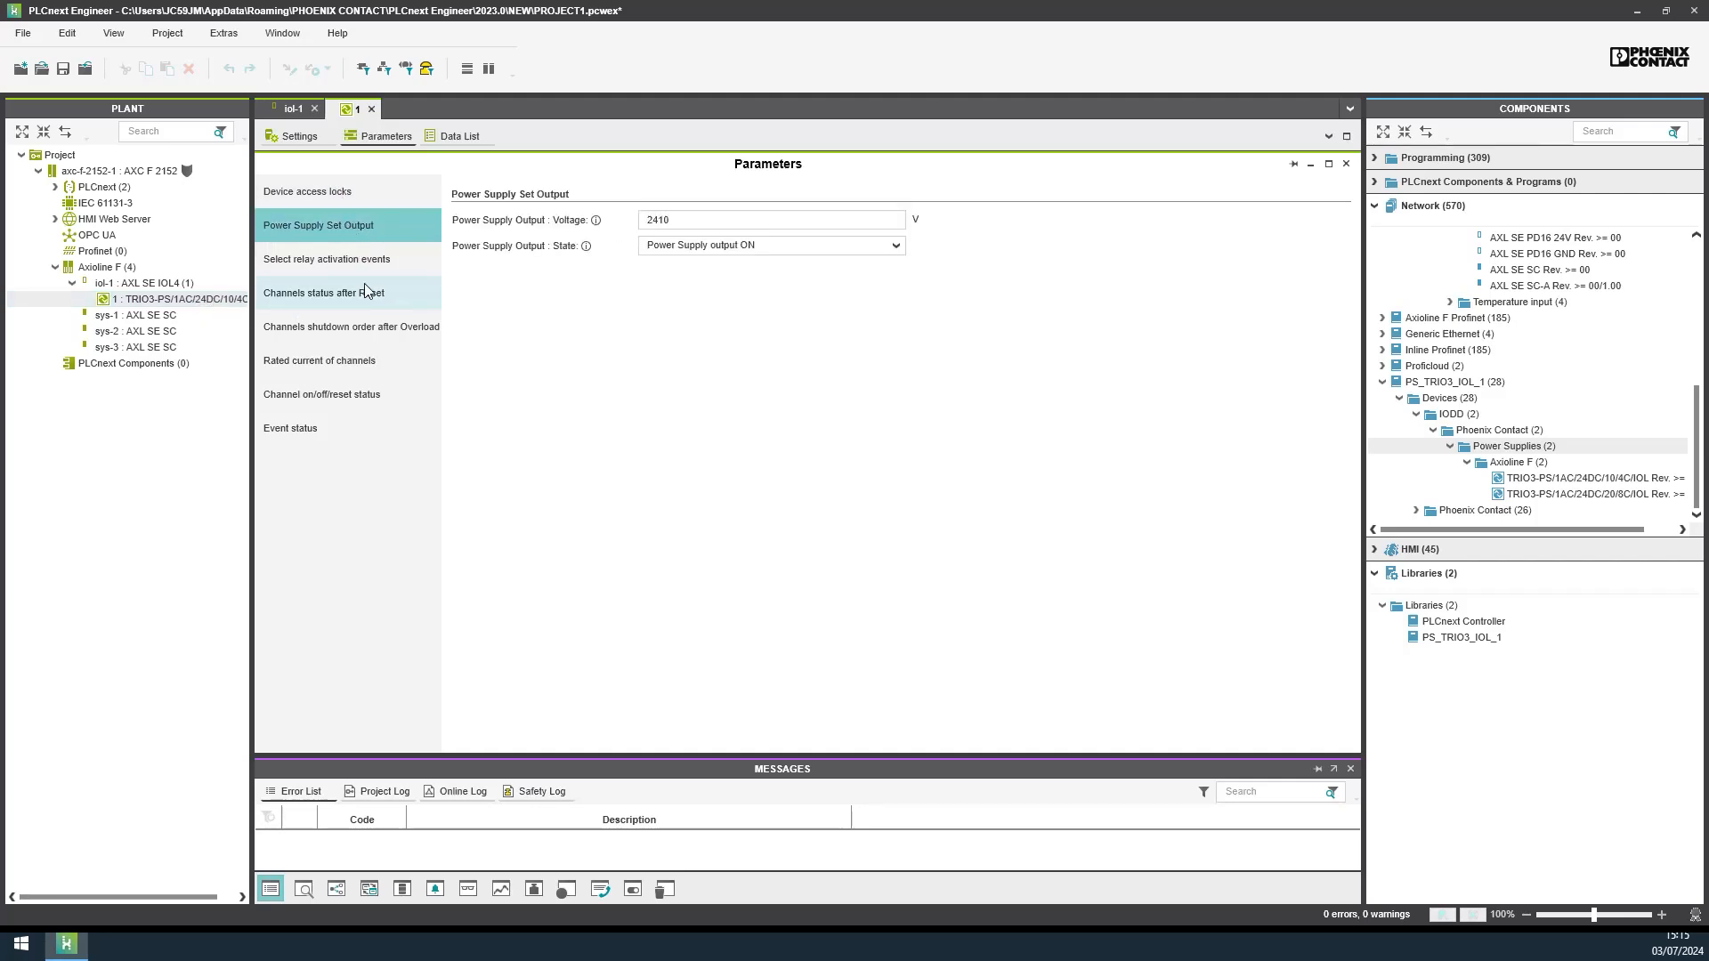
left_click(318, 360)
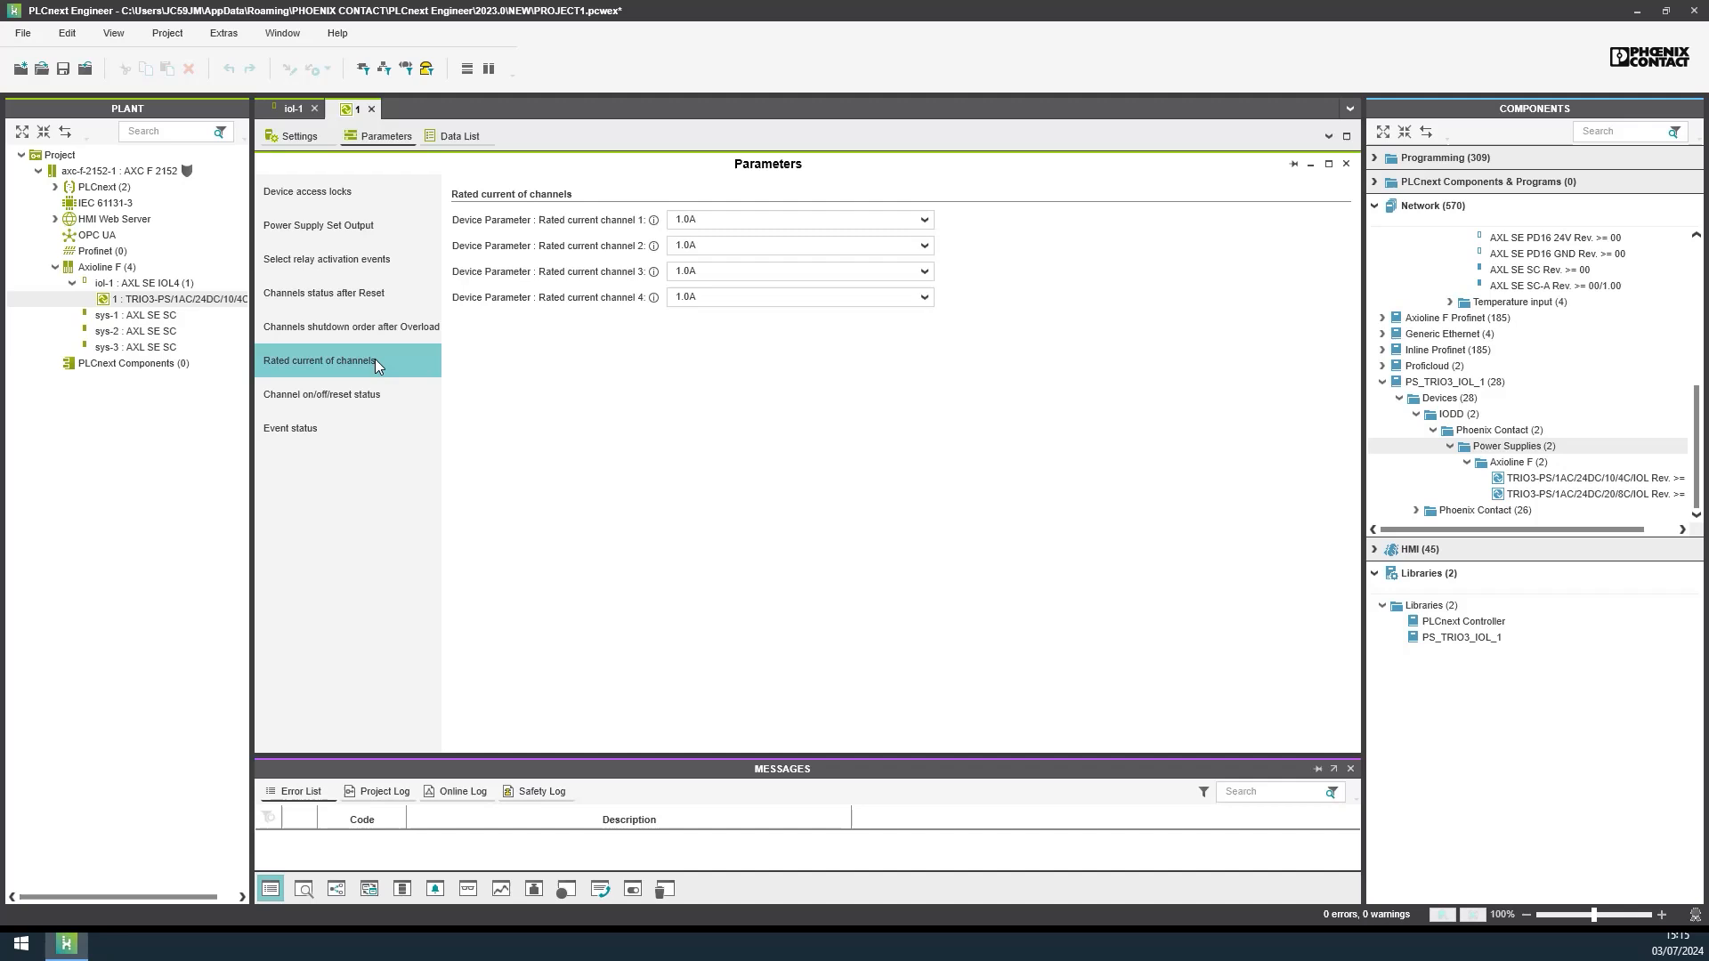
left_click(291, 427)
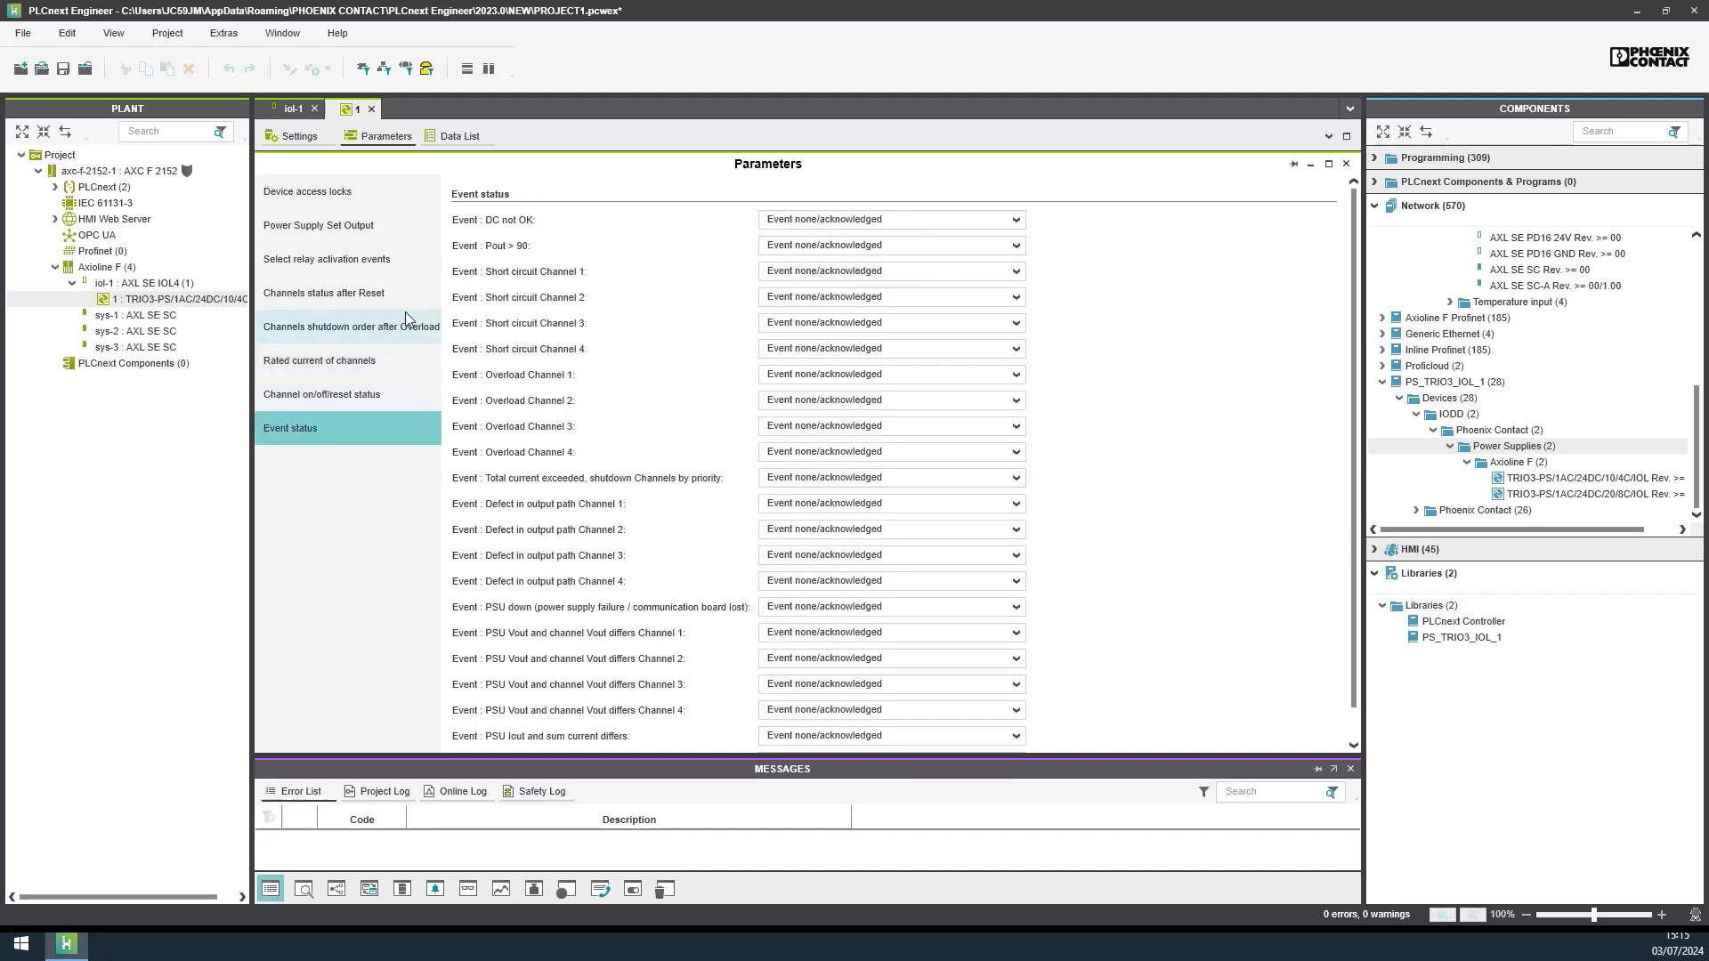
left_click(297, 136)
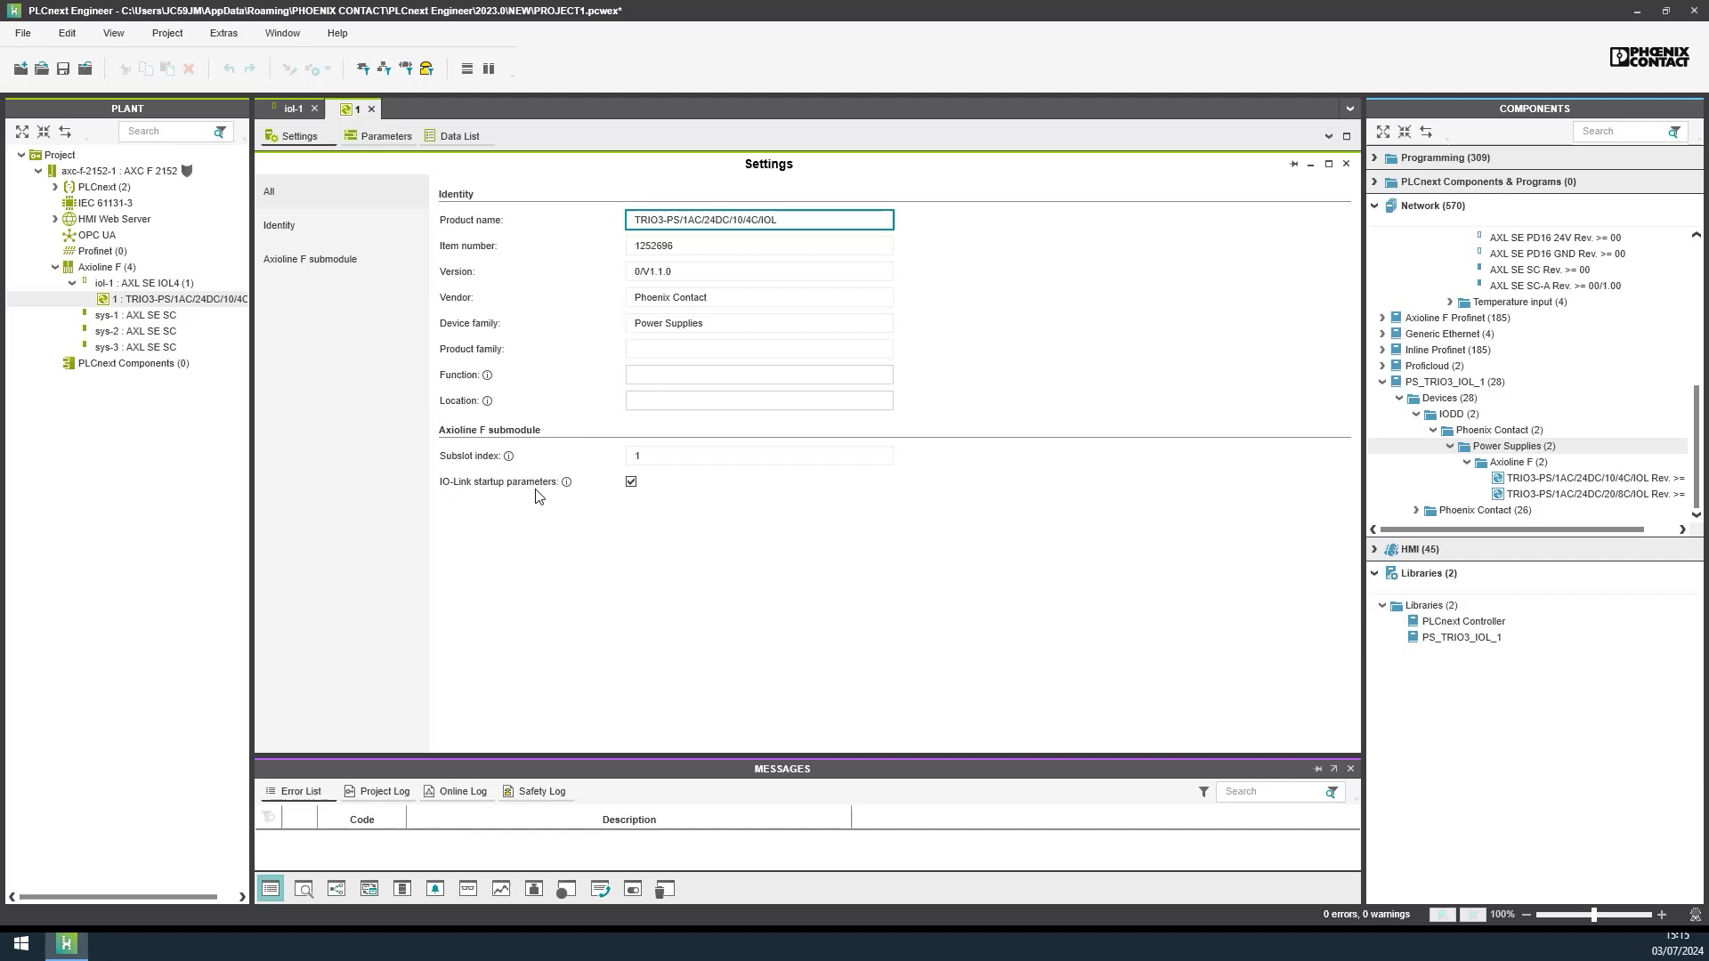
left_click(631, 481)
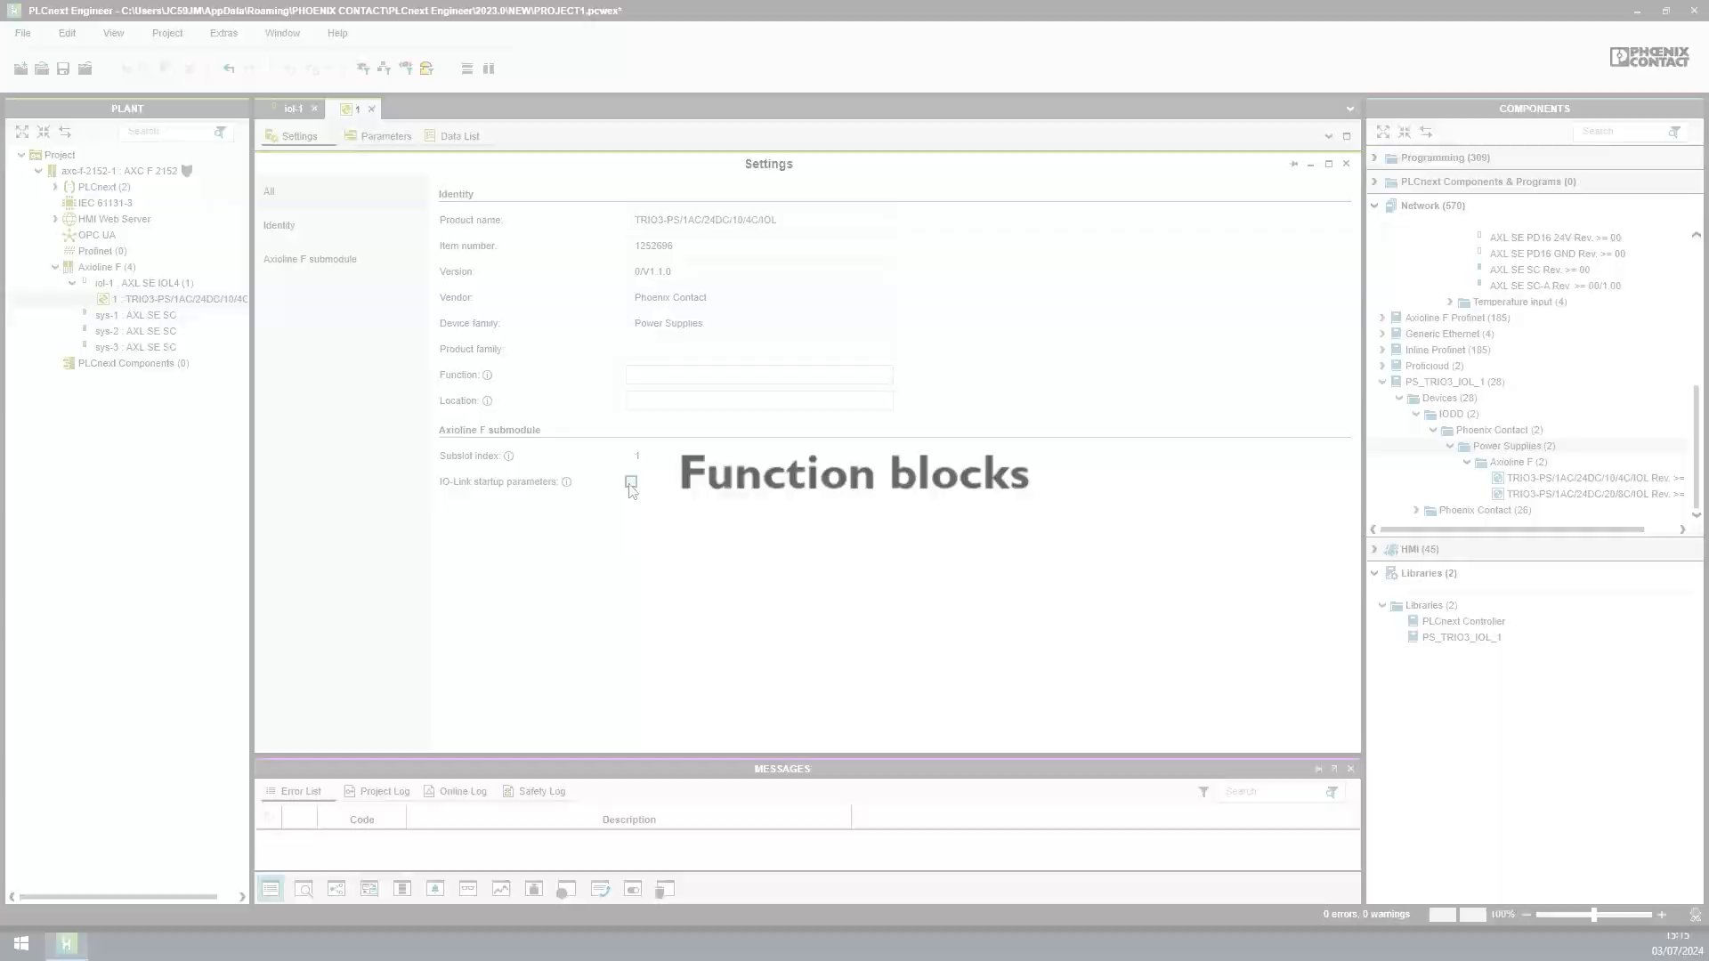
Step: Declare arrInputPD (PS_TRIO3_ARR_PDin_B_0_17) and arrOutputPD (PS_TRIO3_ARR_PDout_B_0_6) as External in Main
left_click(57, 186)
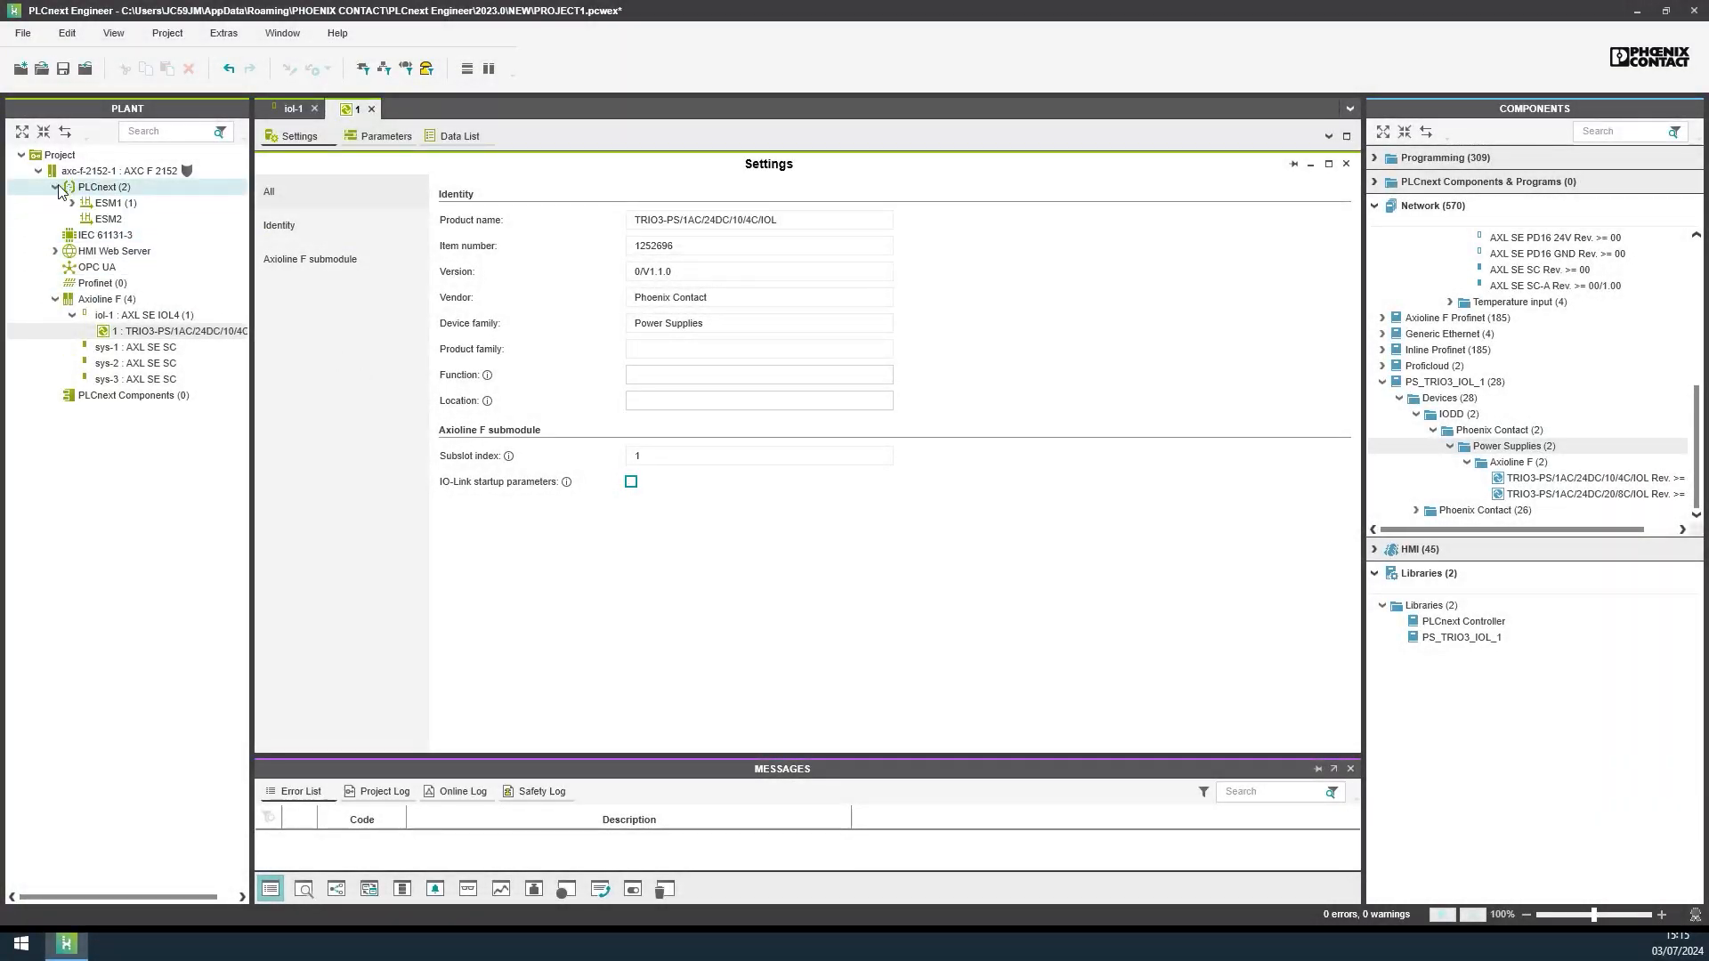
left_click(72, 203)
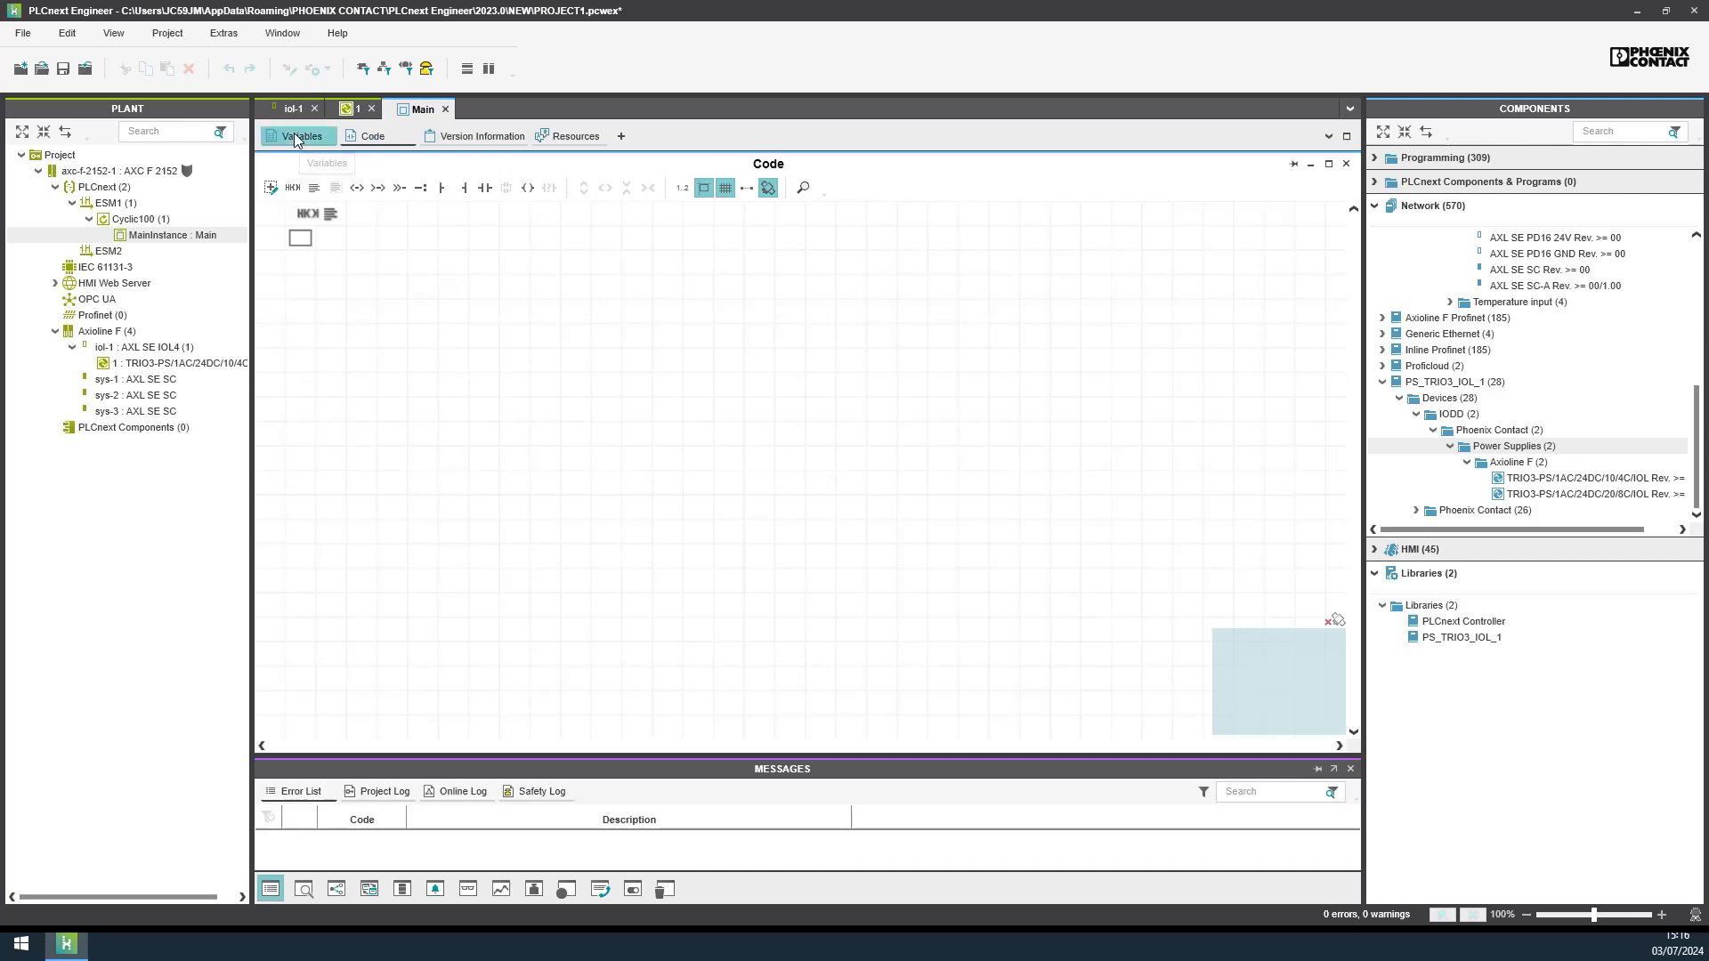
left_click(302, 136)
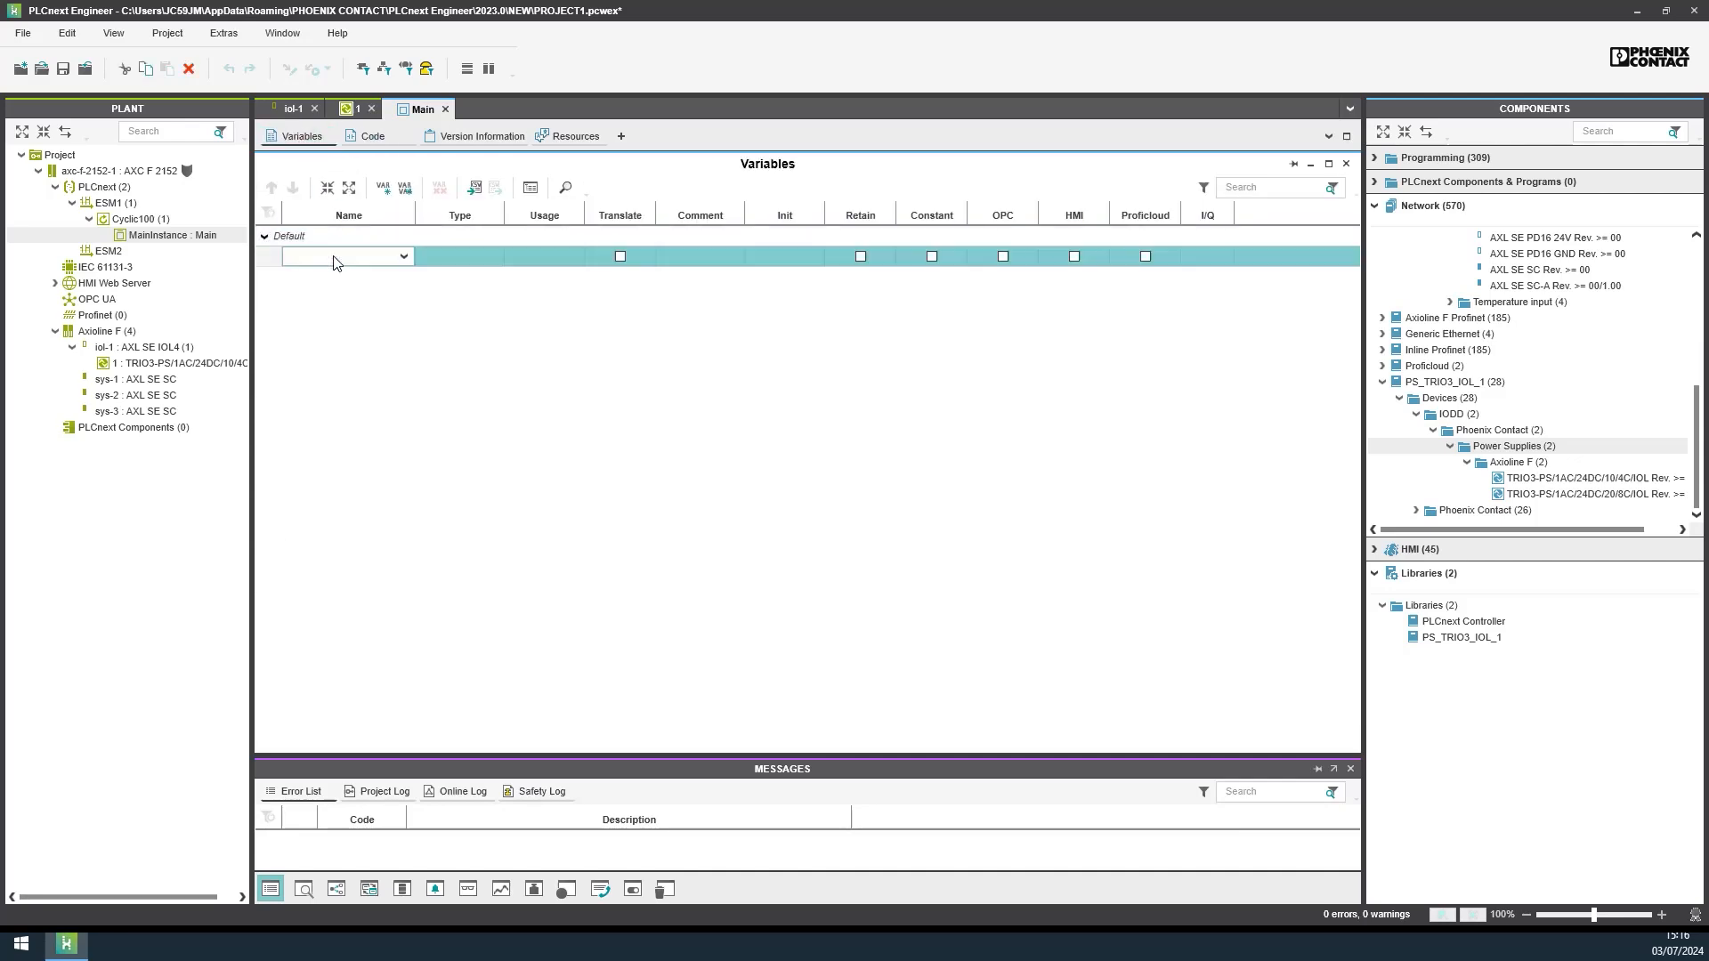
type("arrInputPD")
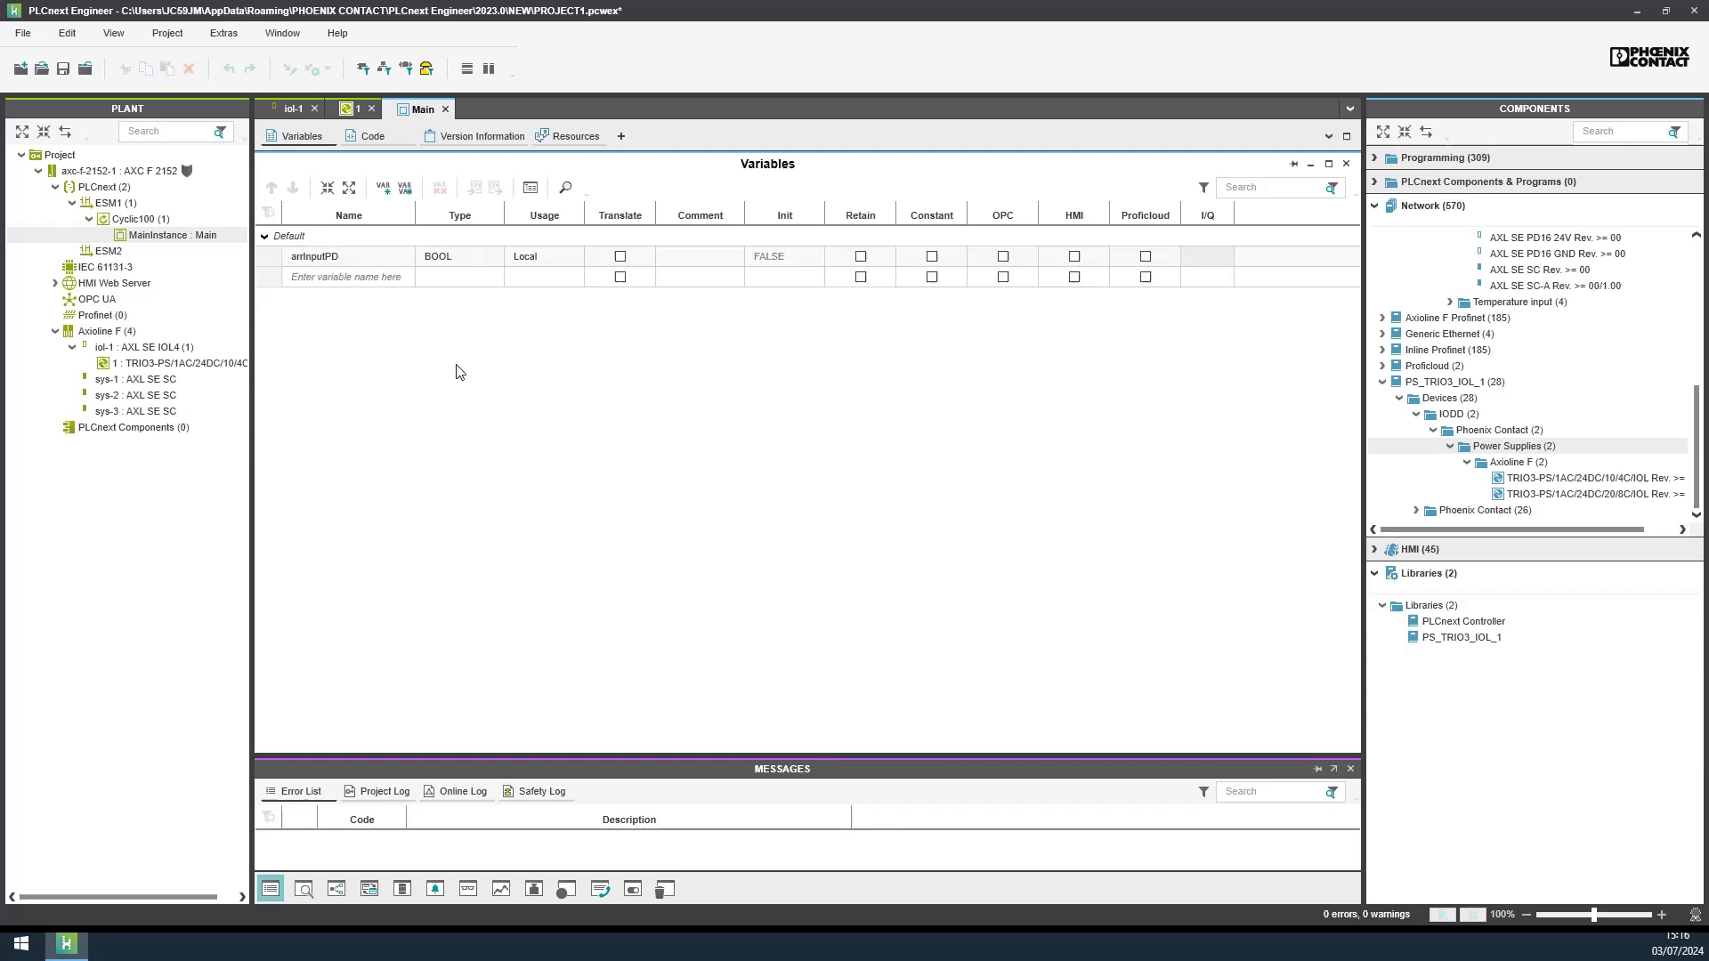
type("arrOutputPD")
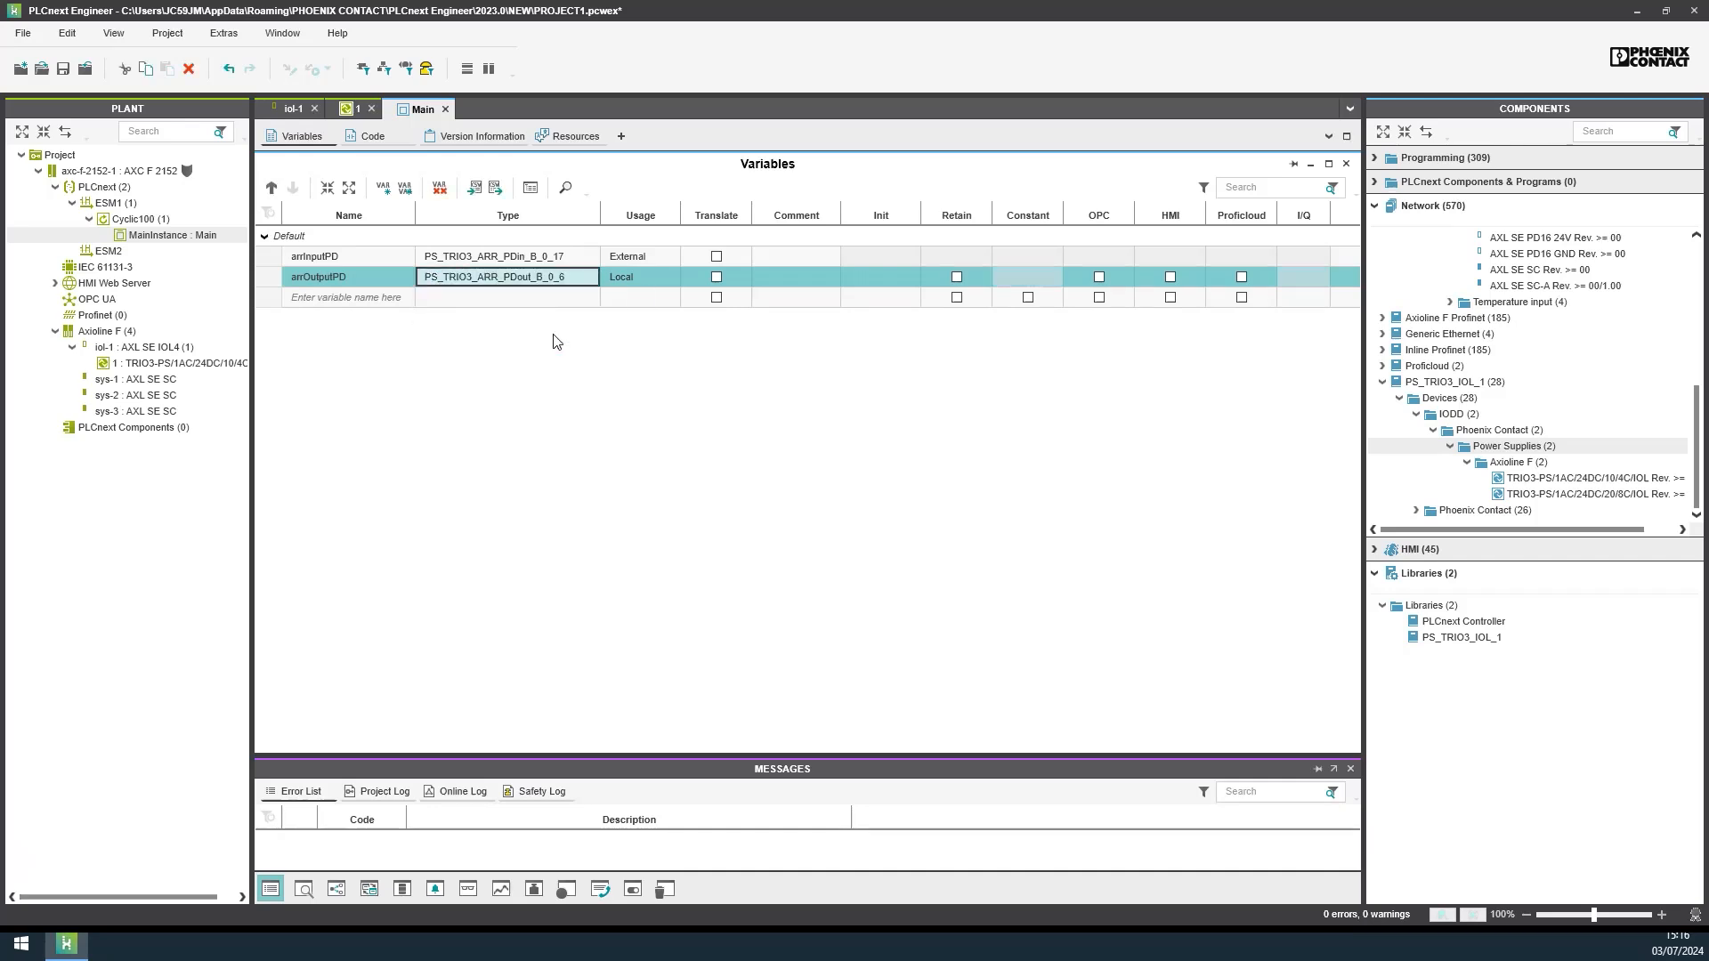
left_click(640, 276)
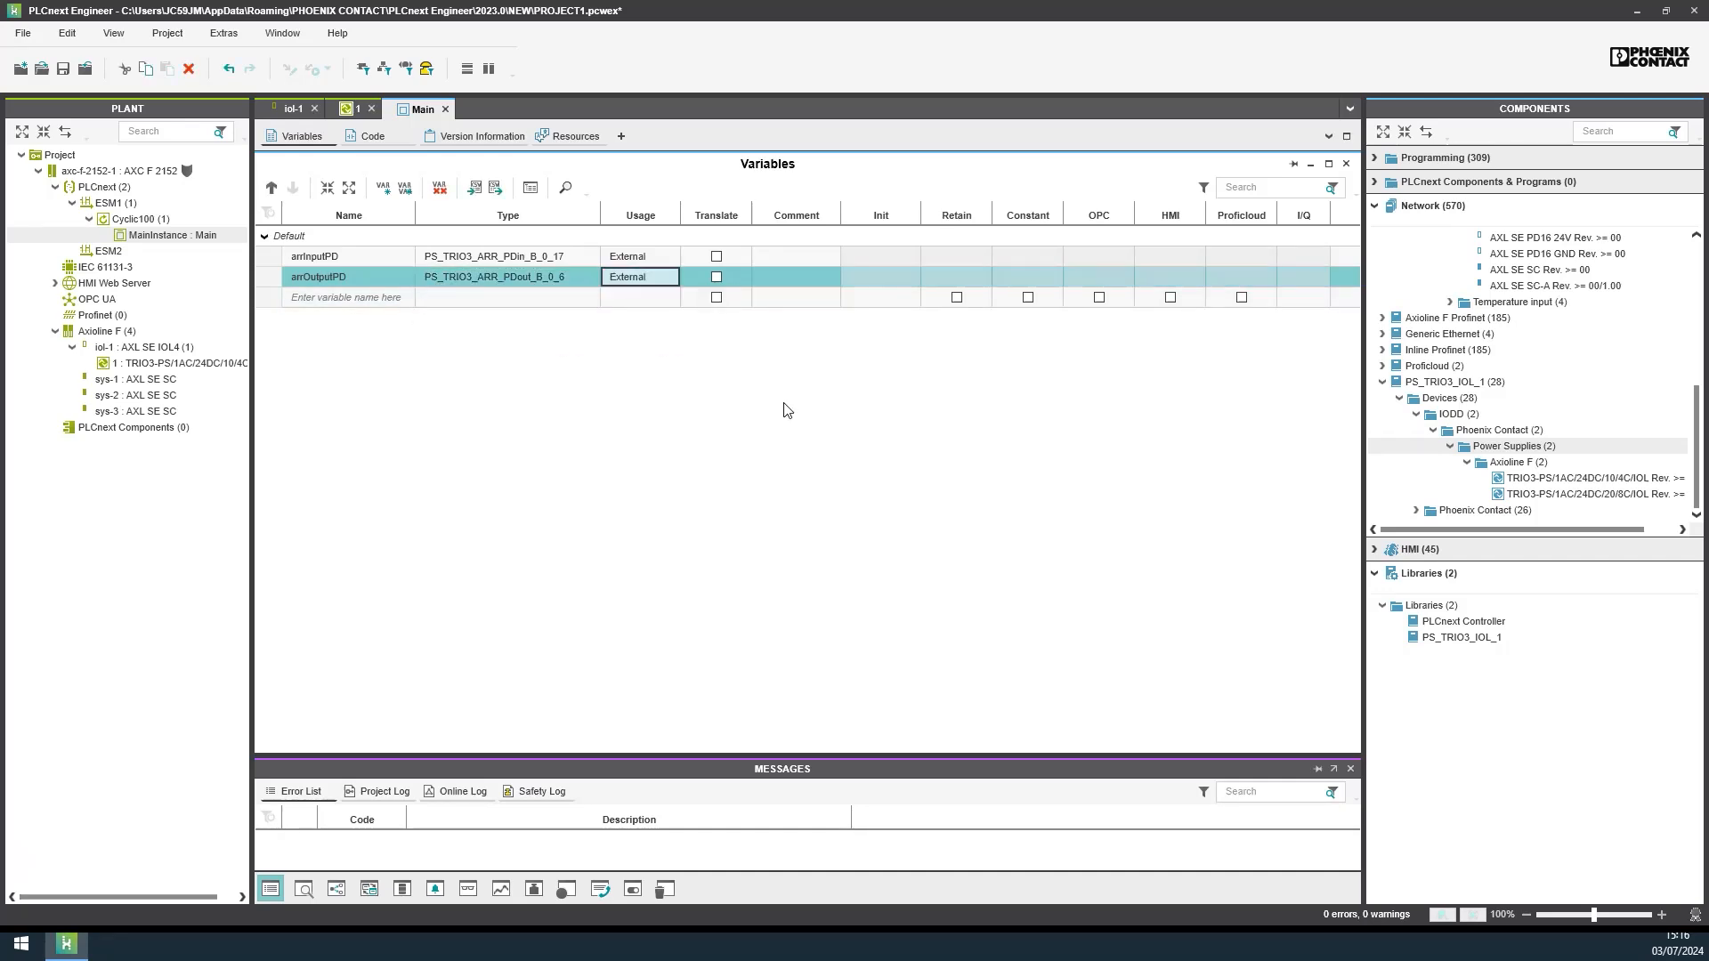
left_click(174, 362)
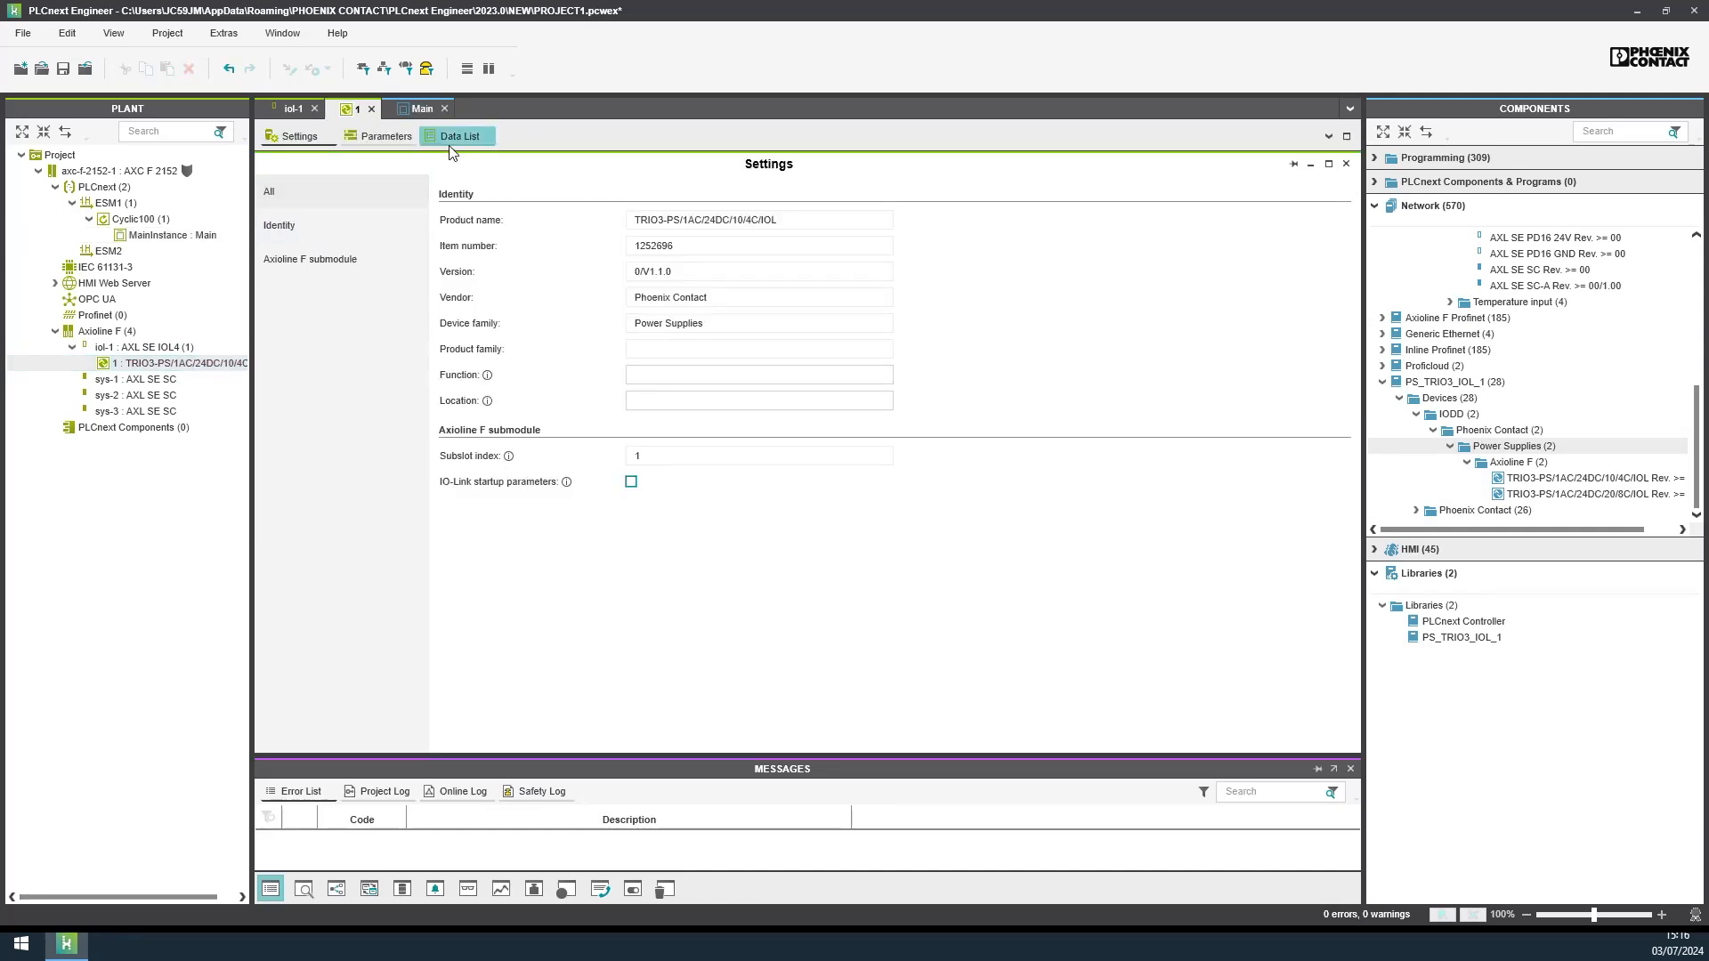
Step: In the TRIO3 Data List, link ~IN to arrInputPD and ~OUT to arrOutputPD
left_click(459, 135)
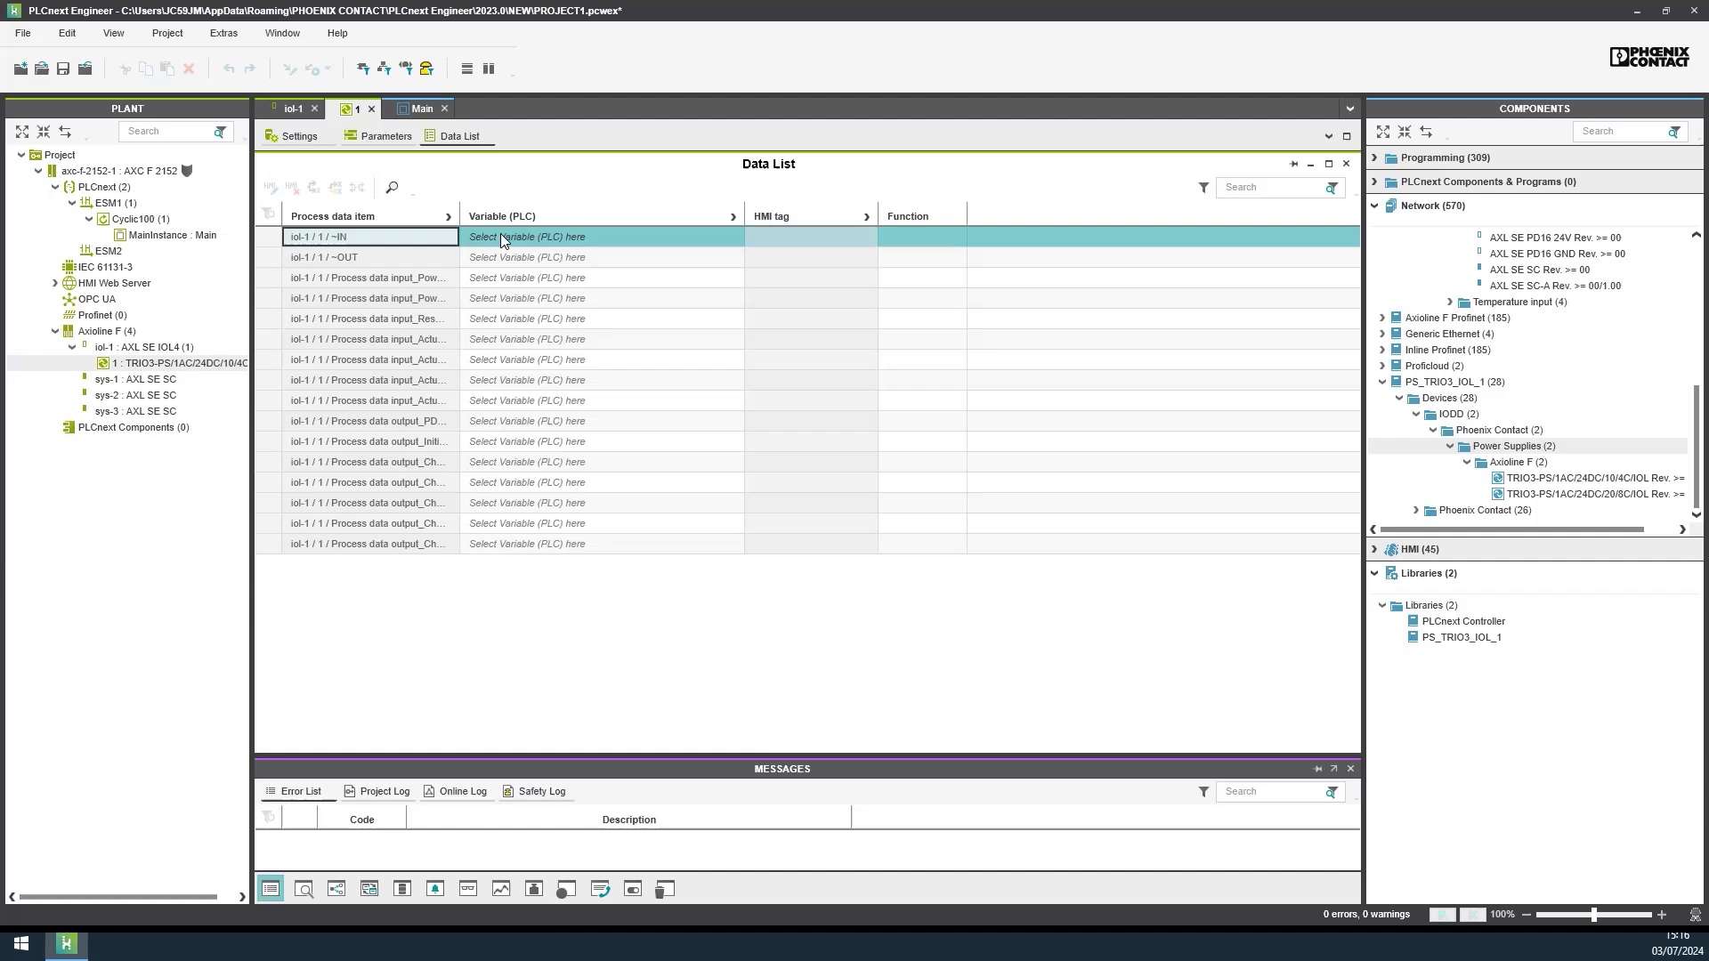
left_click(599, 237)
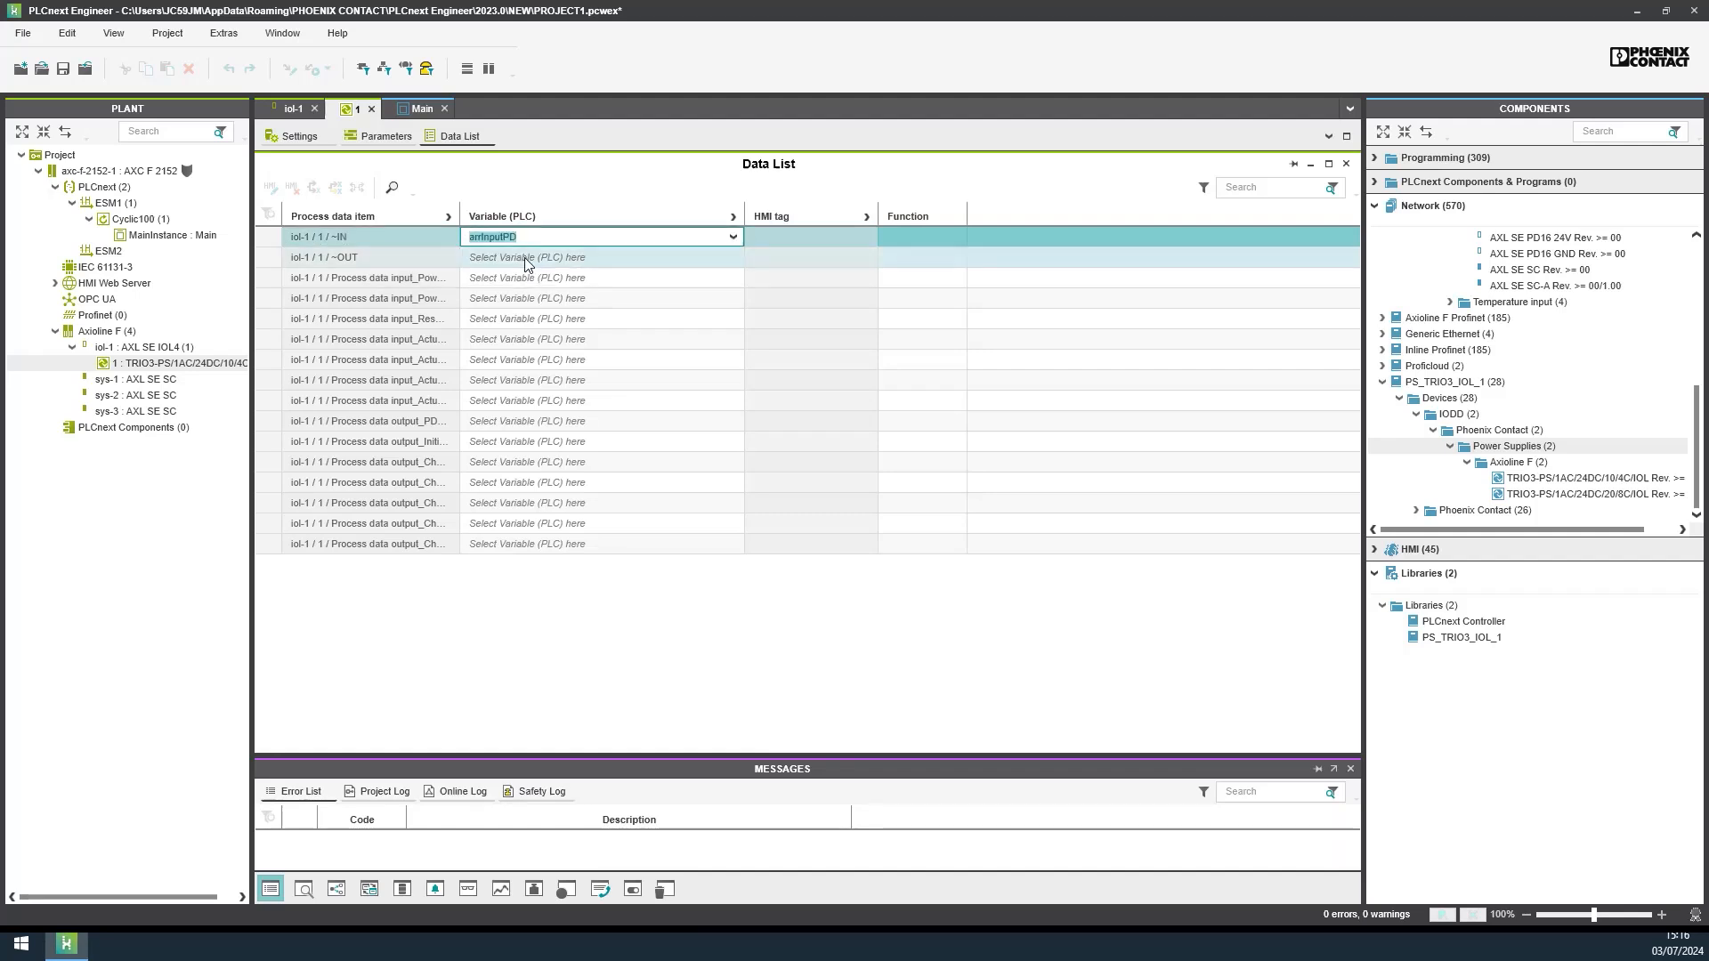
left_click(599, 258)
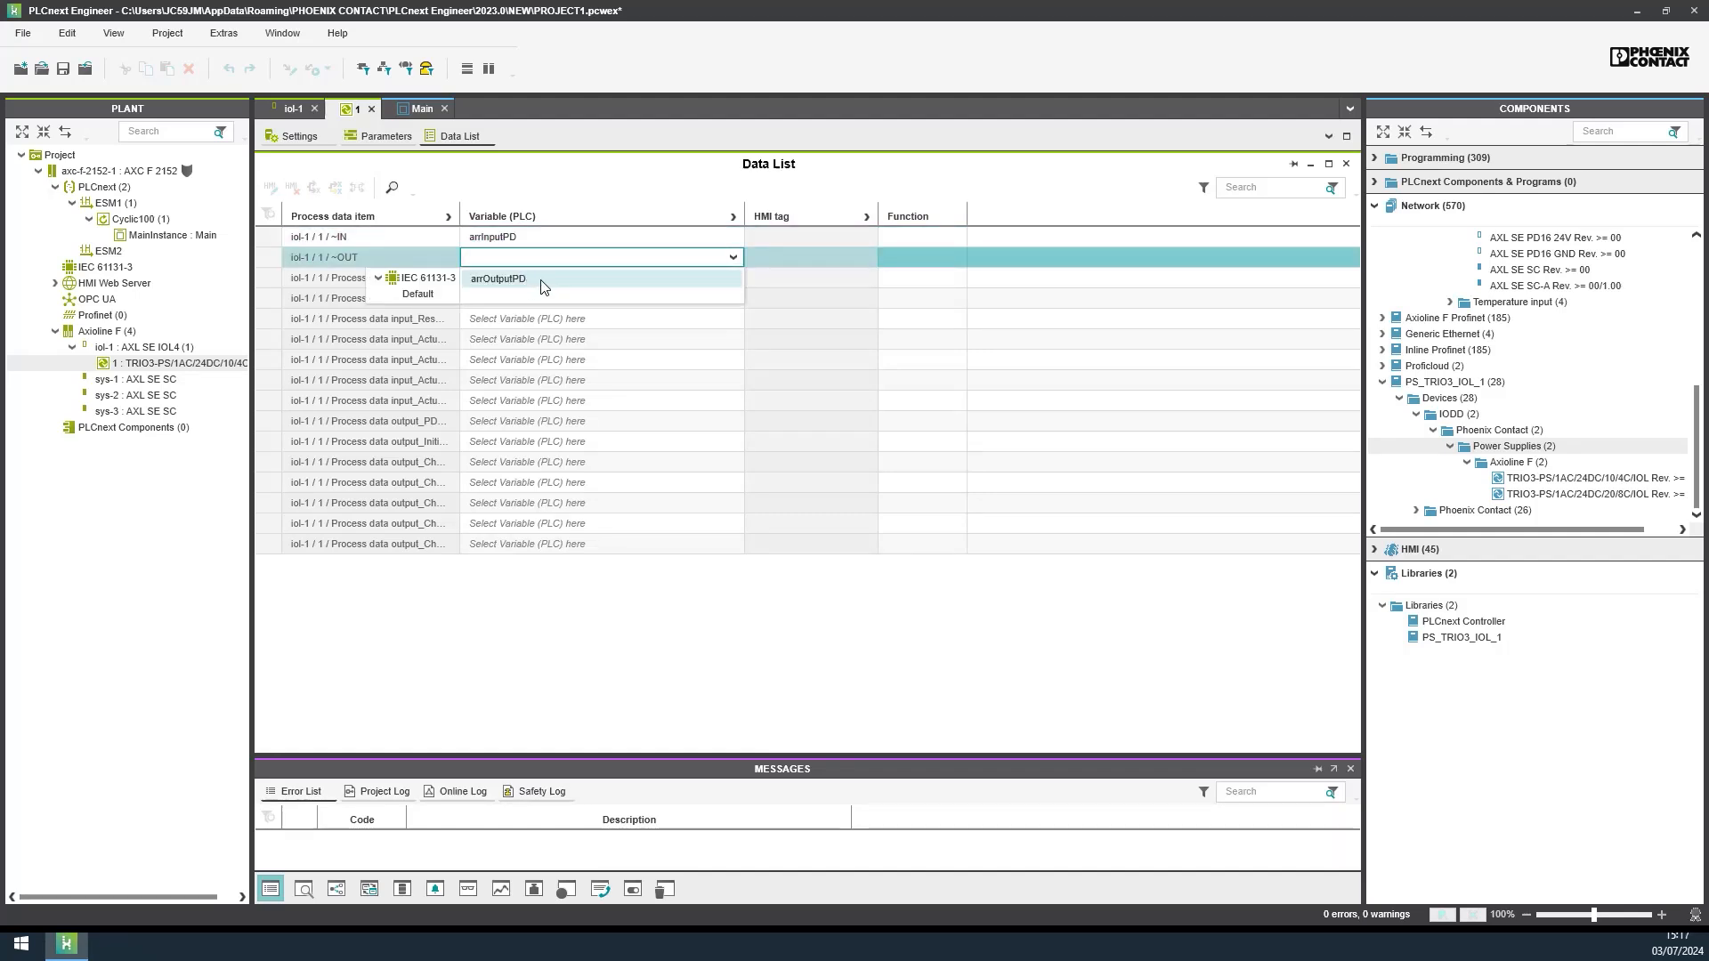
left_click(497, 278)
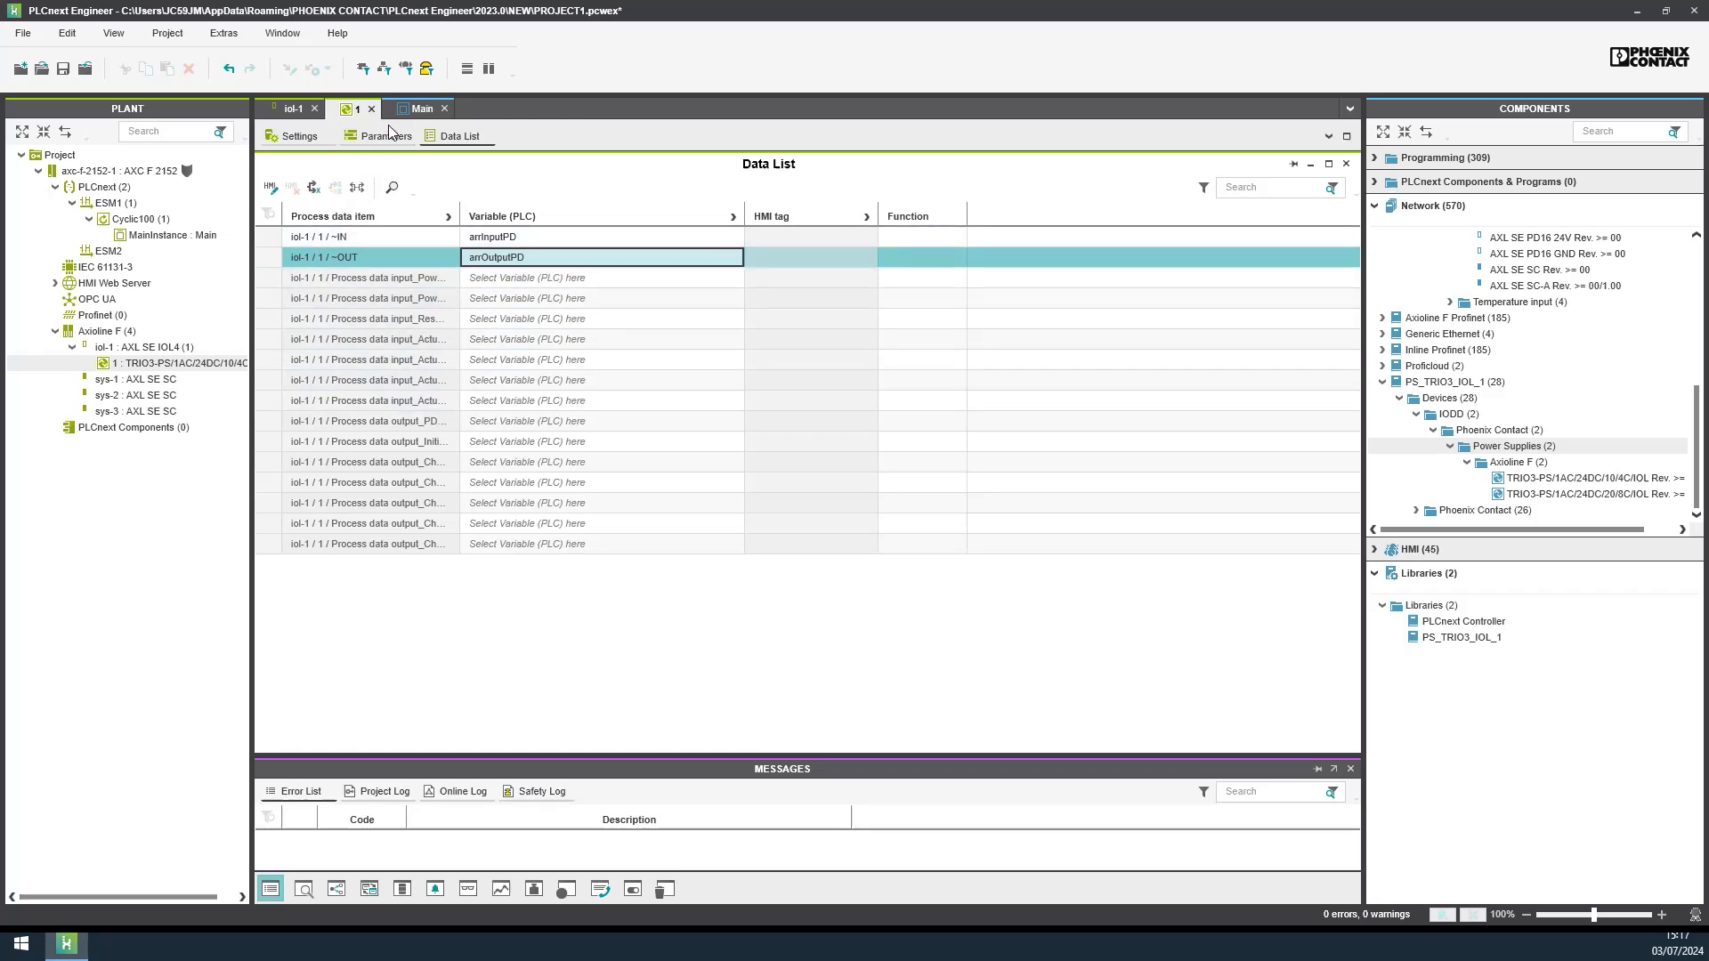
Step: Add BOOL variables Activate, All_CH_ON, RemoteReset and the rest, plus udtVISUC4 (ST_VISU_TRIO3_IOL), to Main
left_click(419, 108)
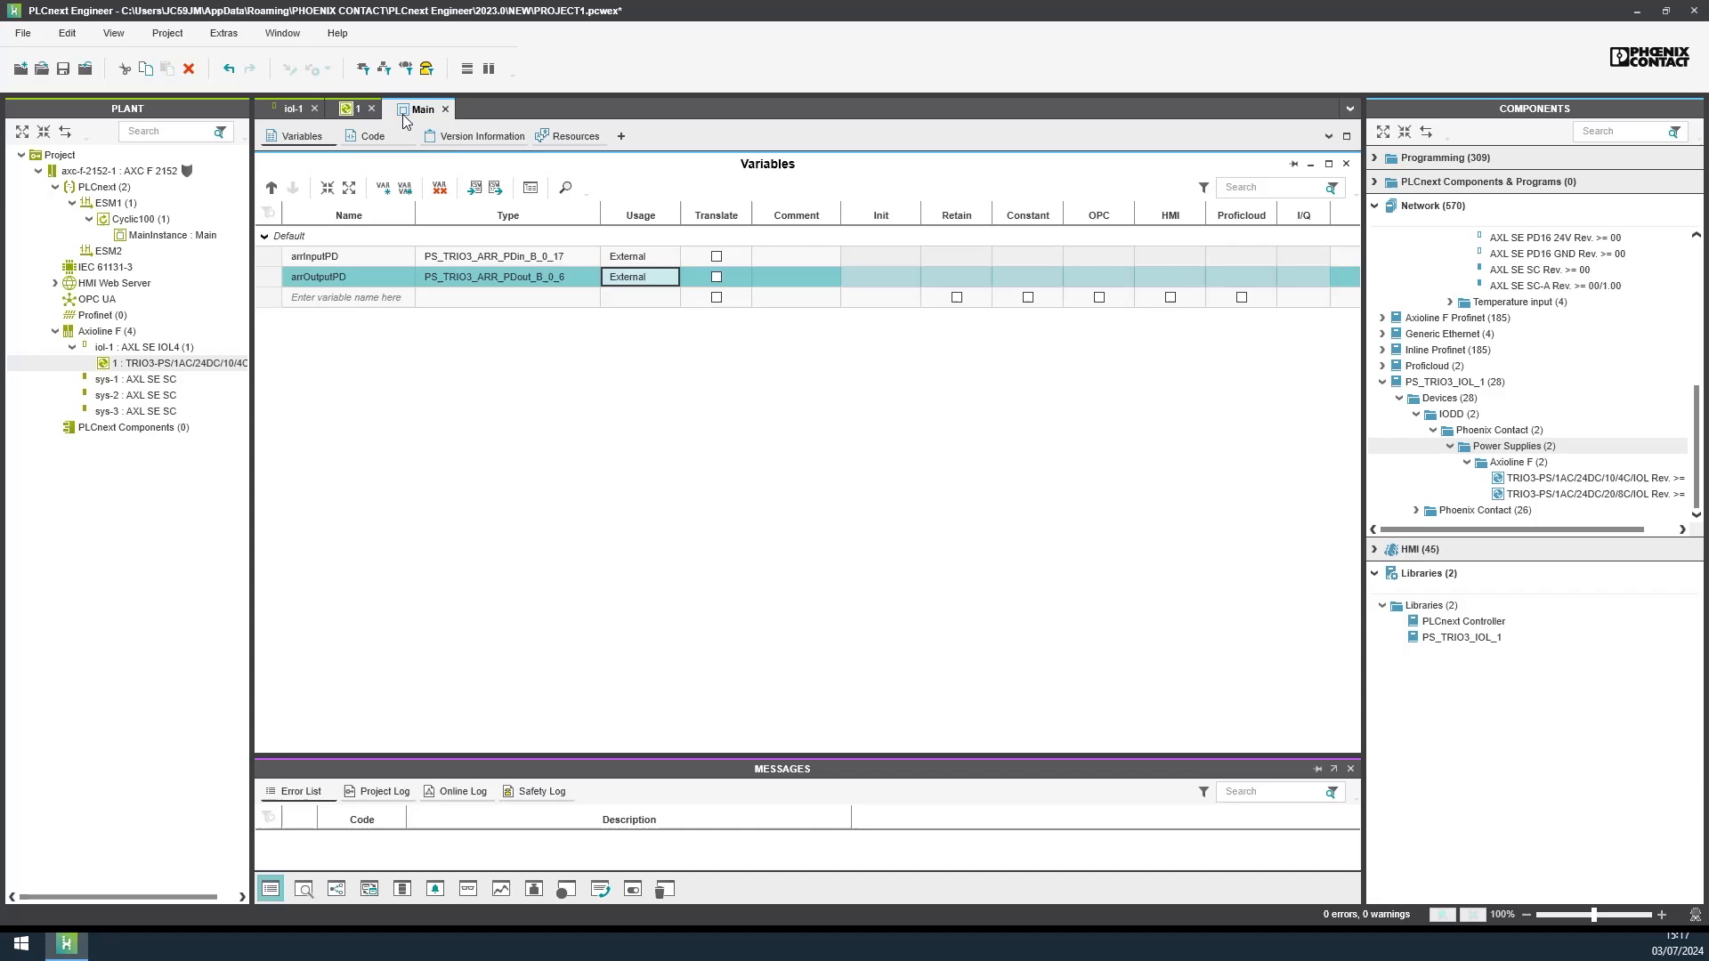
mouse_move(388, 398)
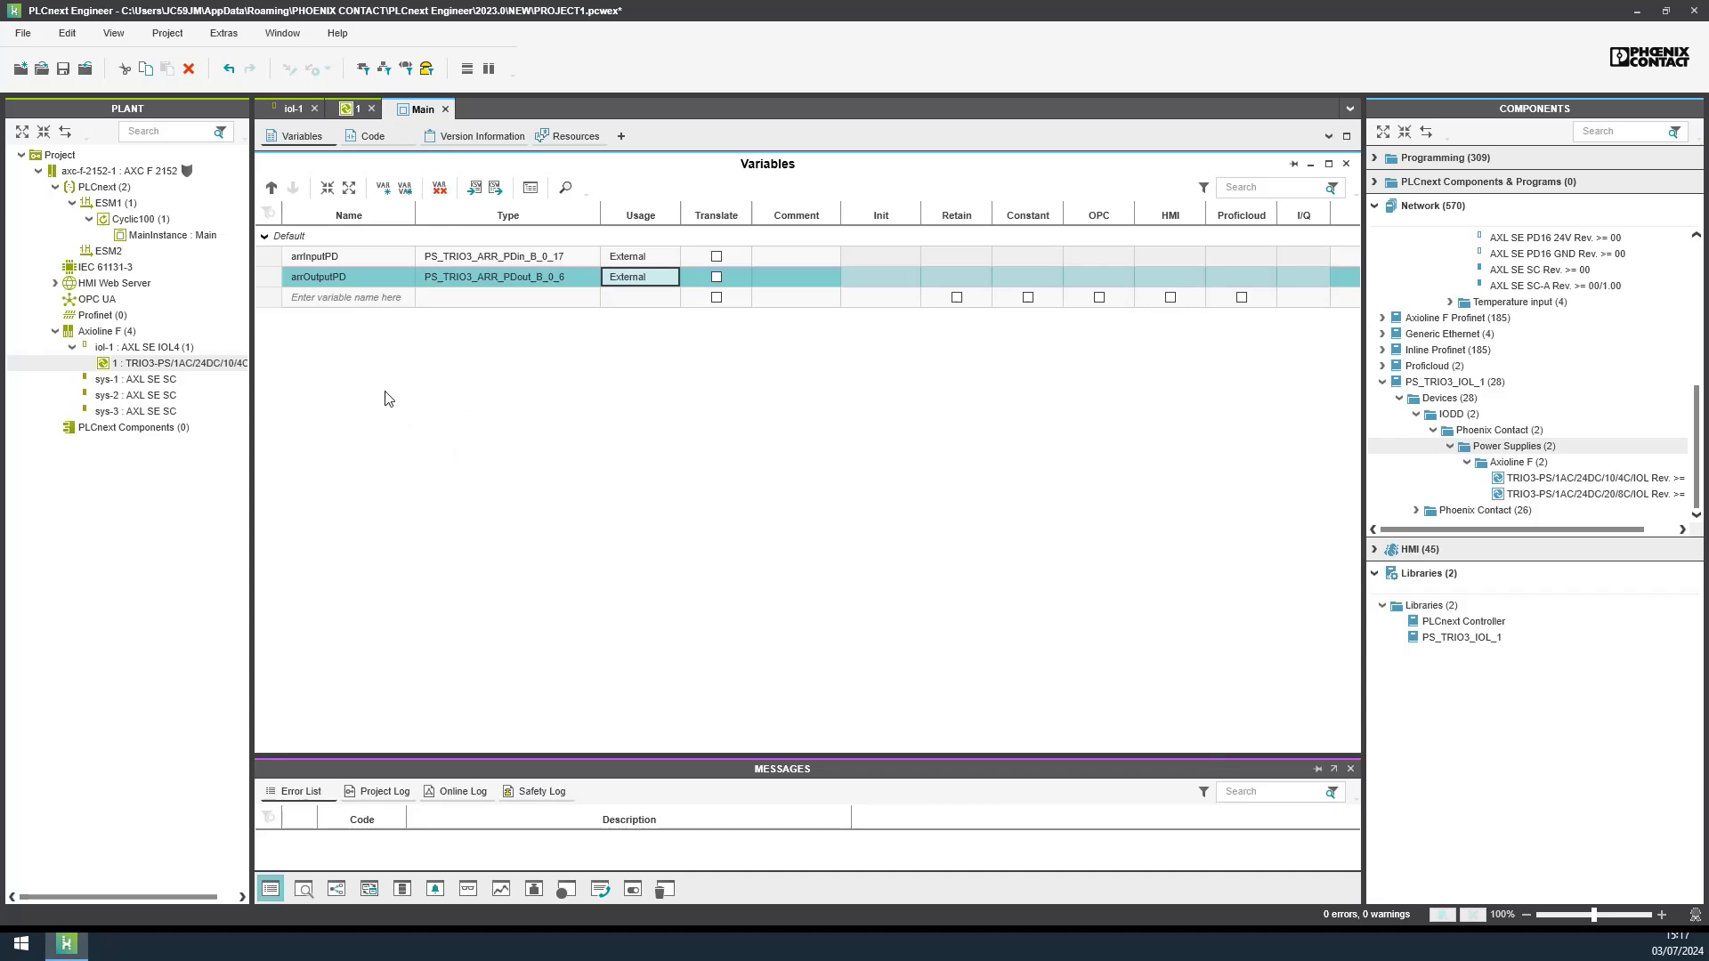
left_click(347, 297)
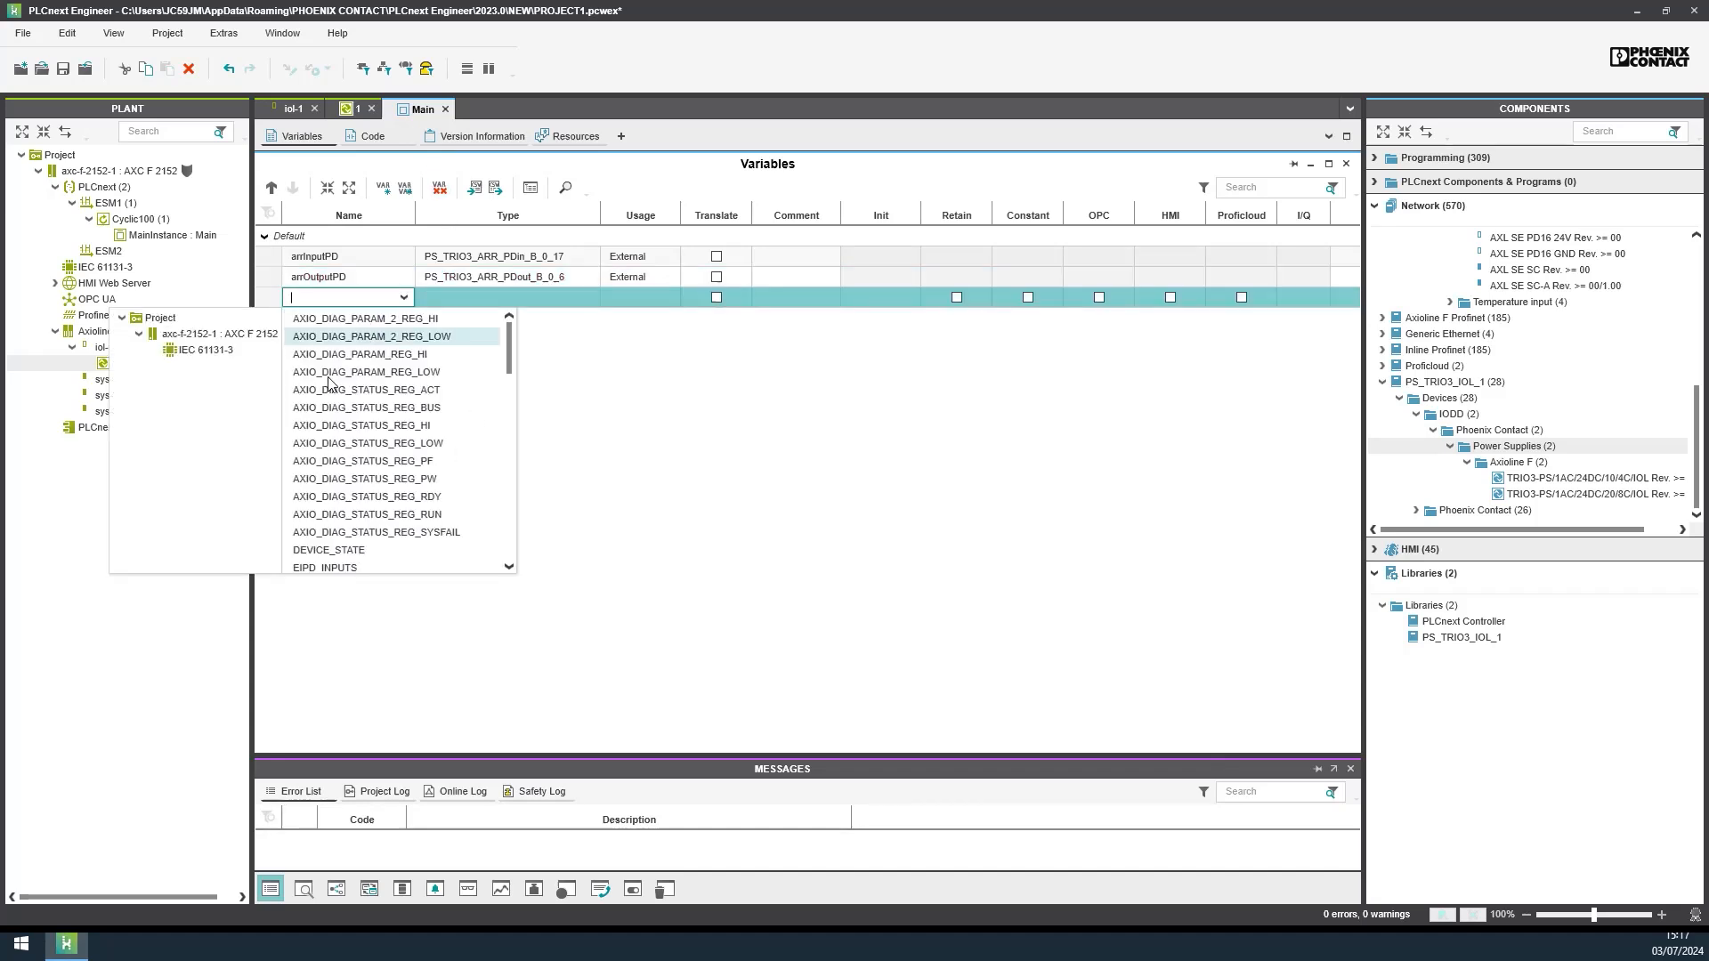
type("Activate")
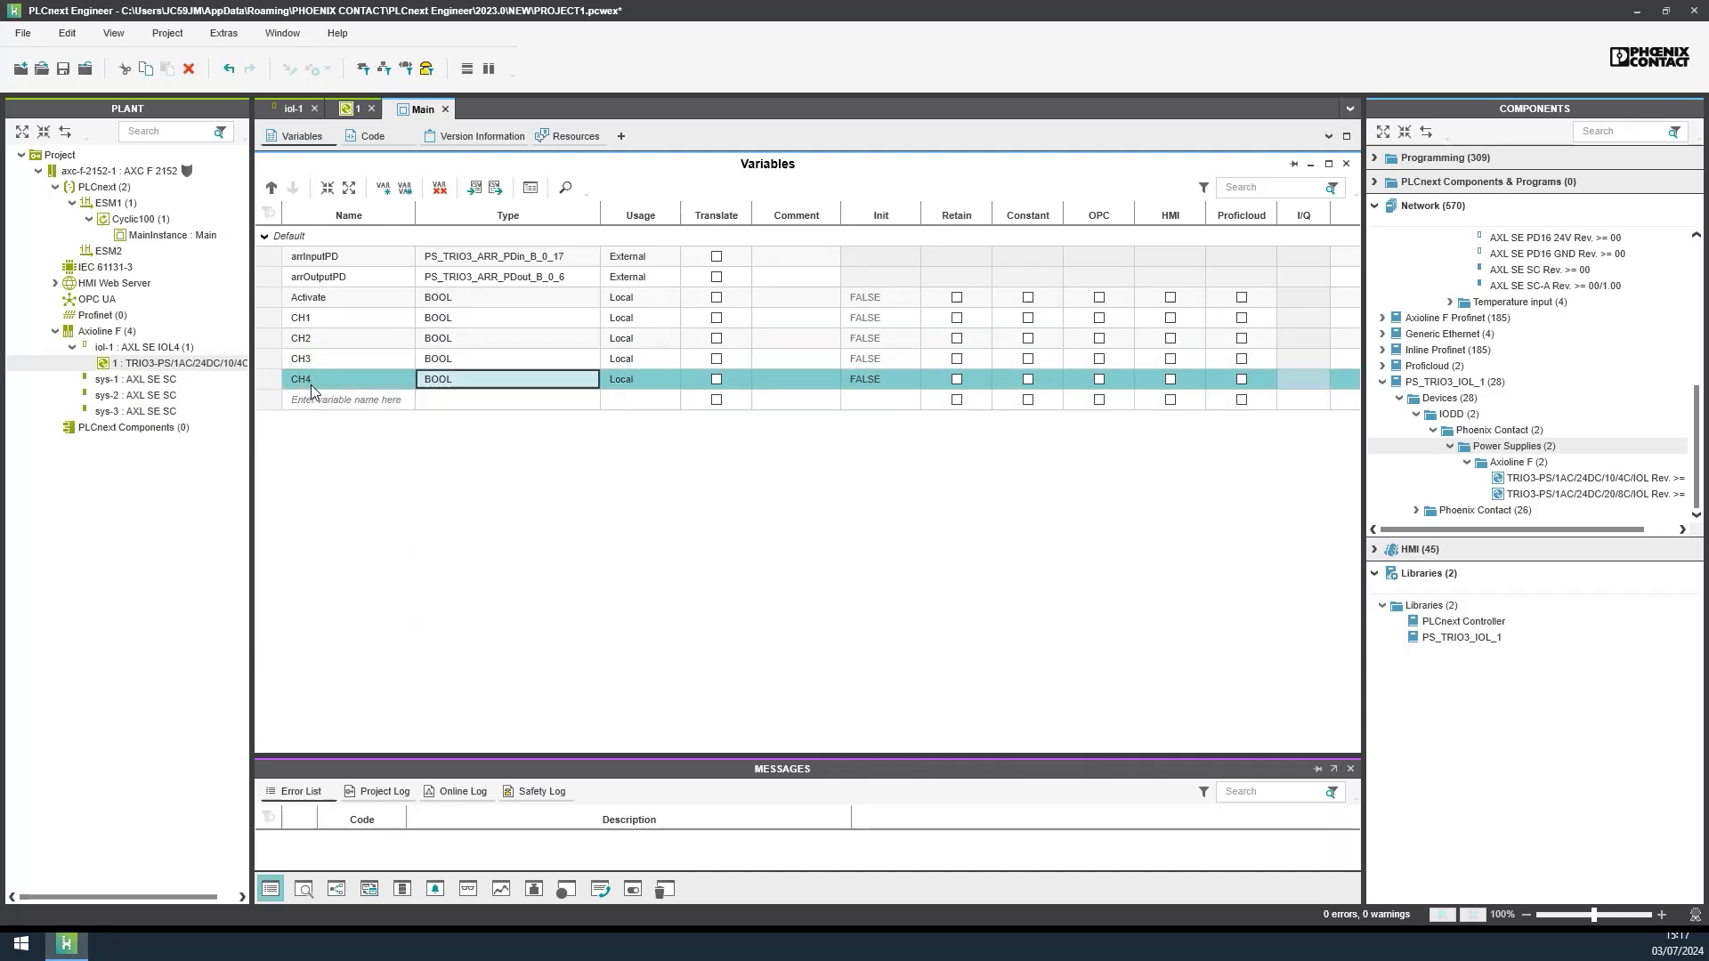
type("All_CH_ON")
type("All_CH_OFF")
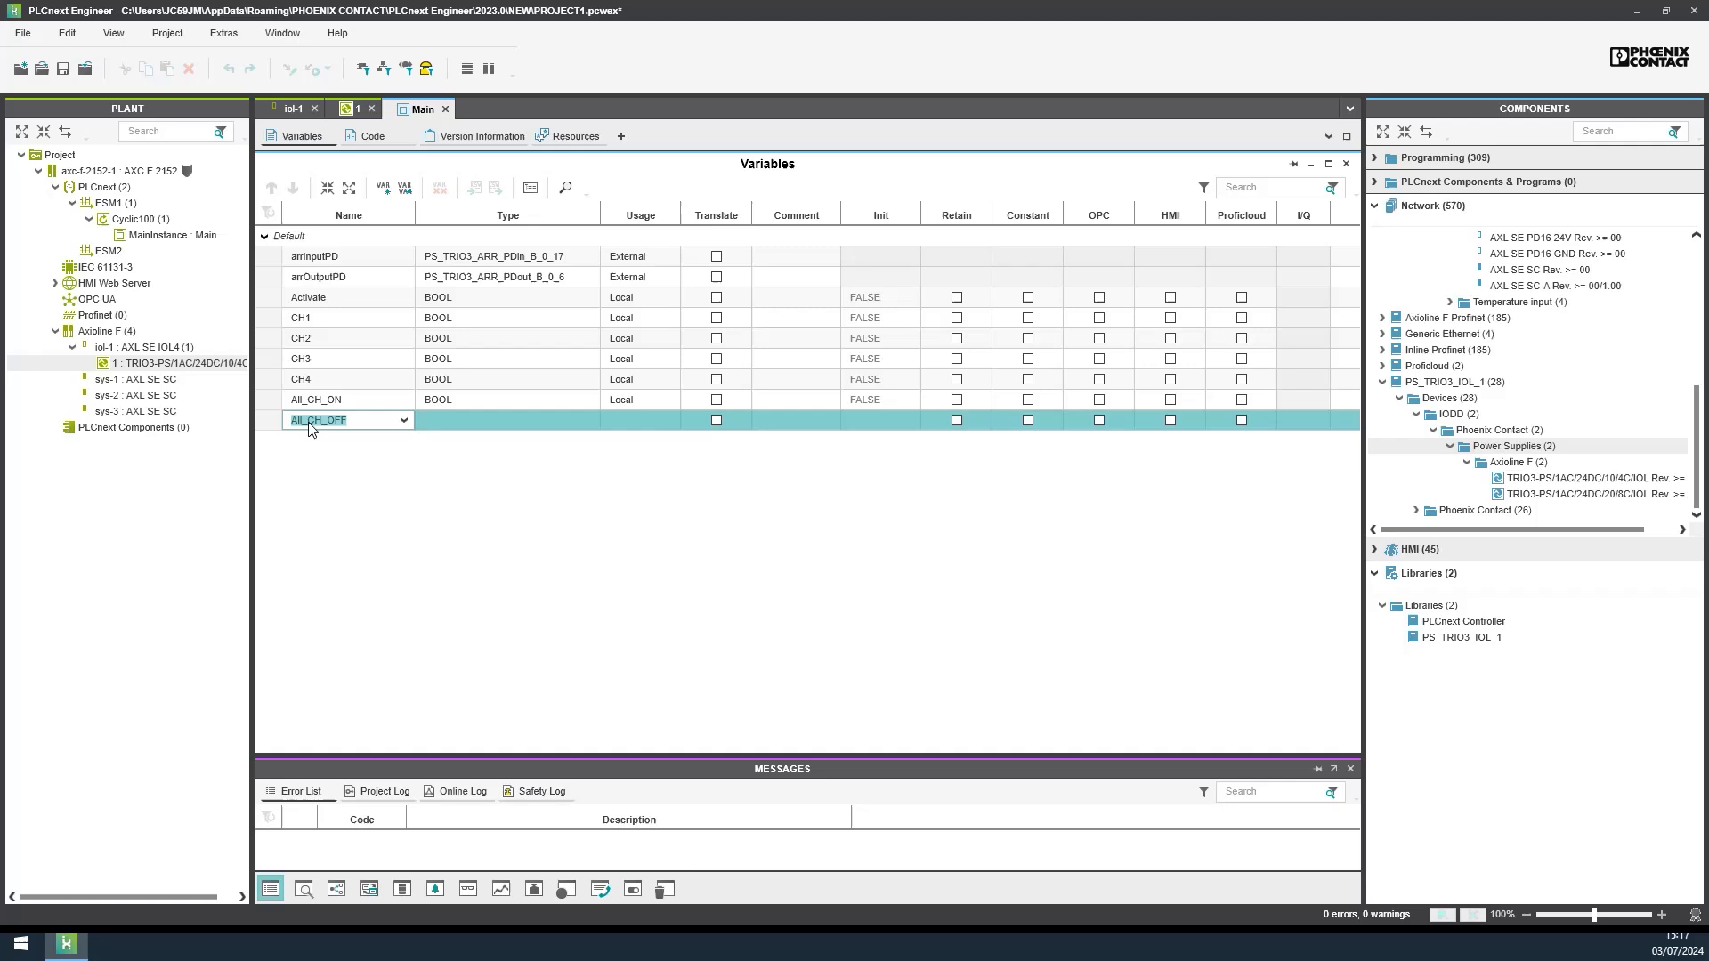
type("RemoteReset")
type("ST_VISU_TRIO3_IOL")
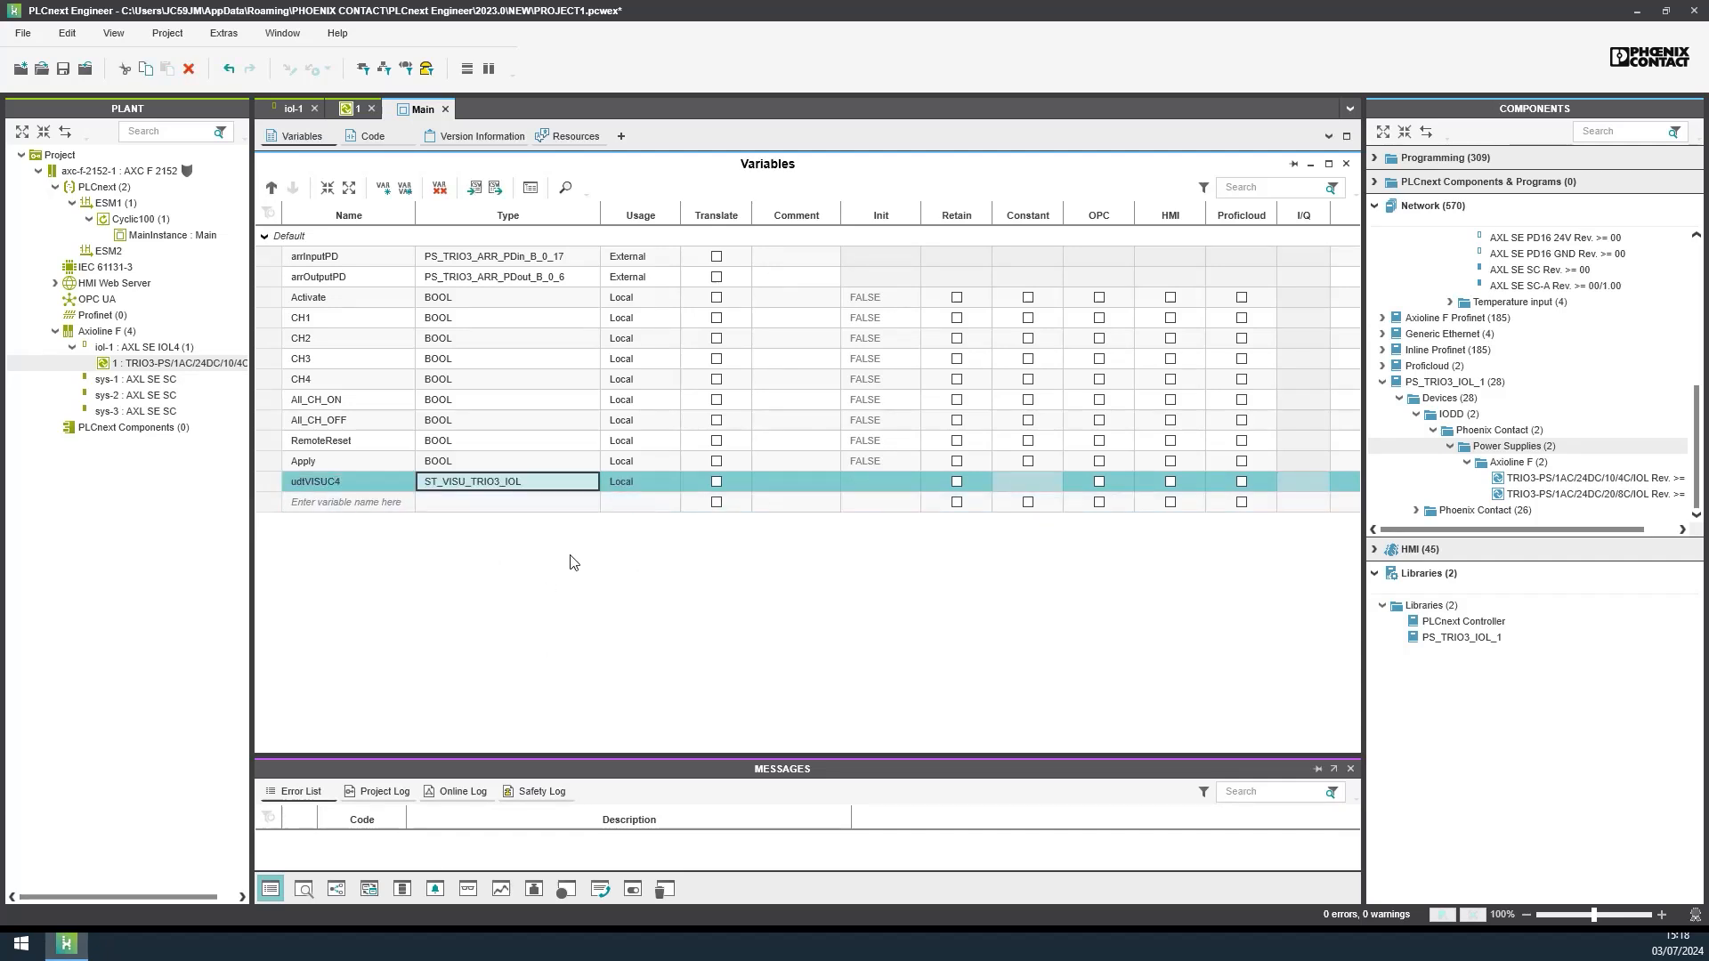
mouse_move(373, 135)
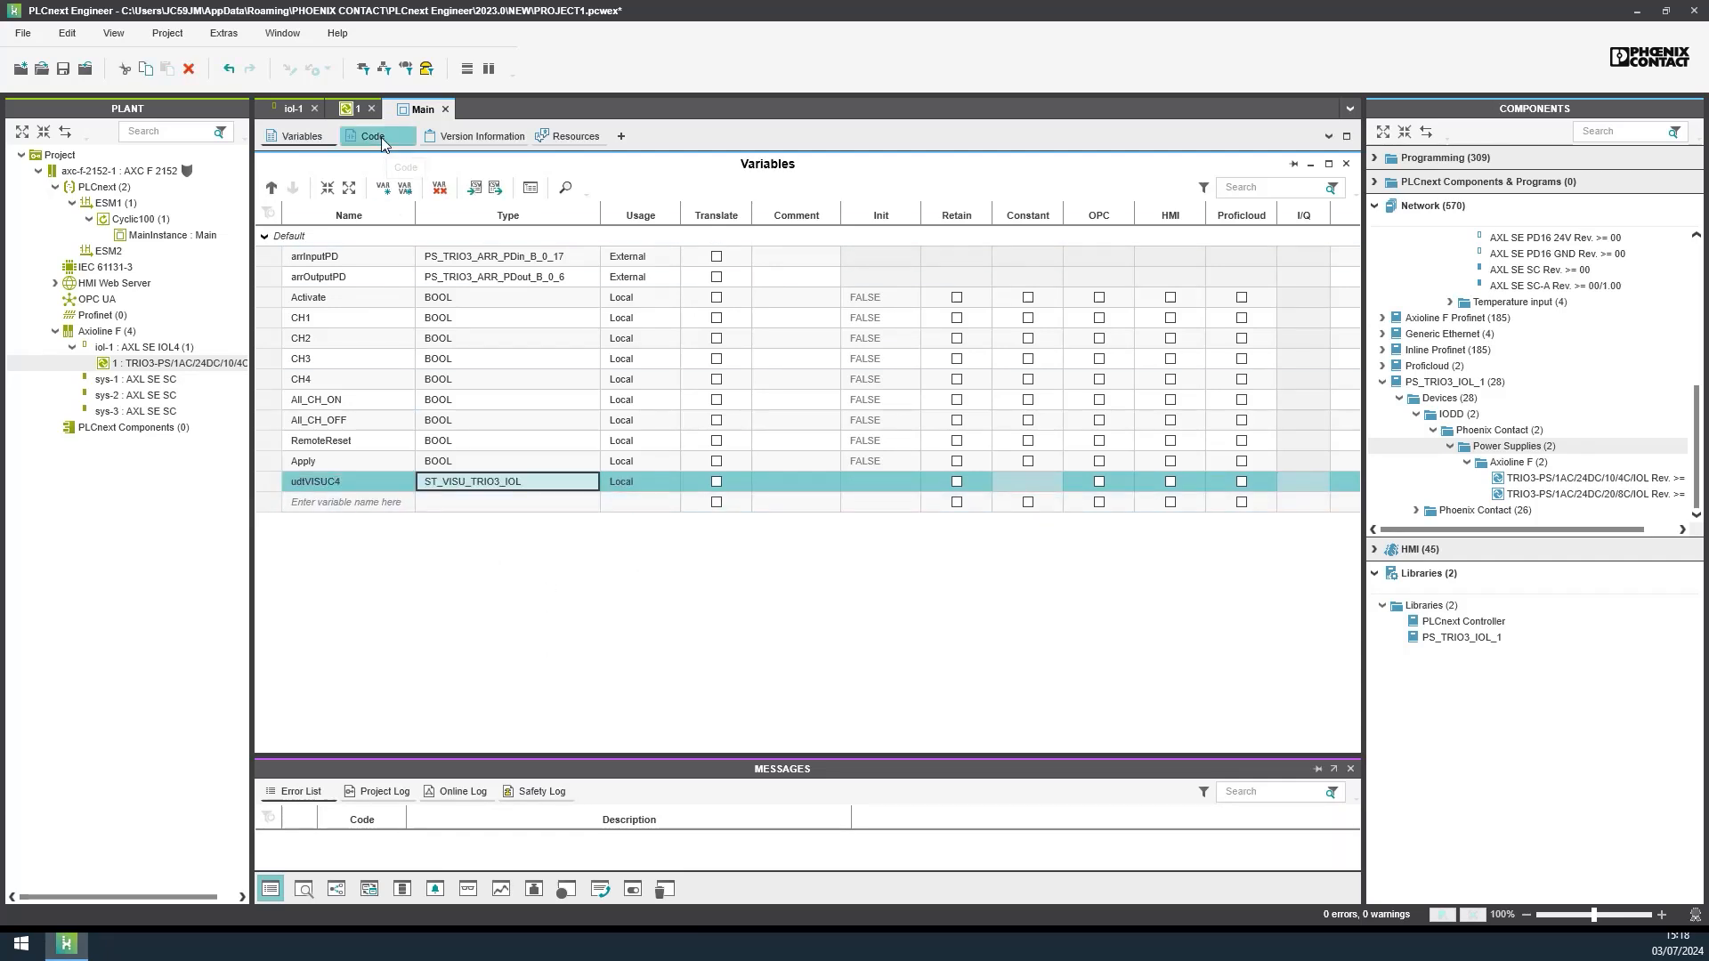
Step: Place PS_TRIO3_IOL_4CB_Cyclic from the PS_TRIO3_IOL_1 library in Main's code, wiring Activate and the other variables
left_click(372, 135)
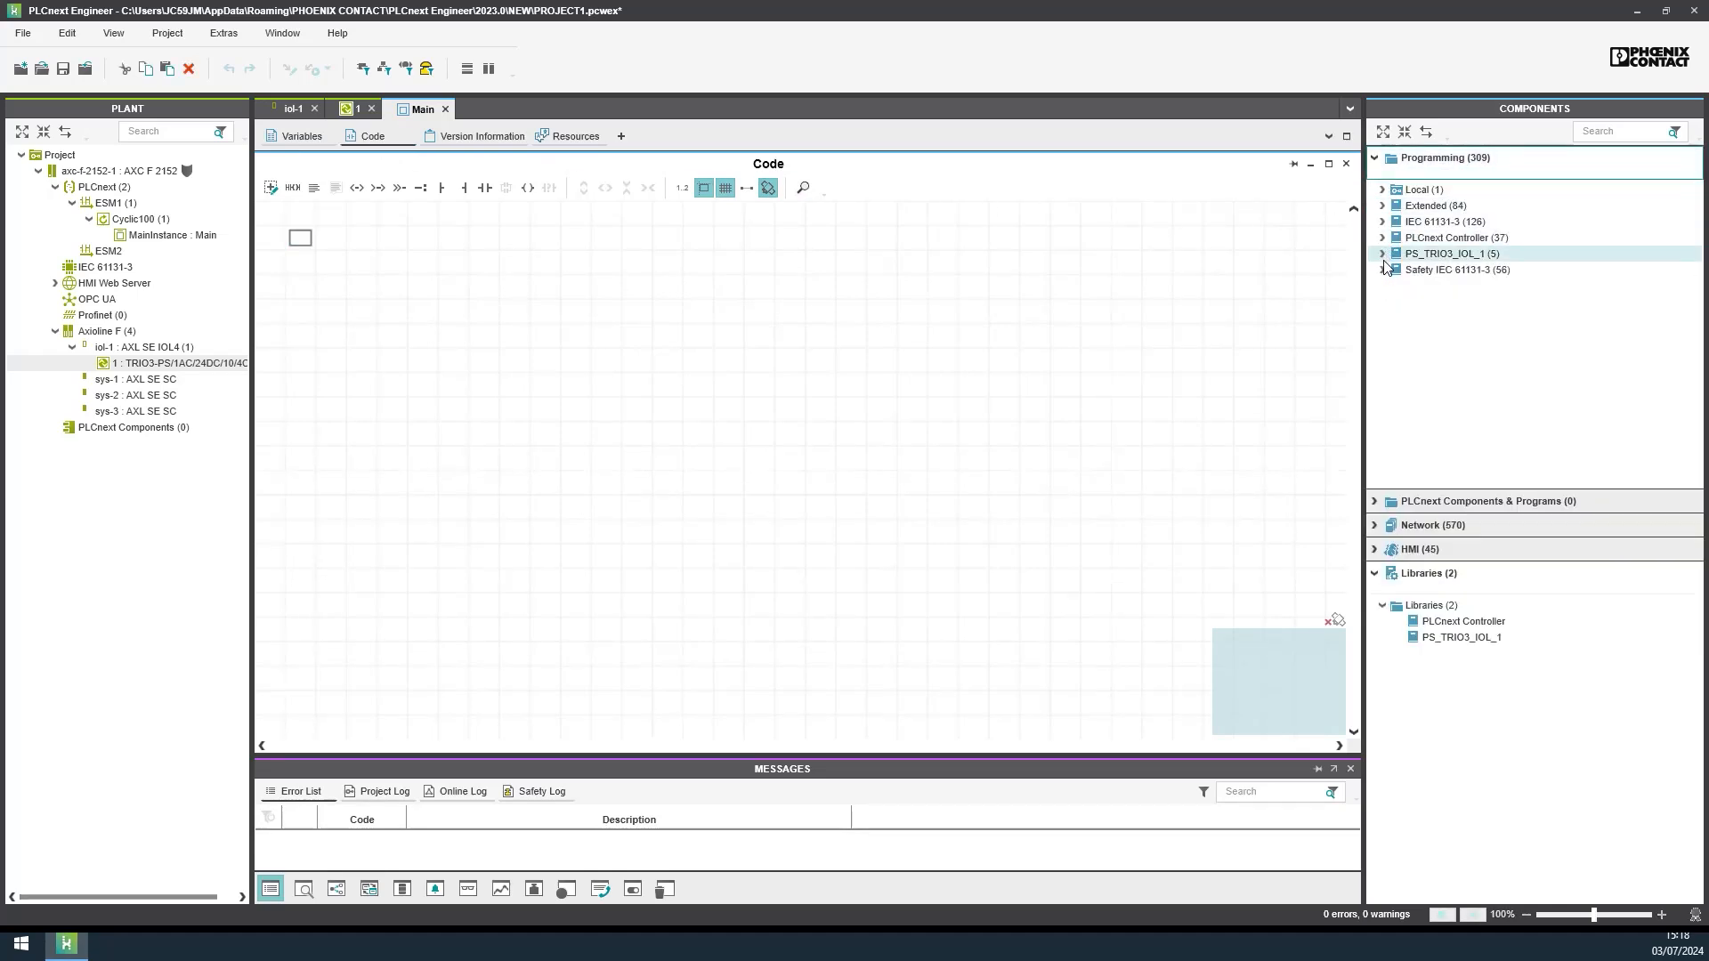
left_click(1383, 253)
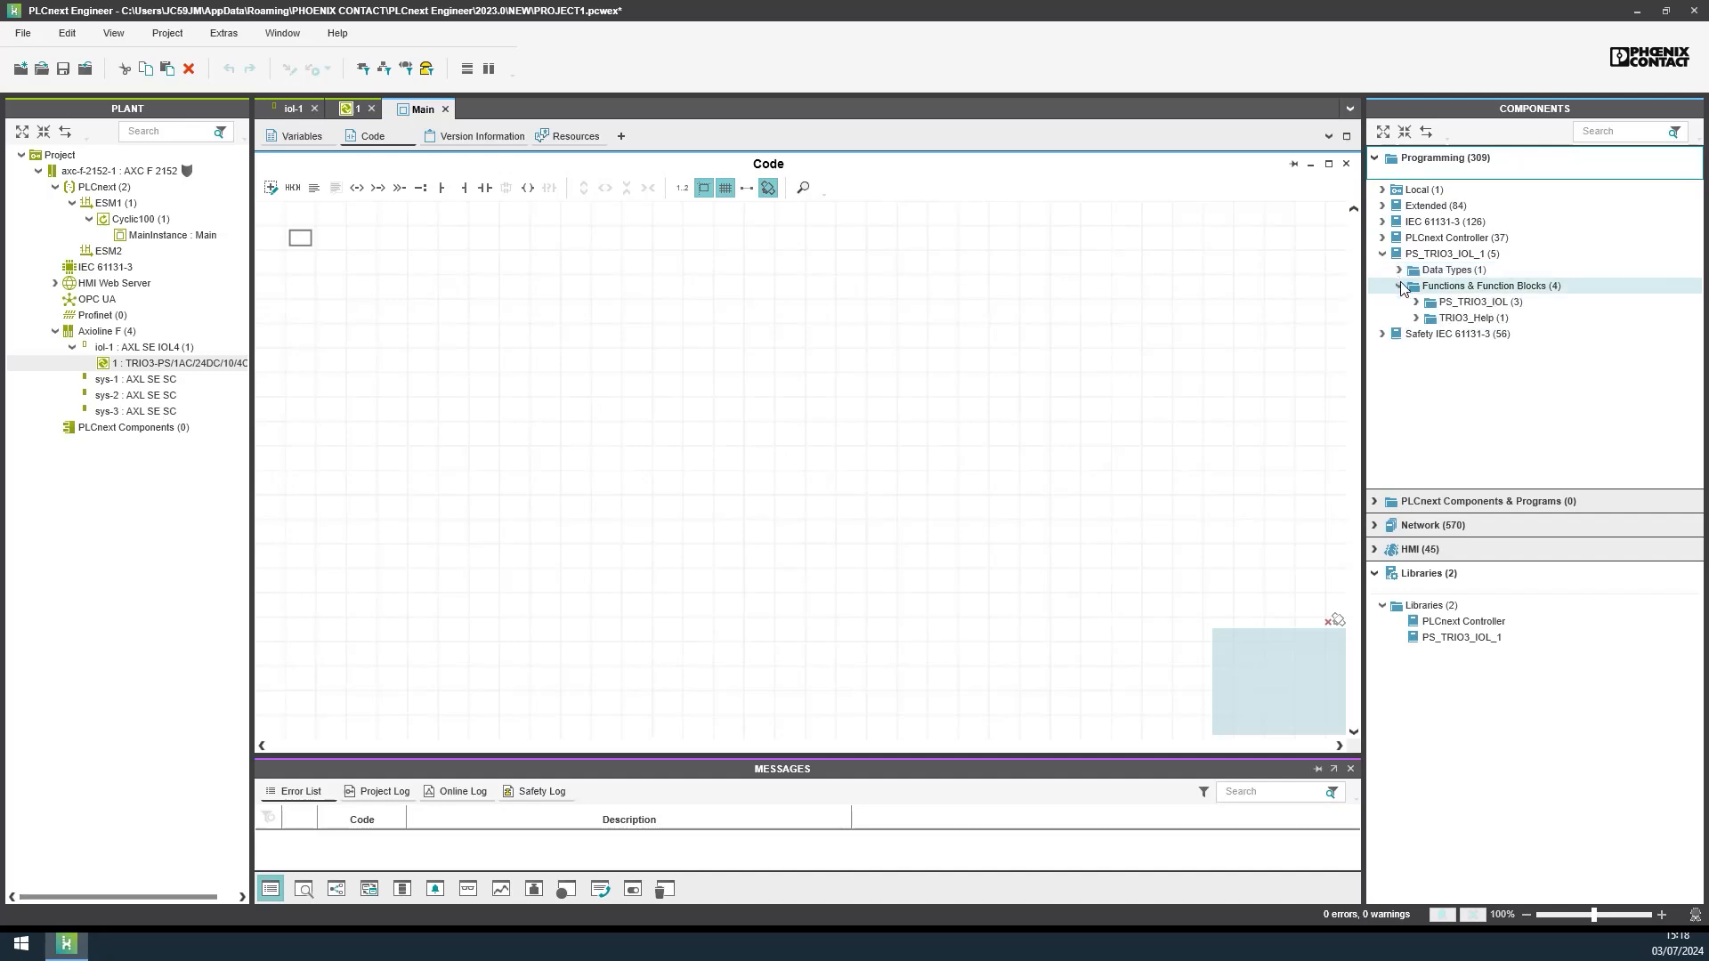
left_click(1416, 302)
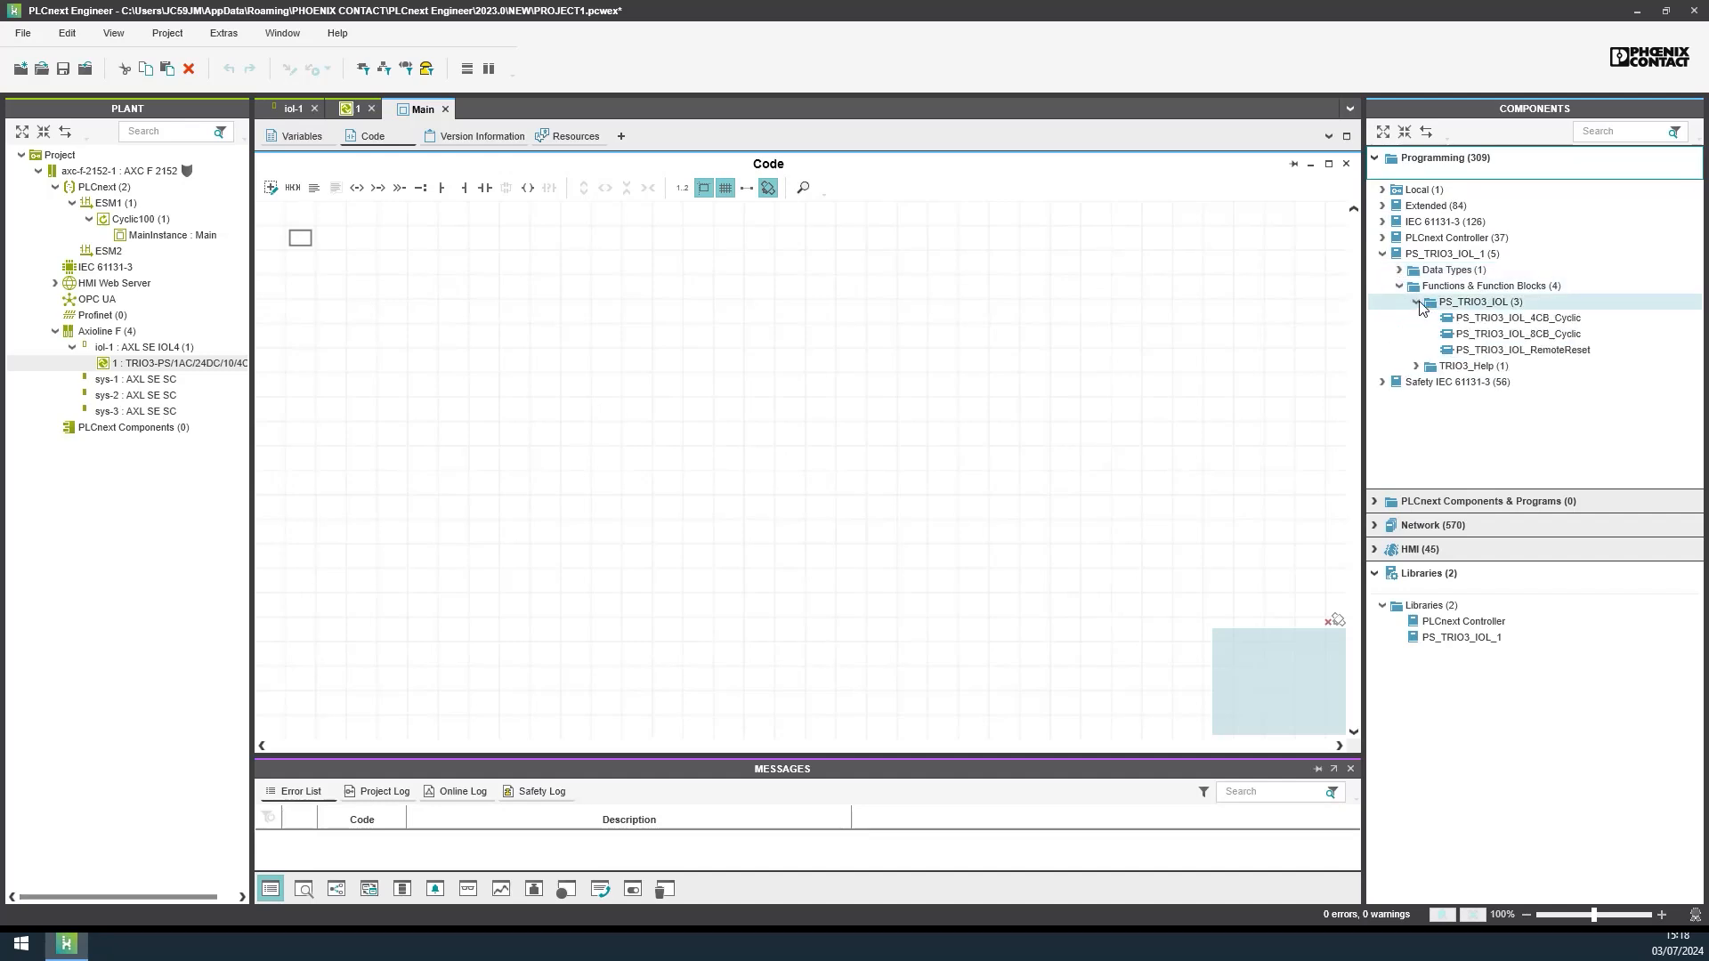
left_click(1510, 316)
type("Ac")
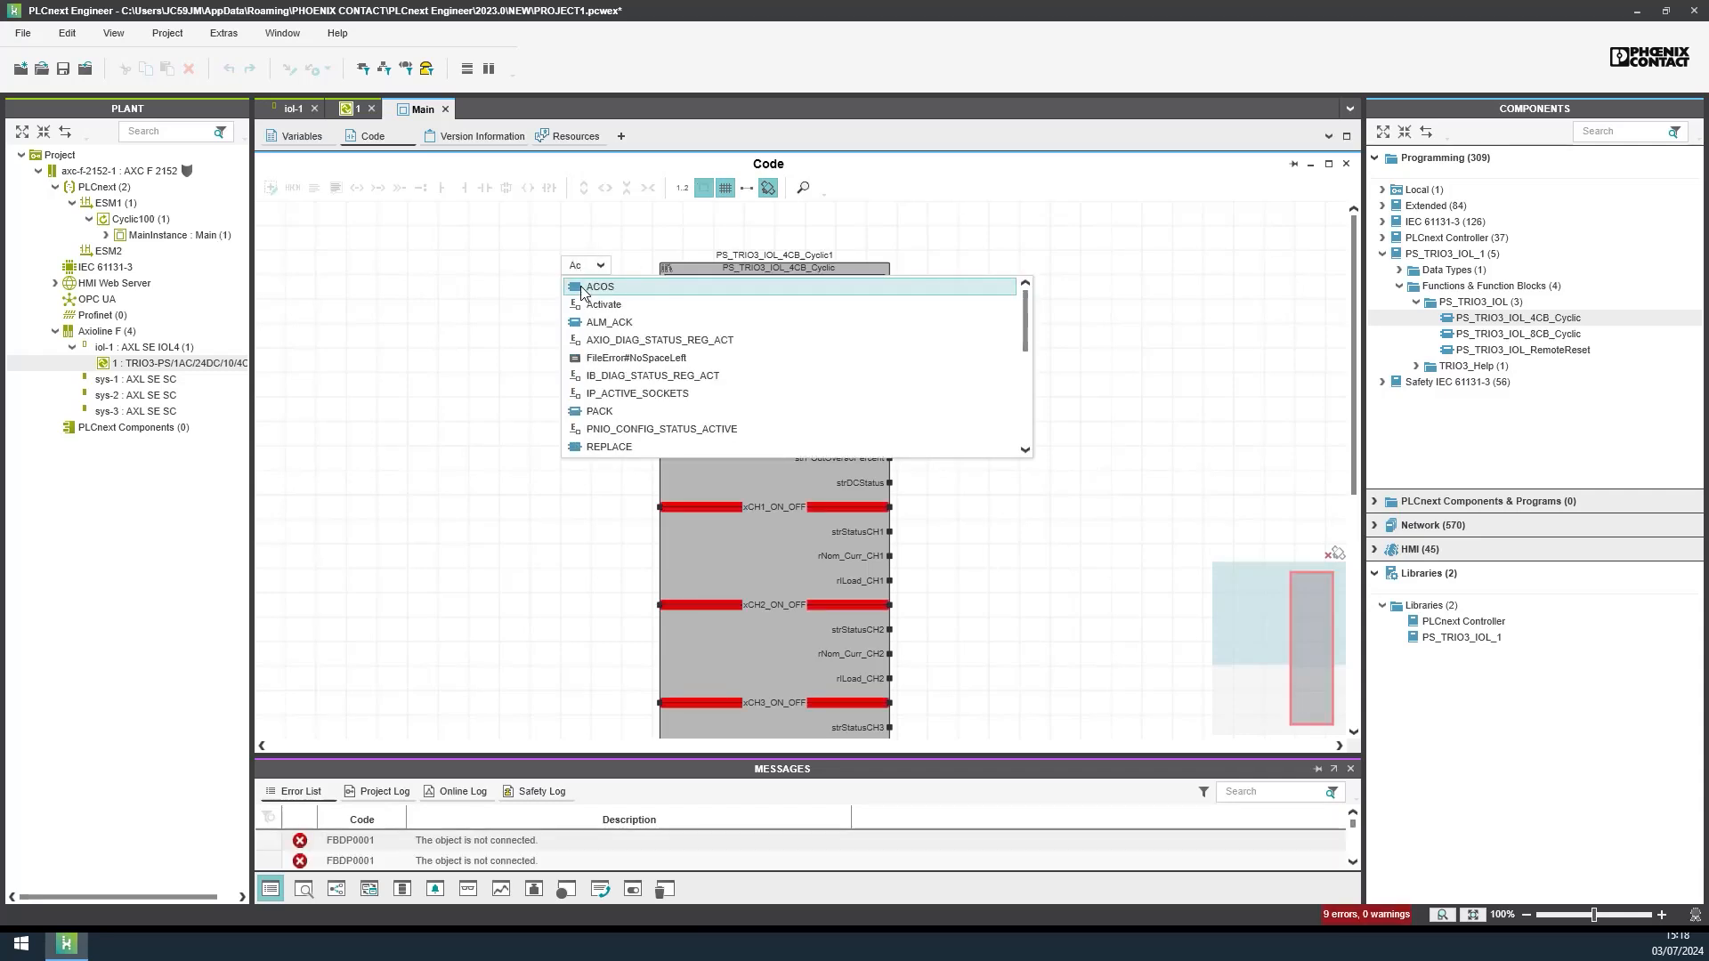
left_click(603, 304)
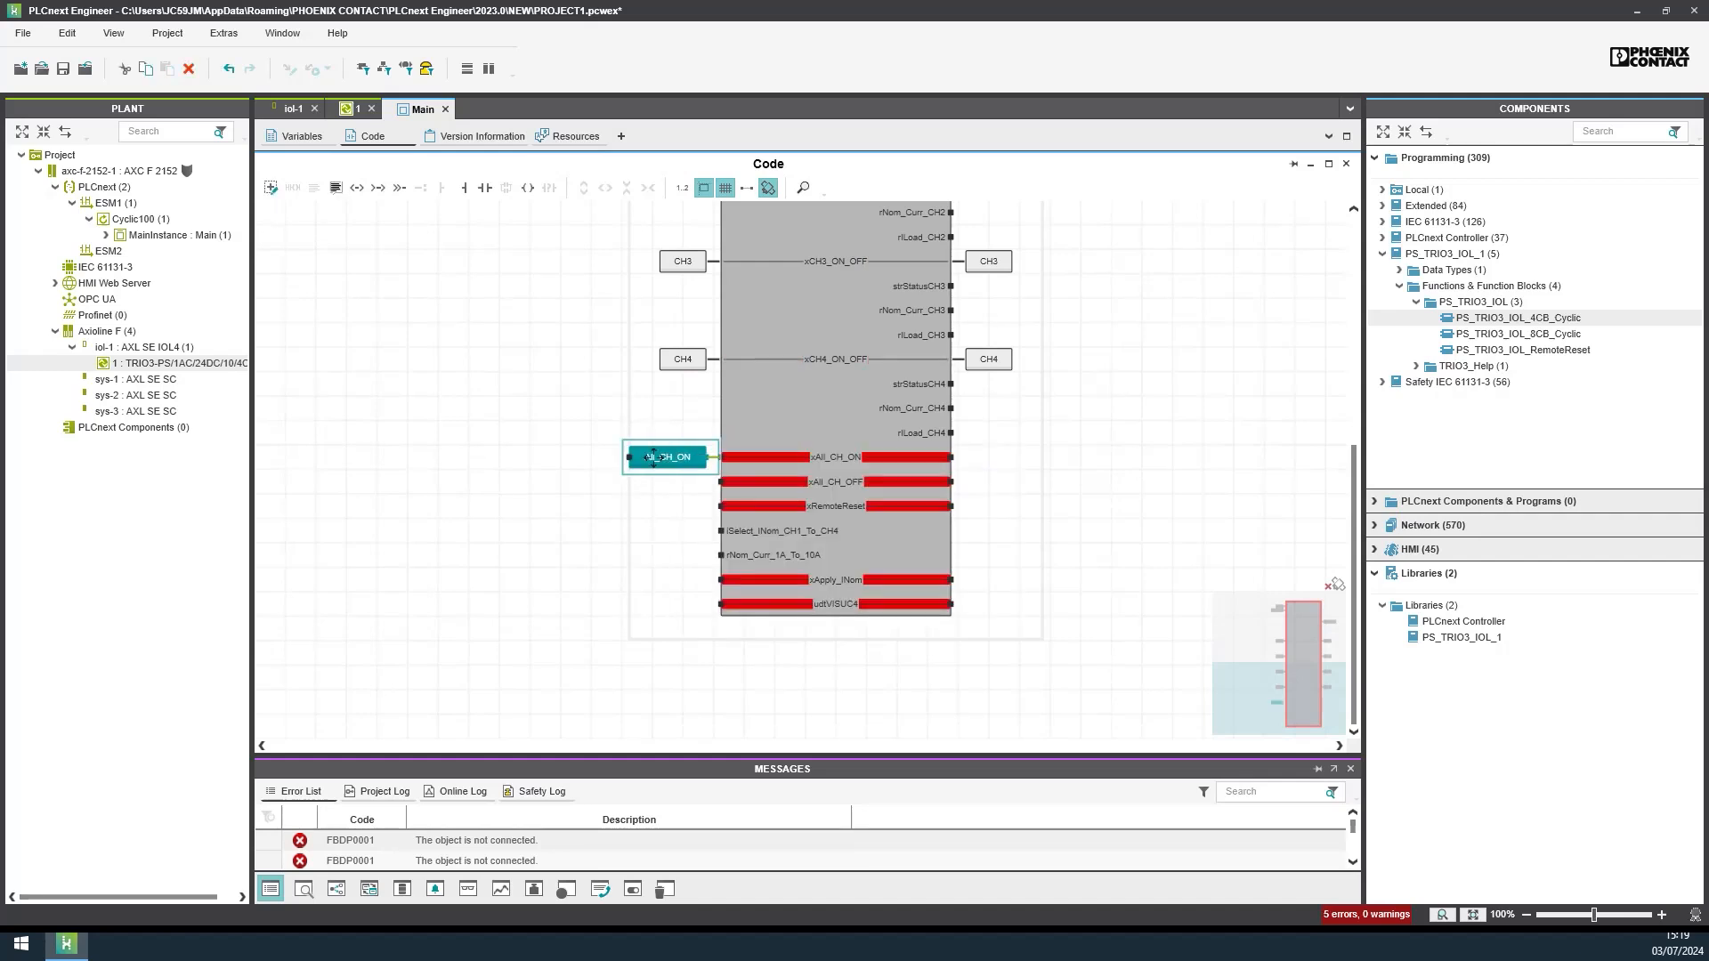
type("RemoteReset")
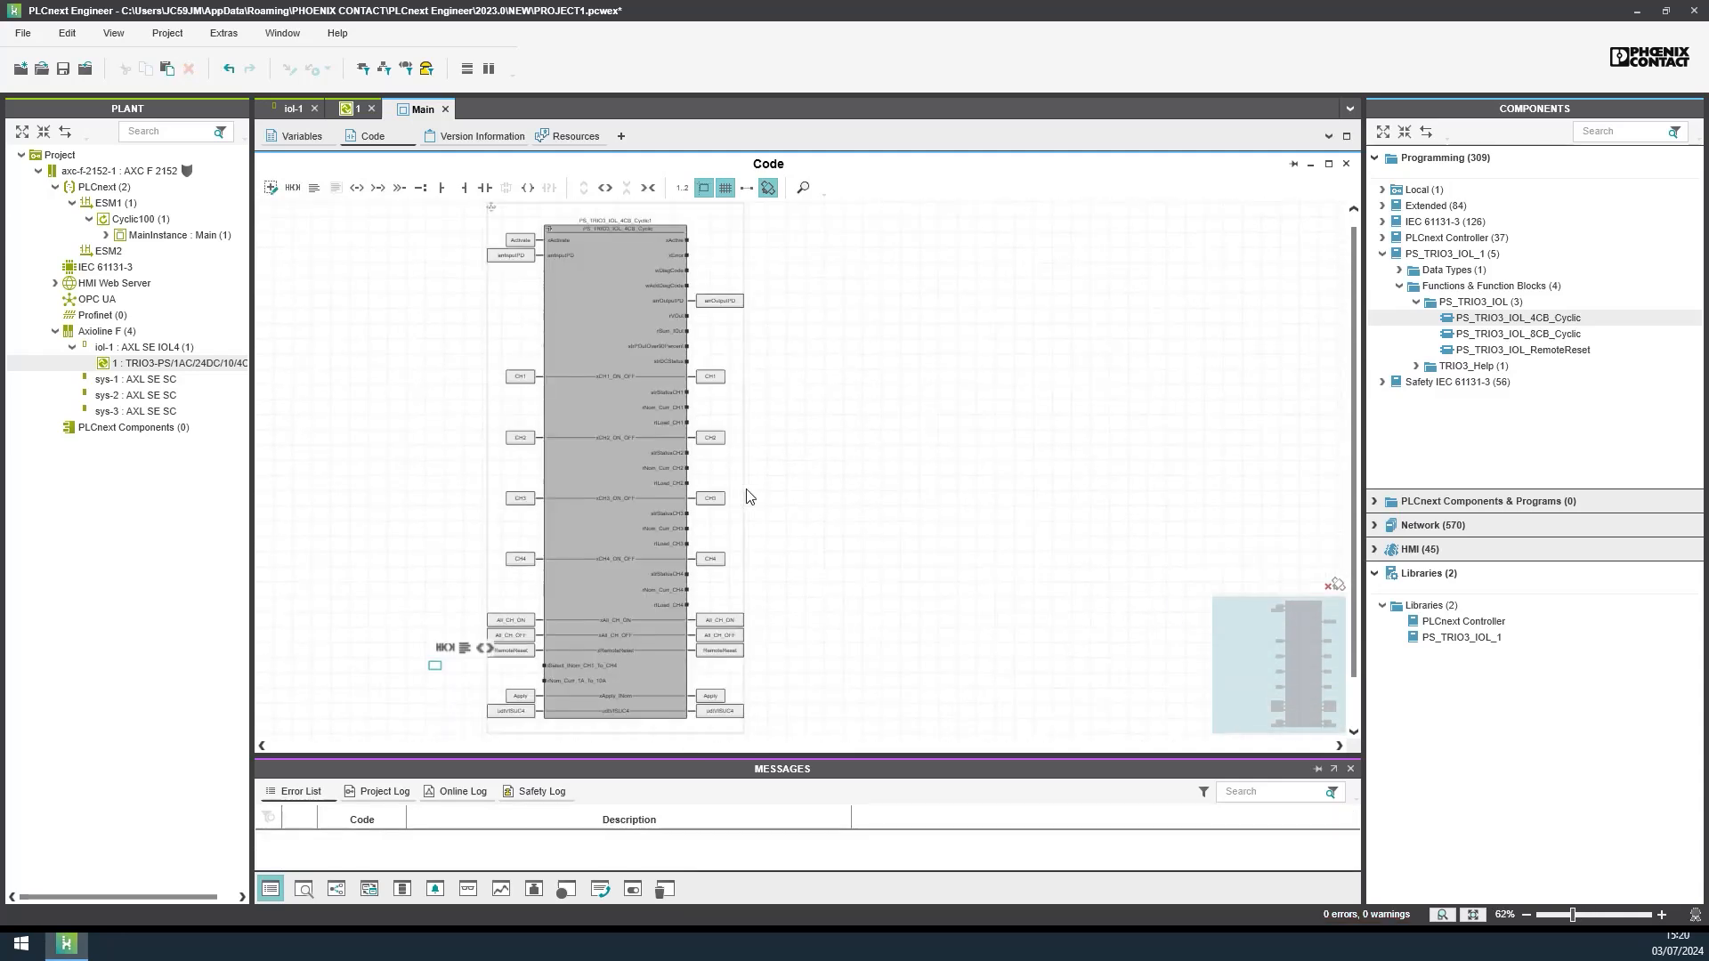
mouse_move(619, 480)
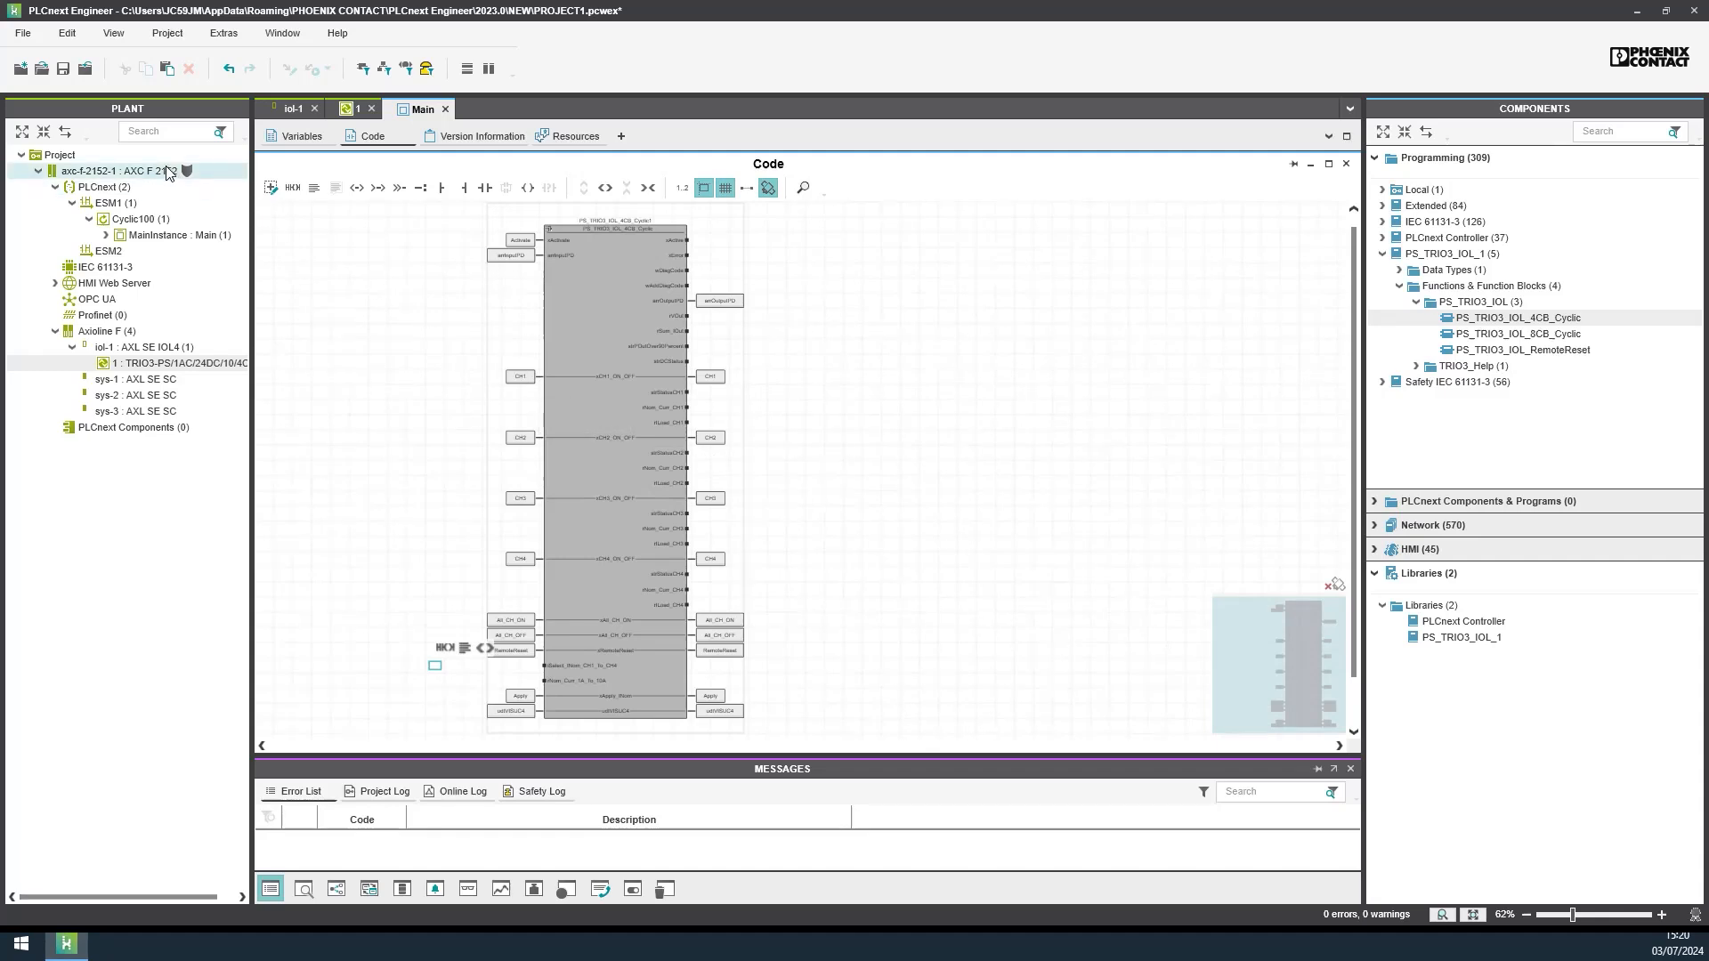
Step: Open the AXC F 2152 controller's Cockpit and choose Write and Start Project
double_click(115, 171)
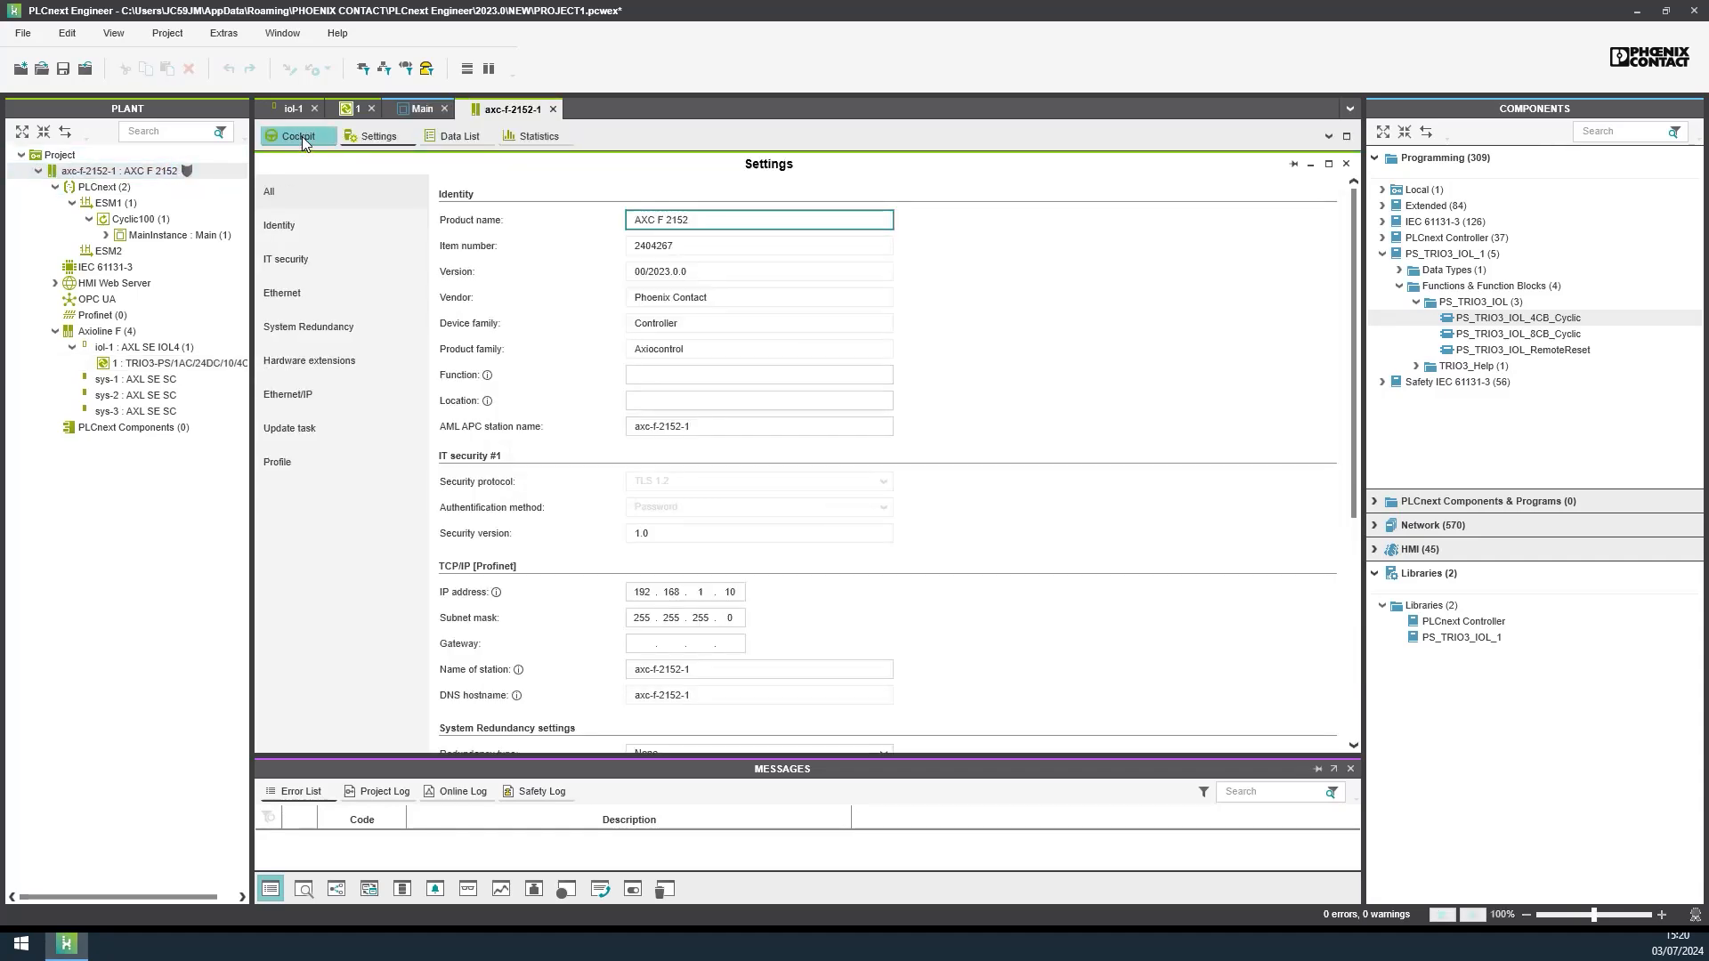
left_click(296, 135)
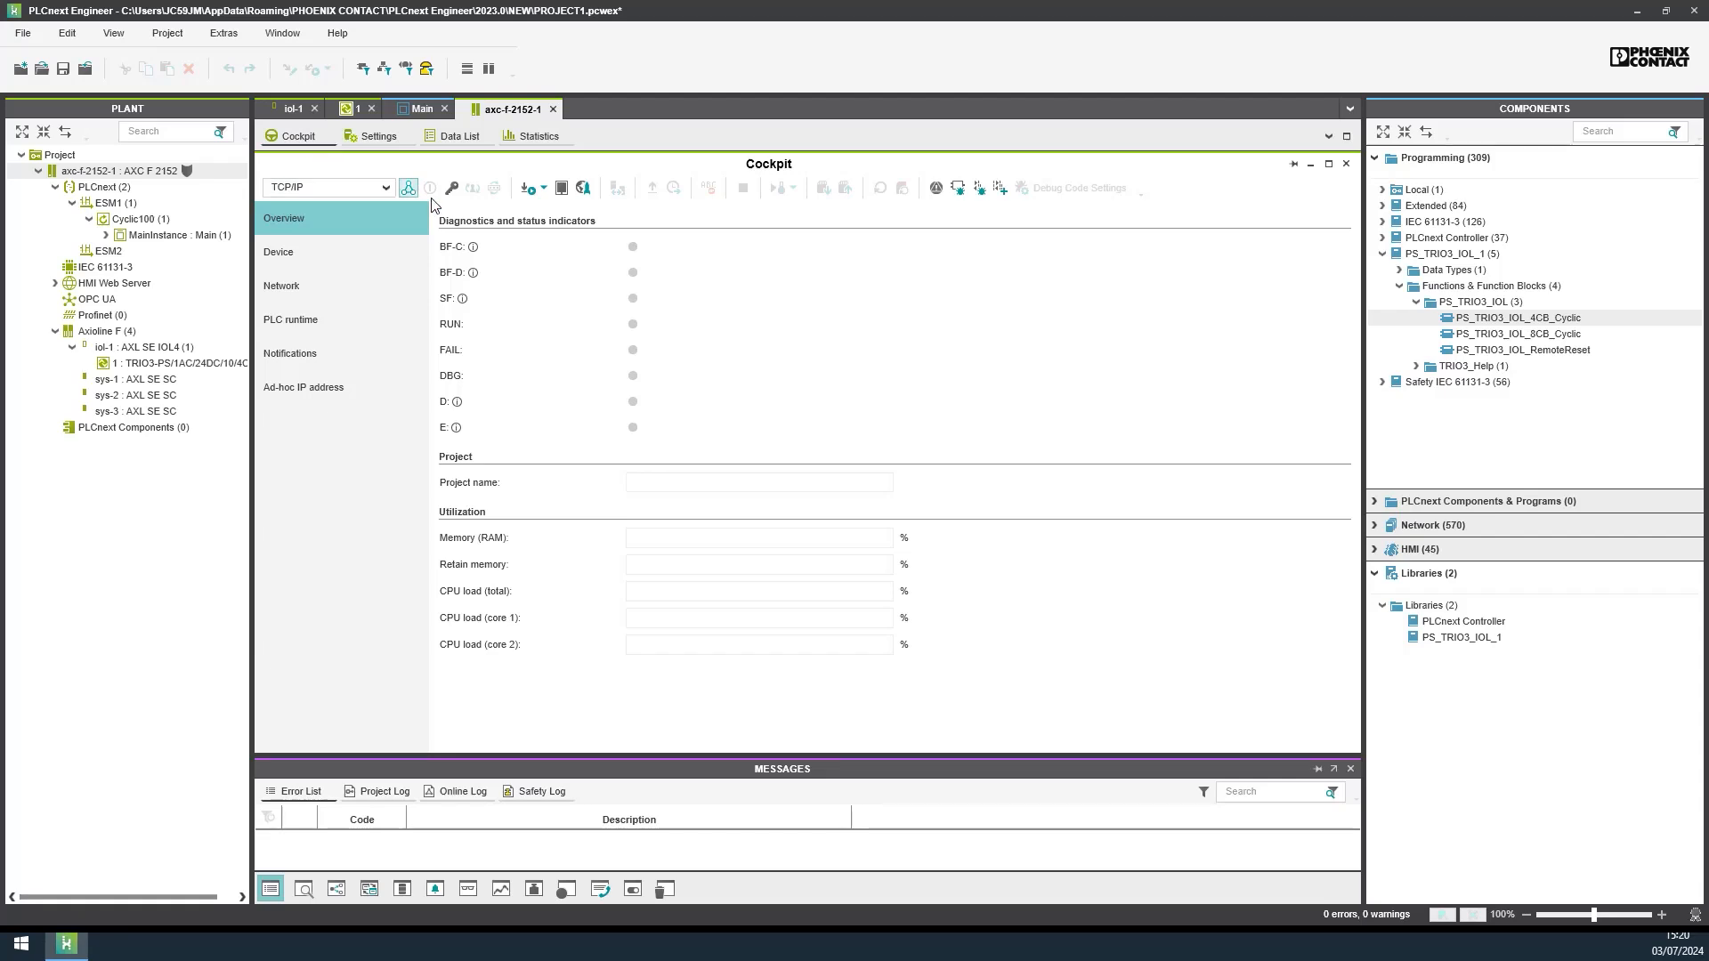
mouse_move(531, 188)
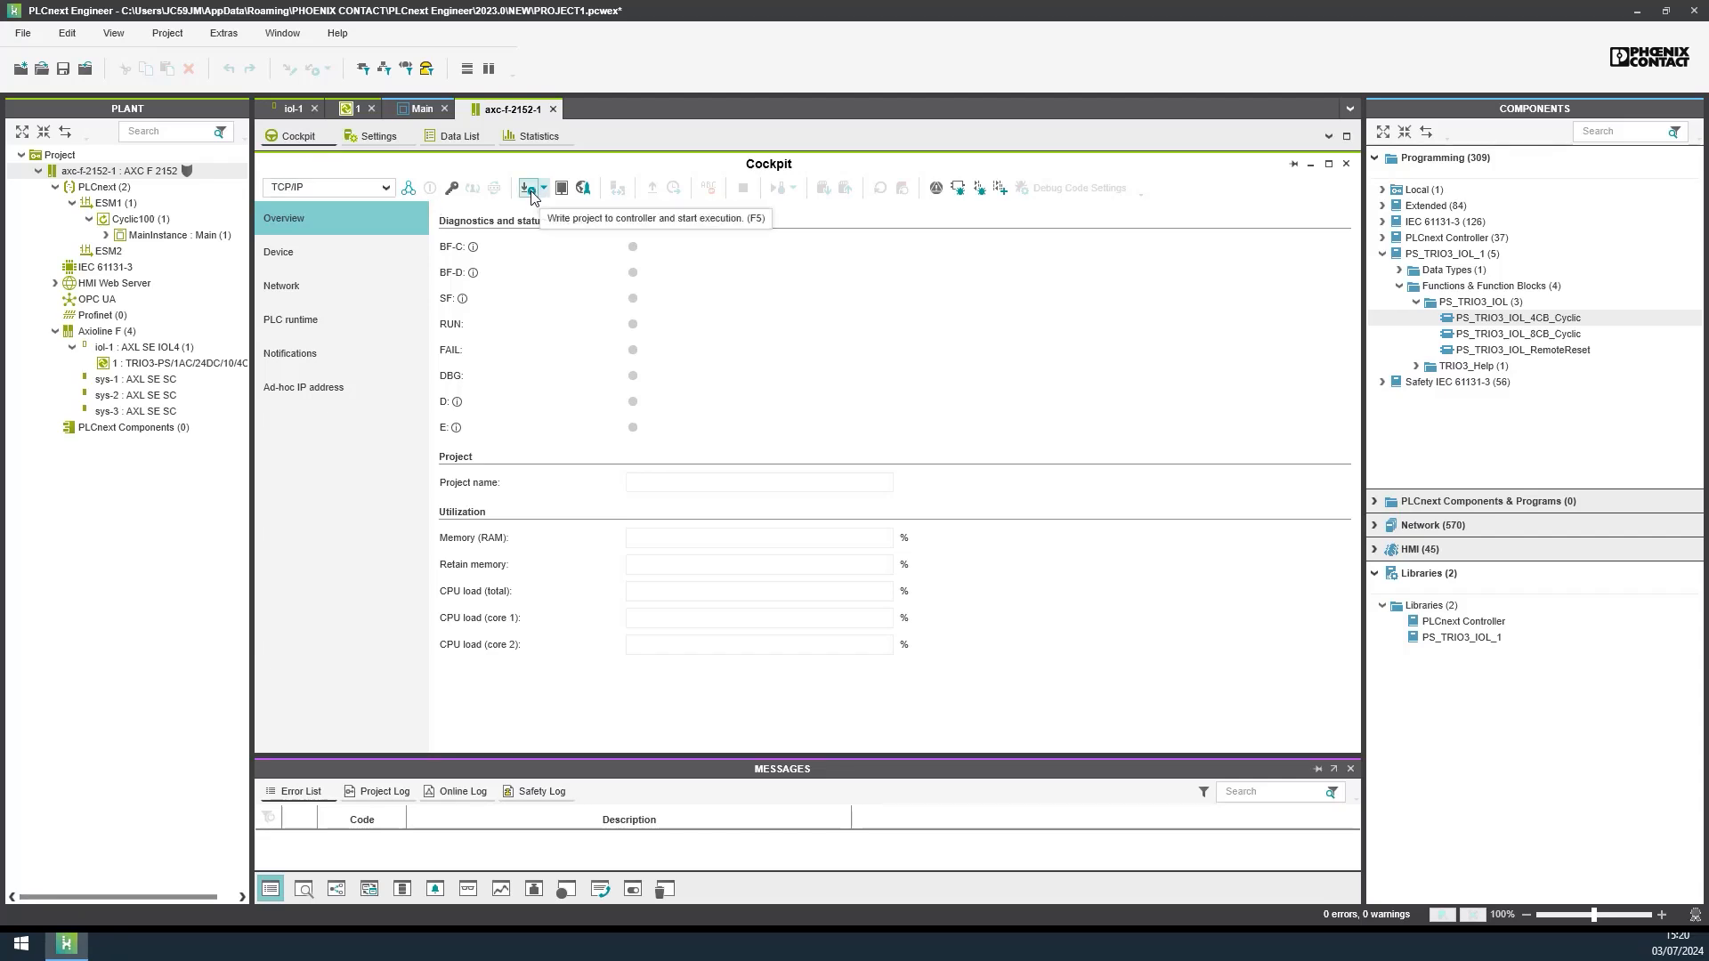
left_click(543, 188)
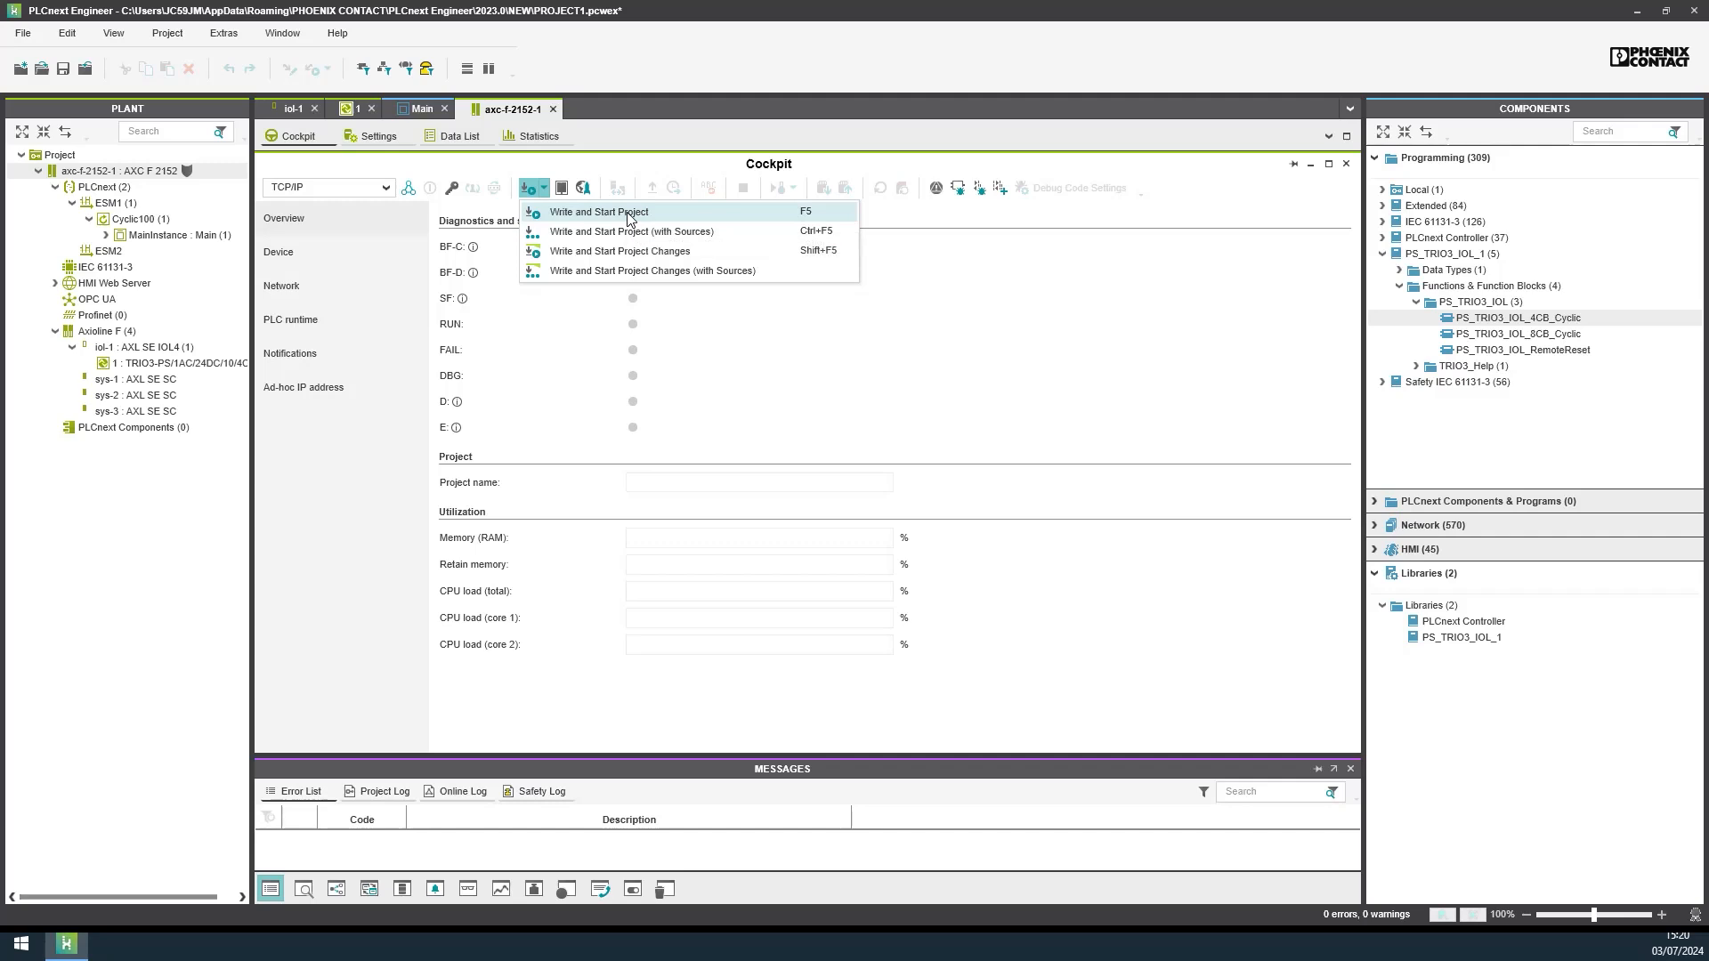
left_click(597, 212)
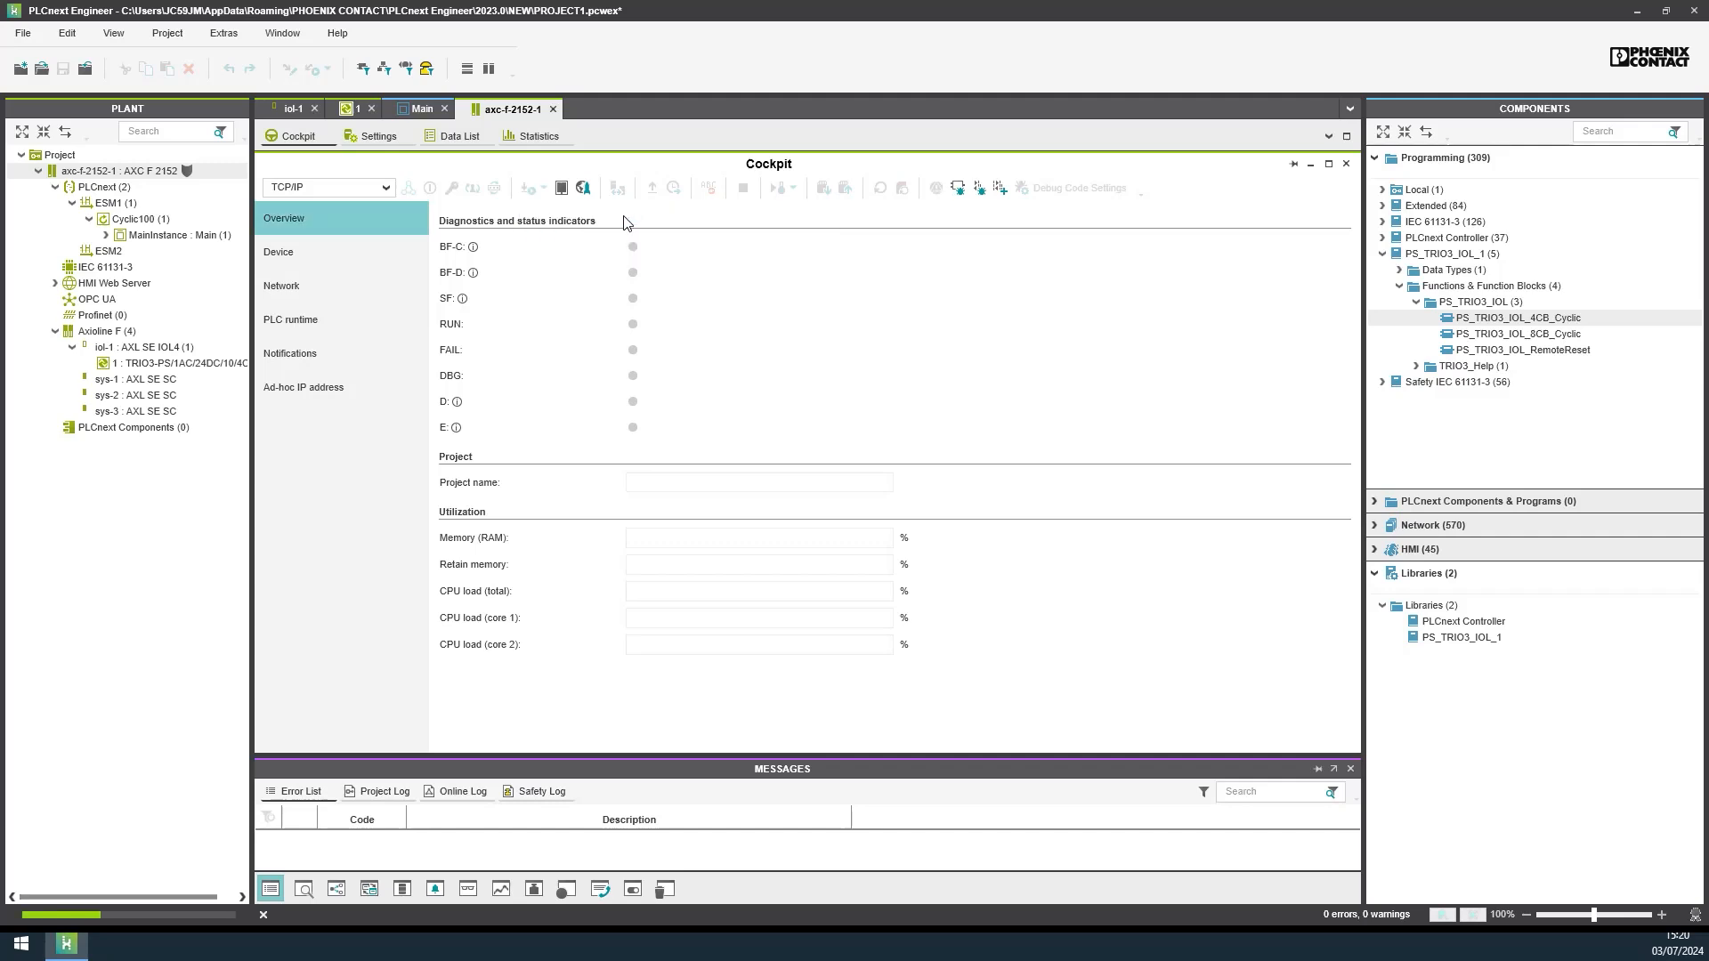
mouse_move(561, 187)
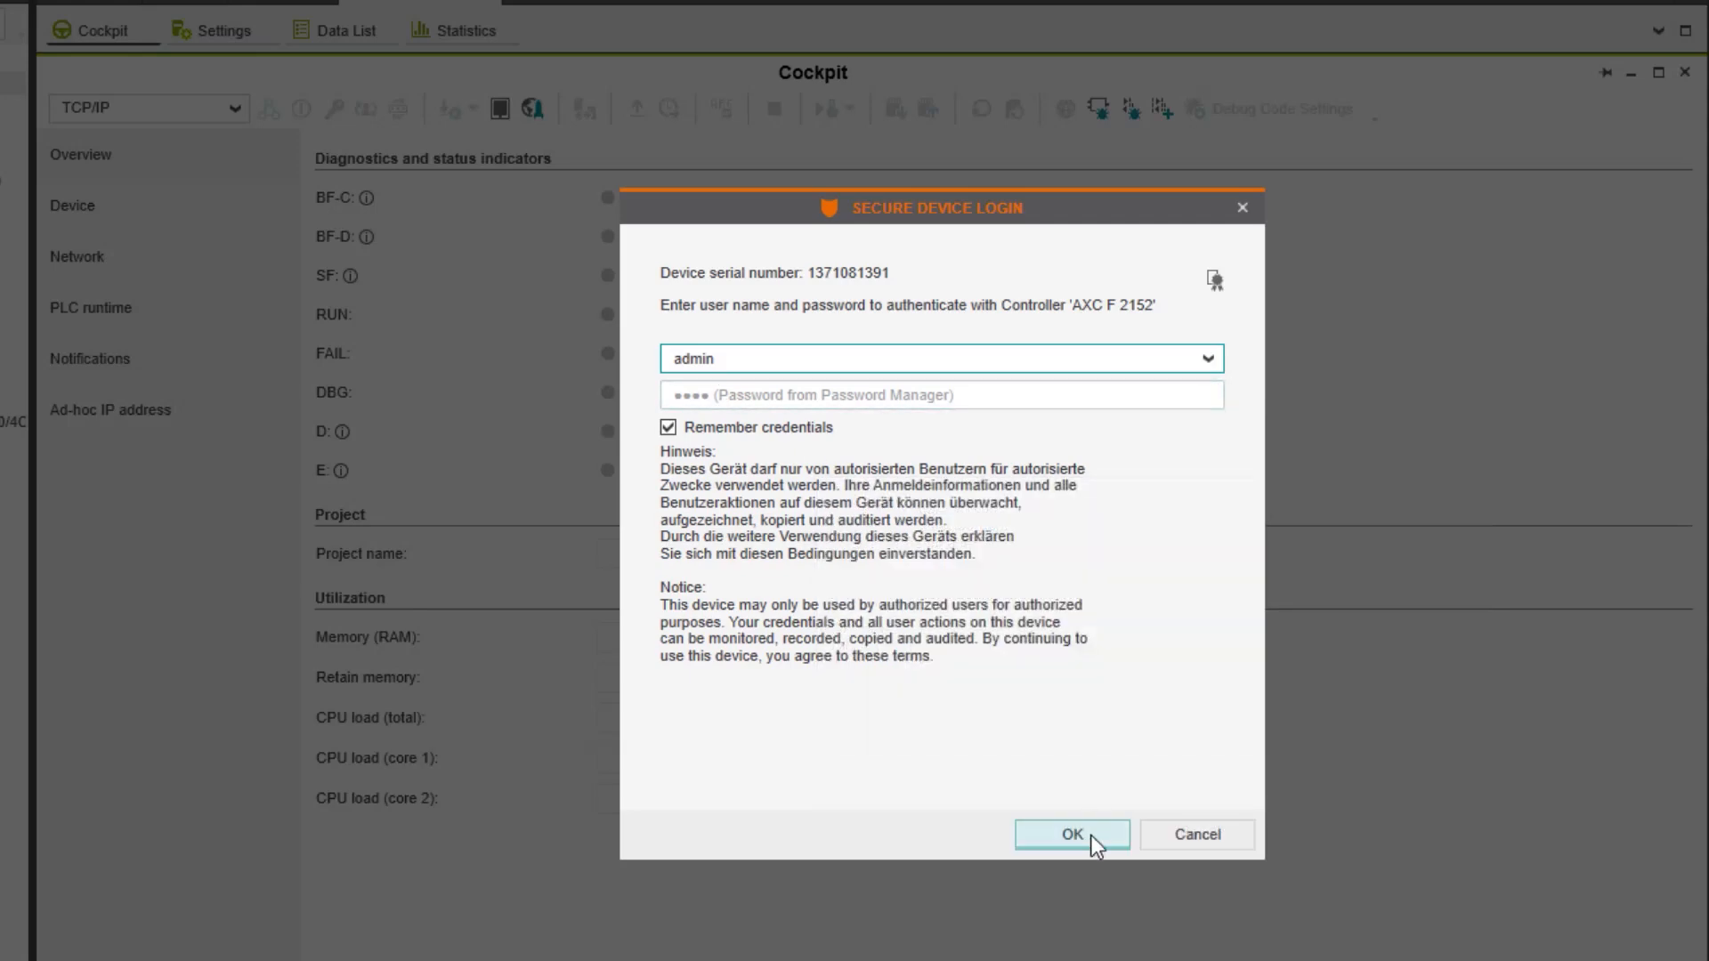
Step: Confirm the controller login so PROJECT1 downloads and runs, then open MainInstance
left_click(1071, 835)
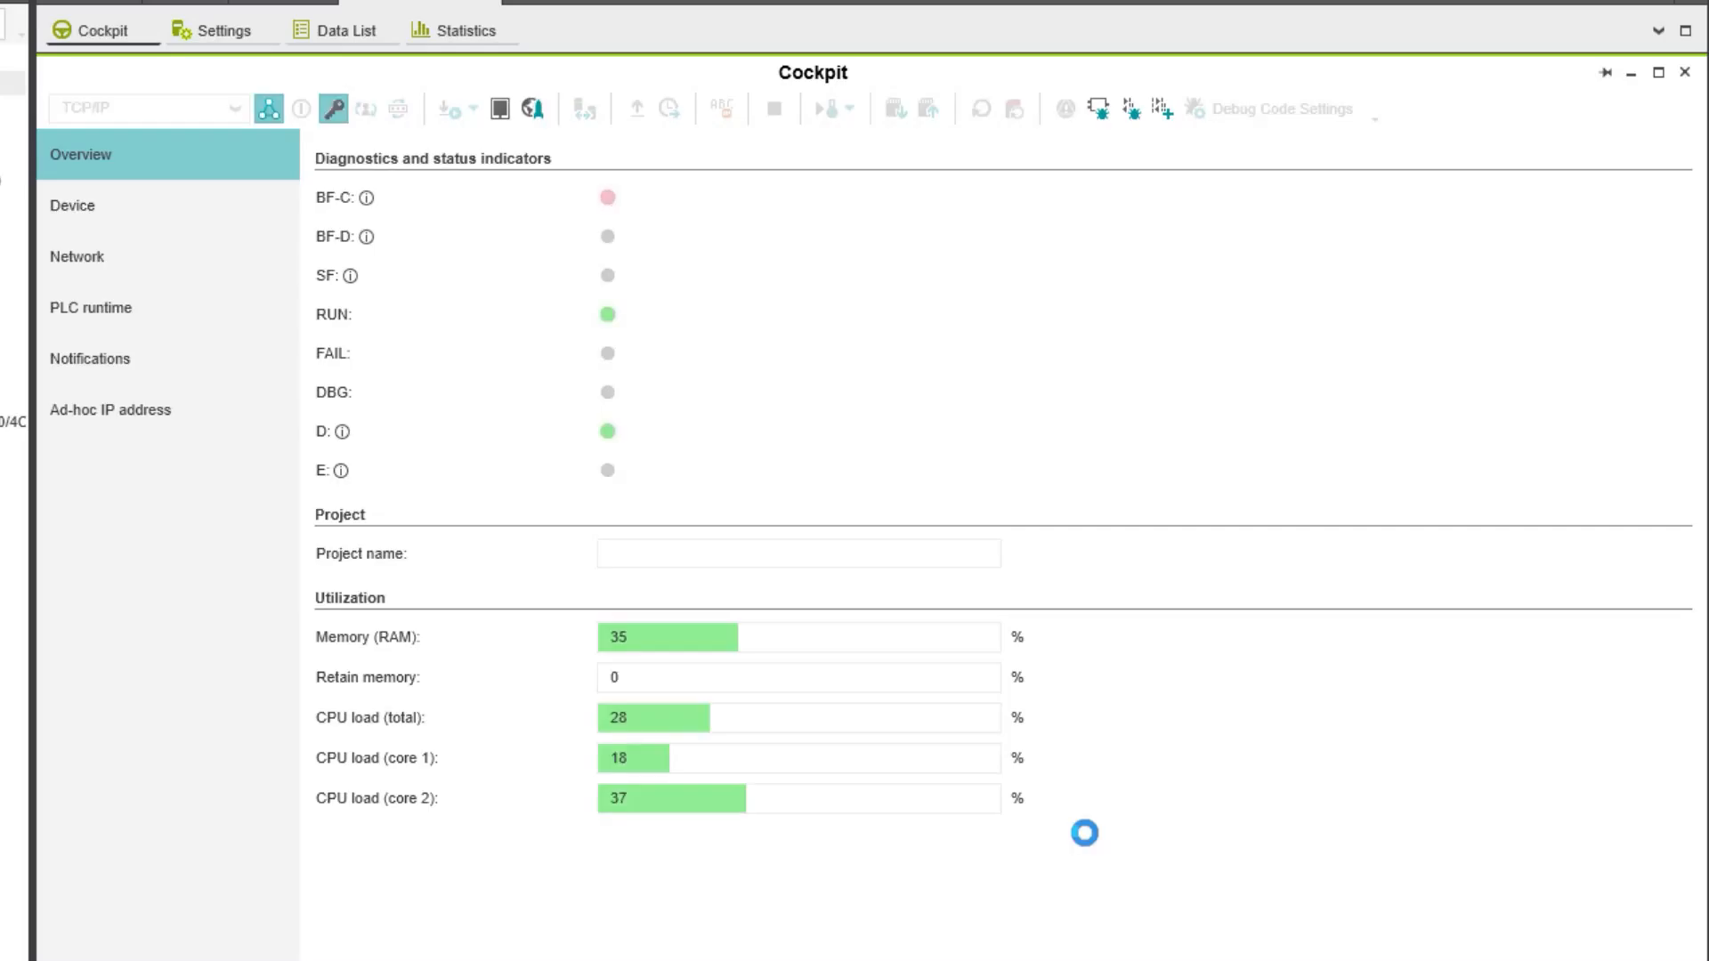
type("PROJECT1")
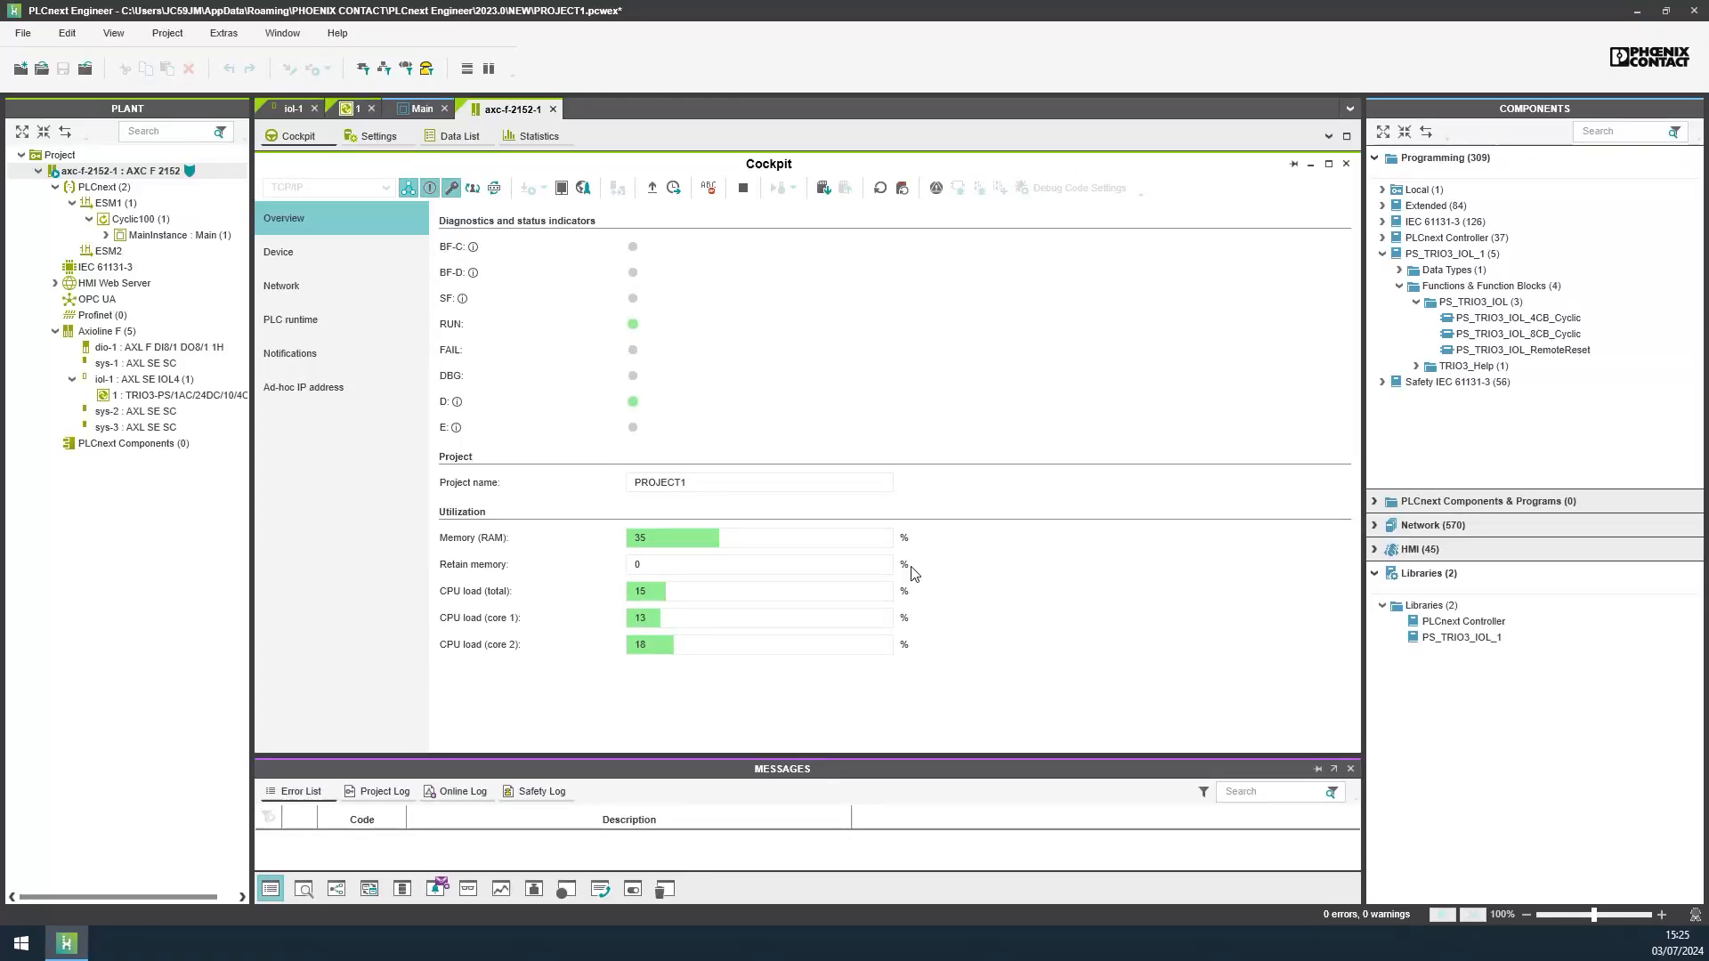
left_click(176, 234)
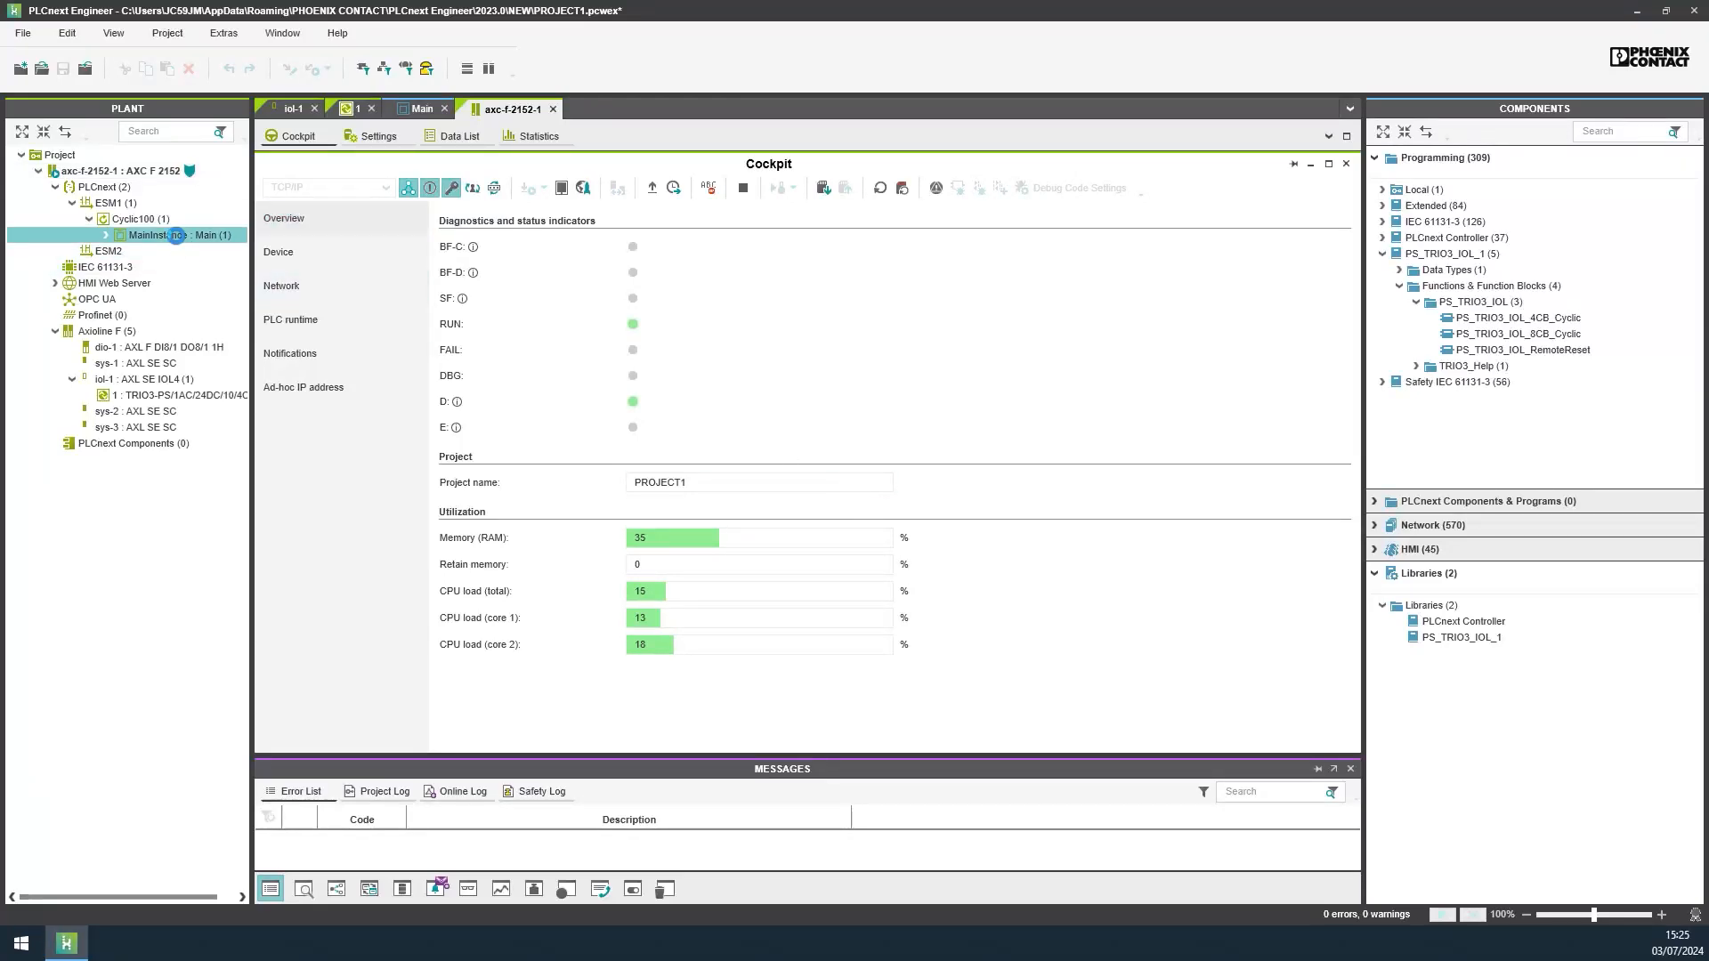
double_click(182, 234)
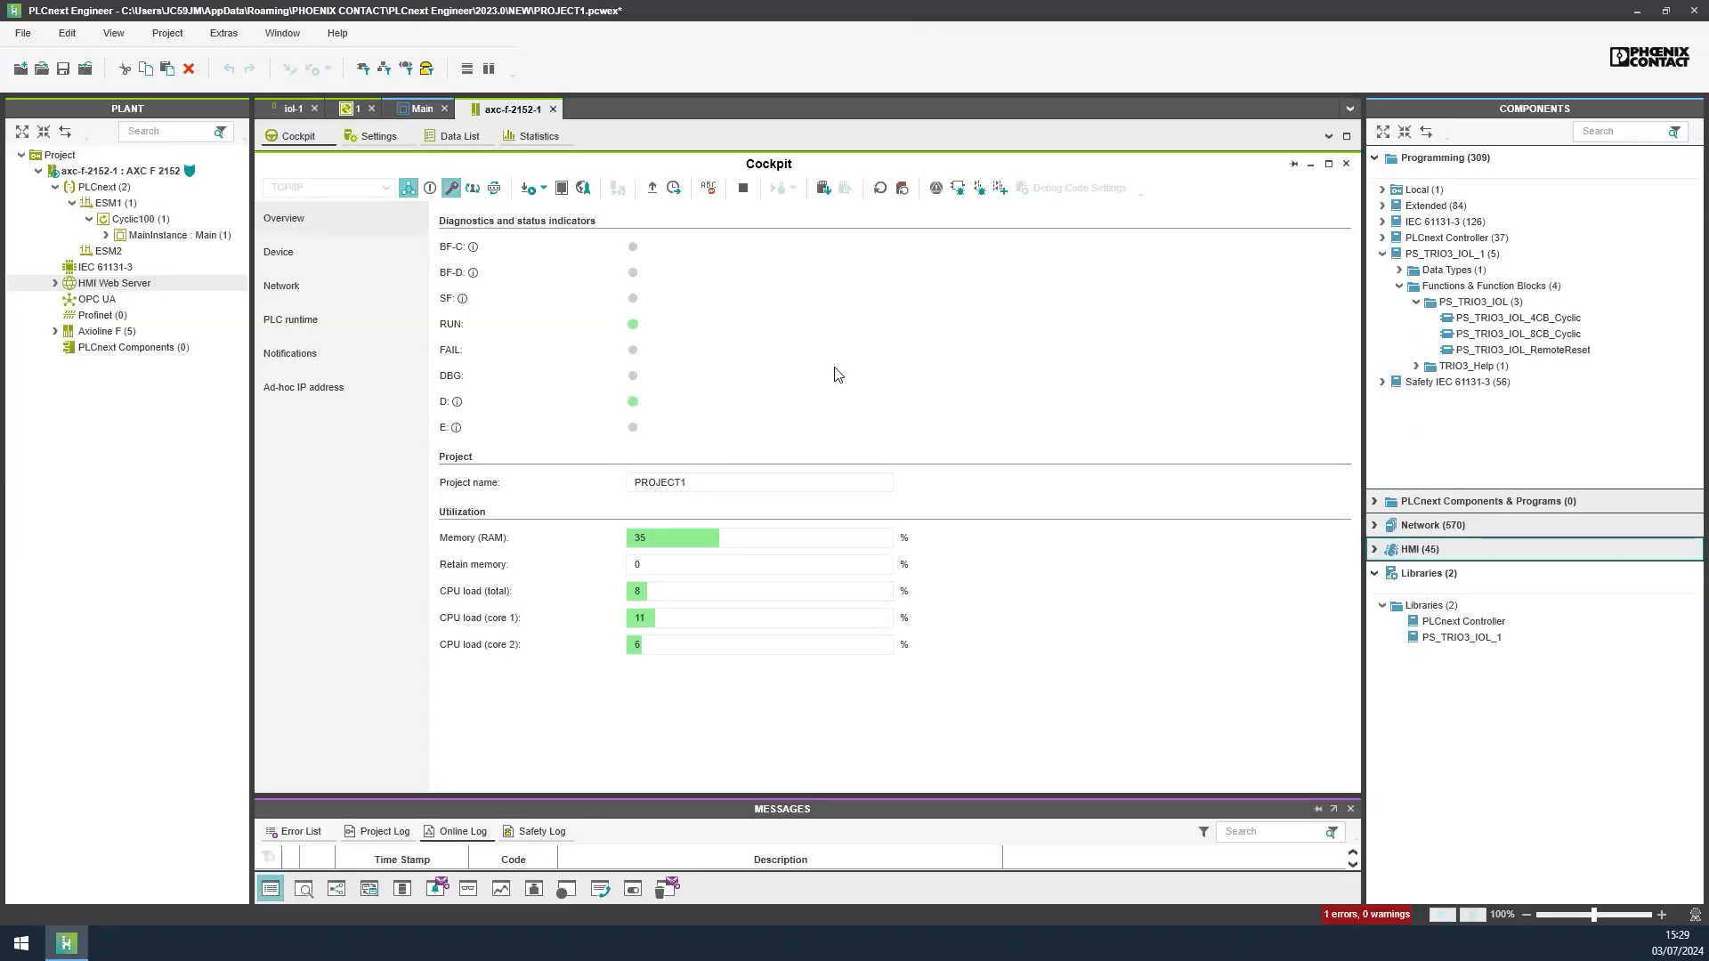
Step: Open the TRIO3_C4 page under HMI Web Server and set its width to 1280
left_click(55, 299)
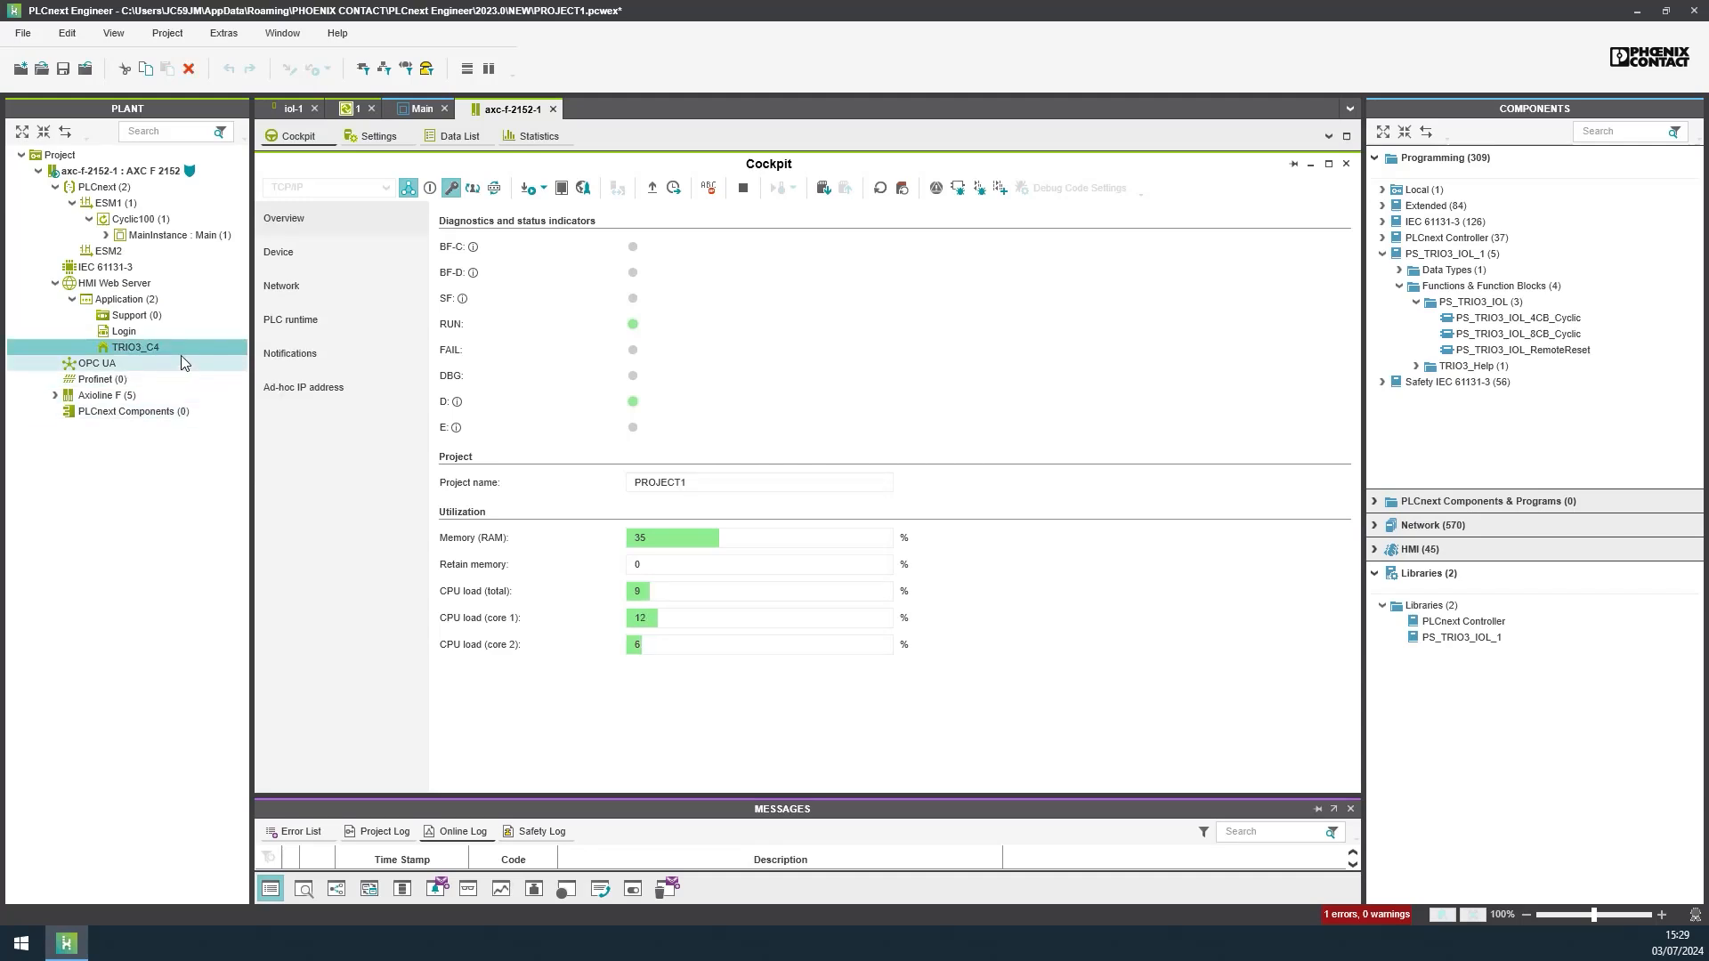
double_click(136, 347)
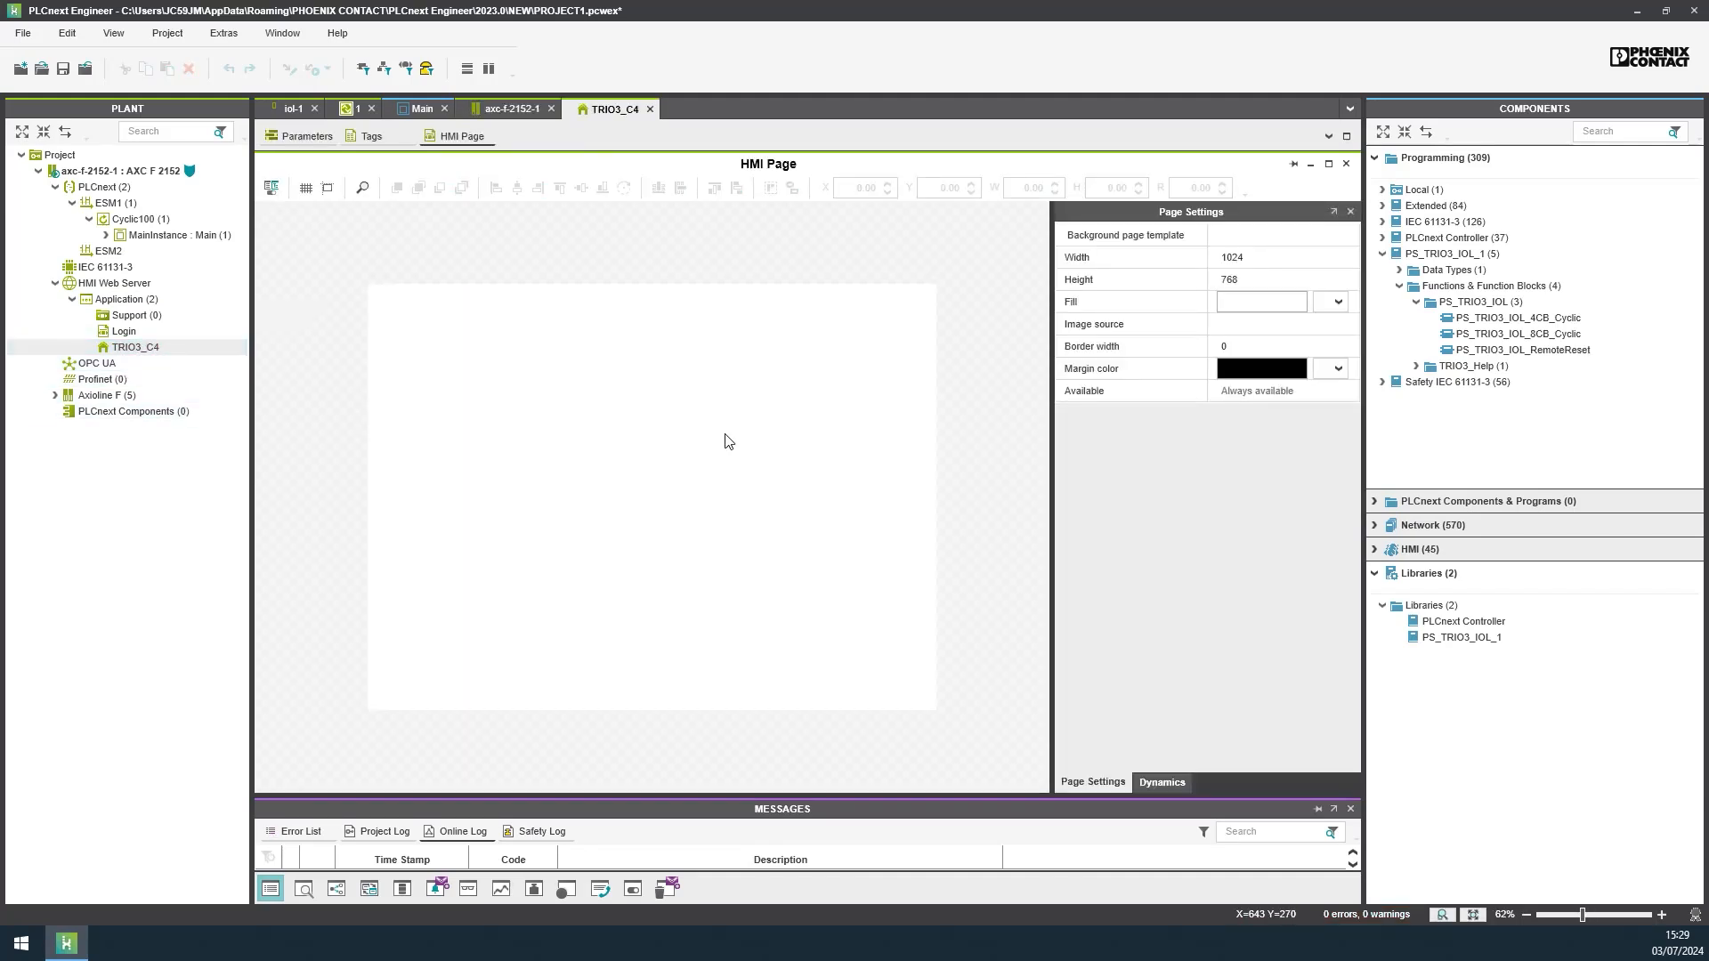
type("1280")
type("720")
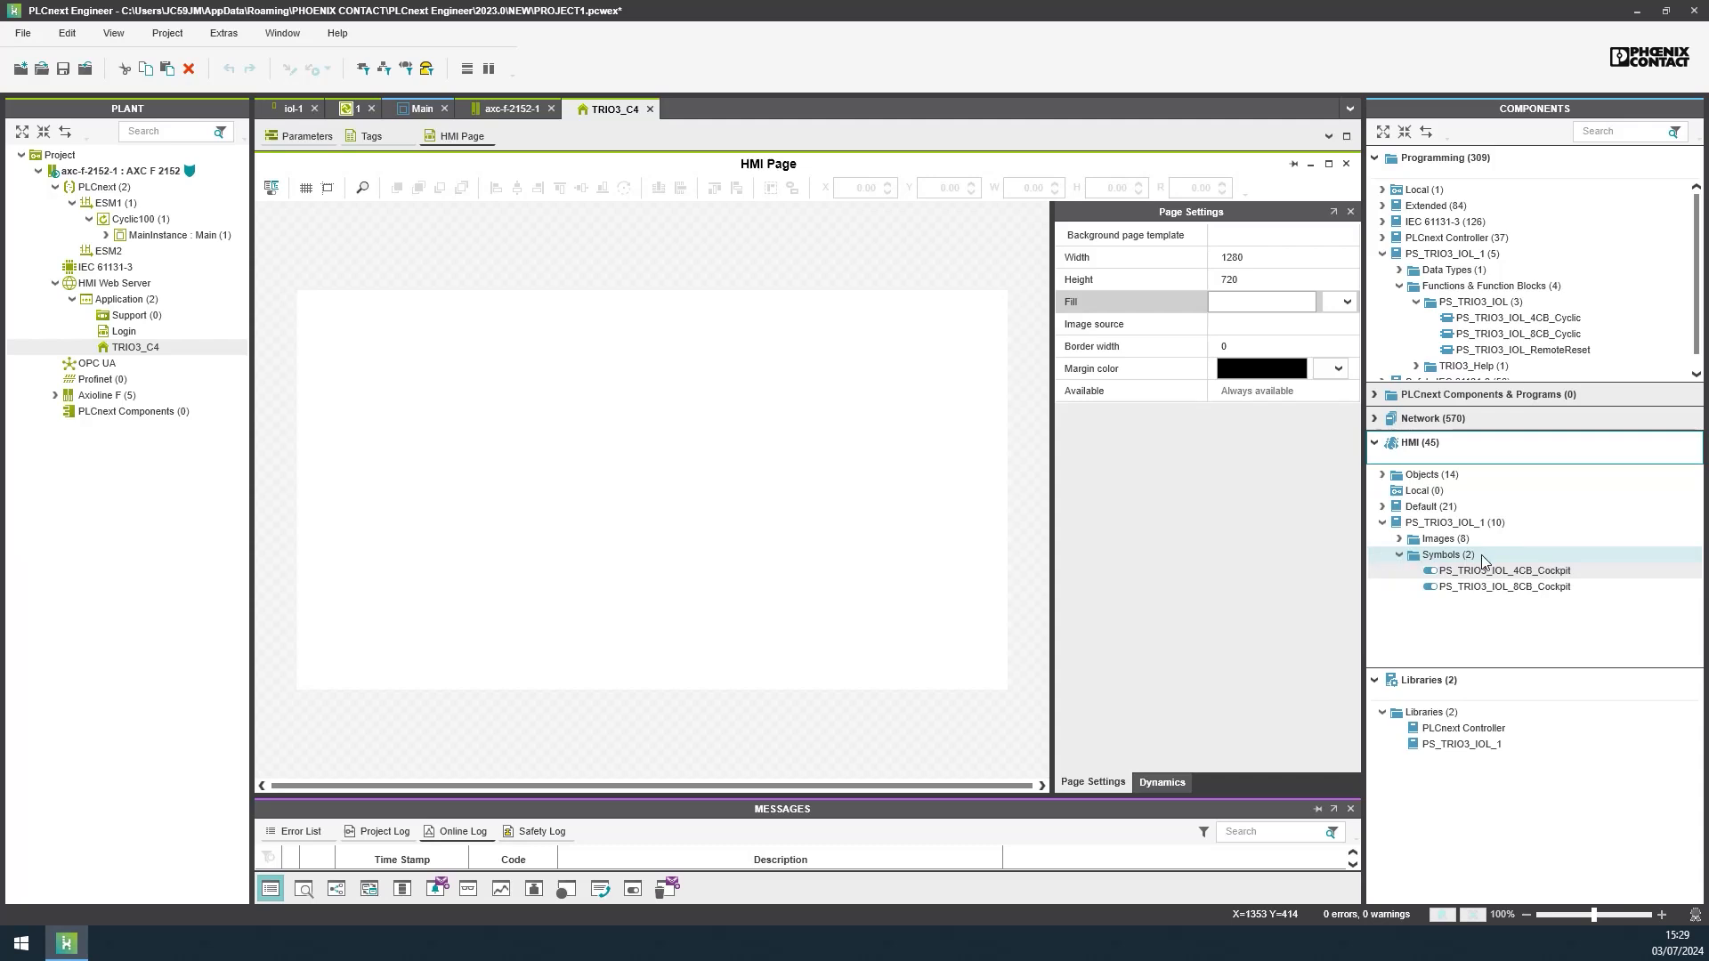
mouse_move(1505, 587)
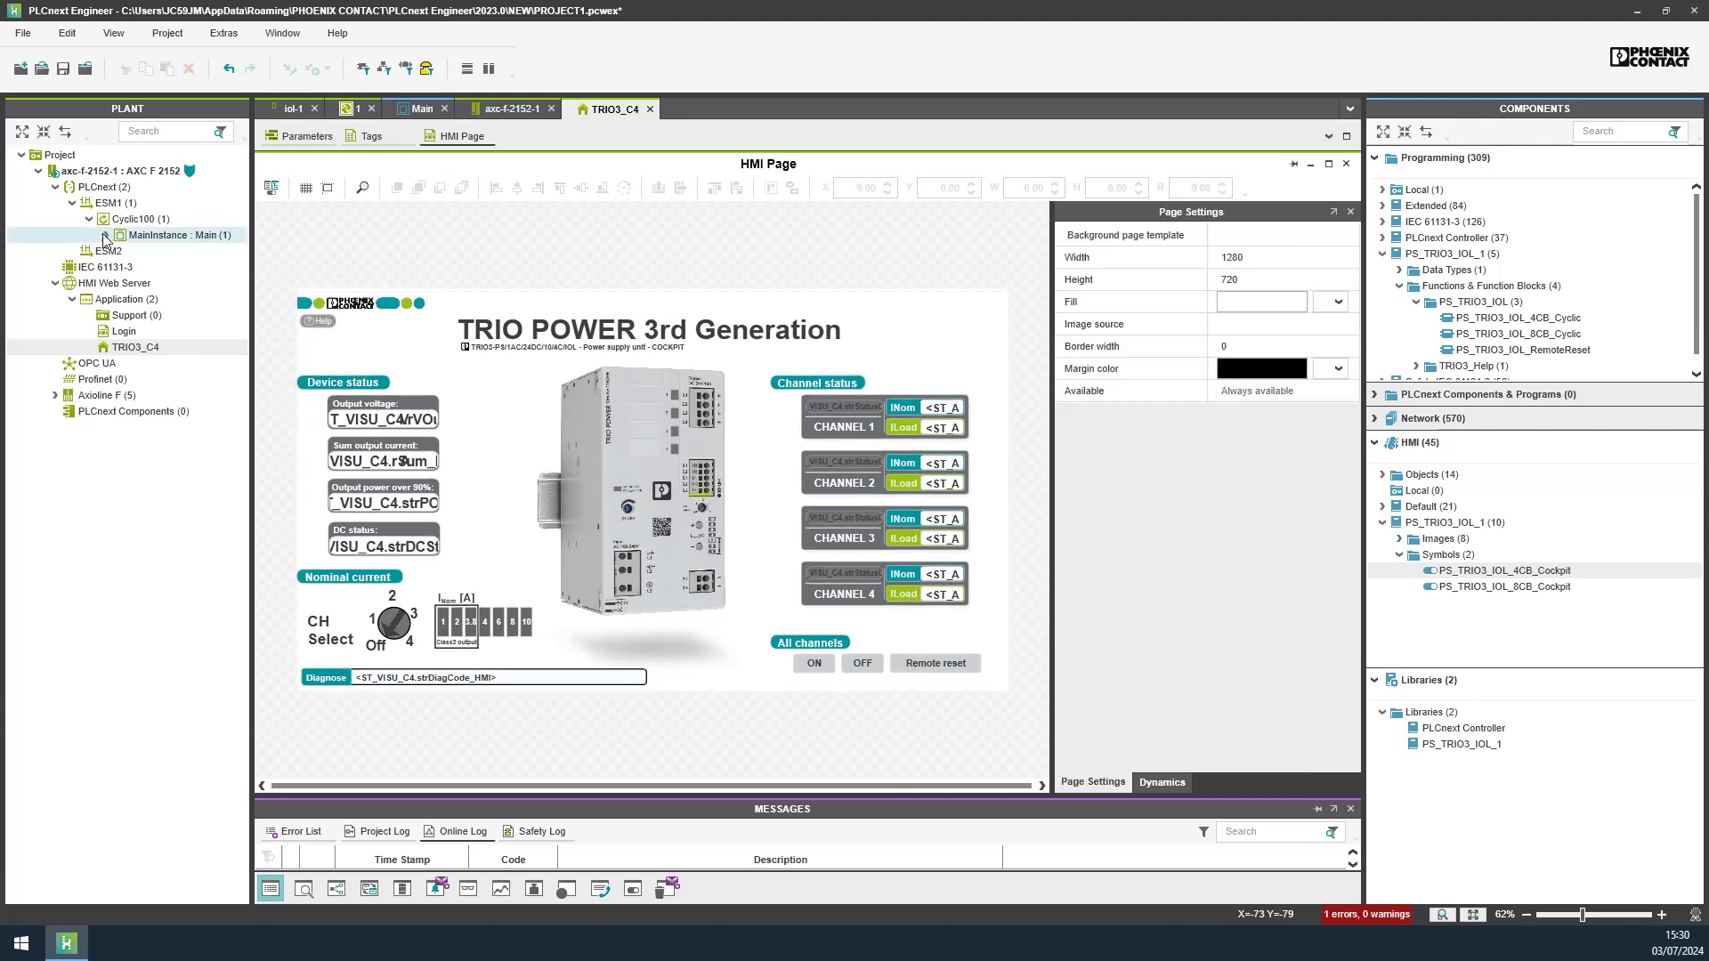
Step: Enable HMI access for udtVISUC4 and Activate in Main's variables, and bind the symbol to MainInstance.udtVISUC4
left_click(419, 108)
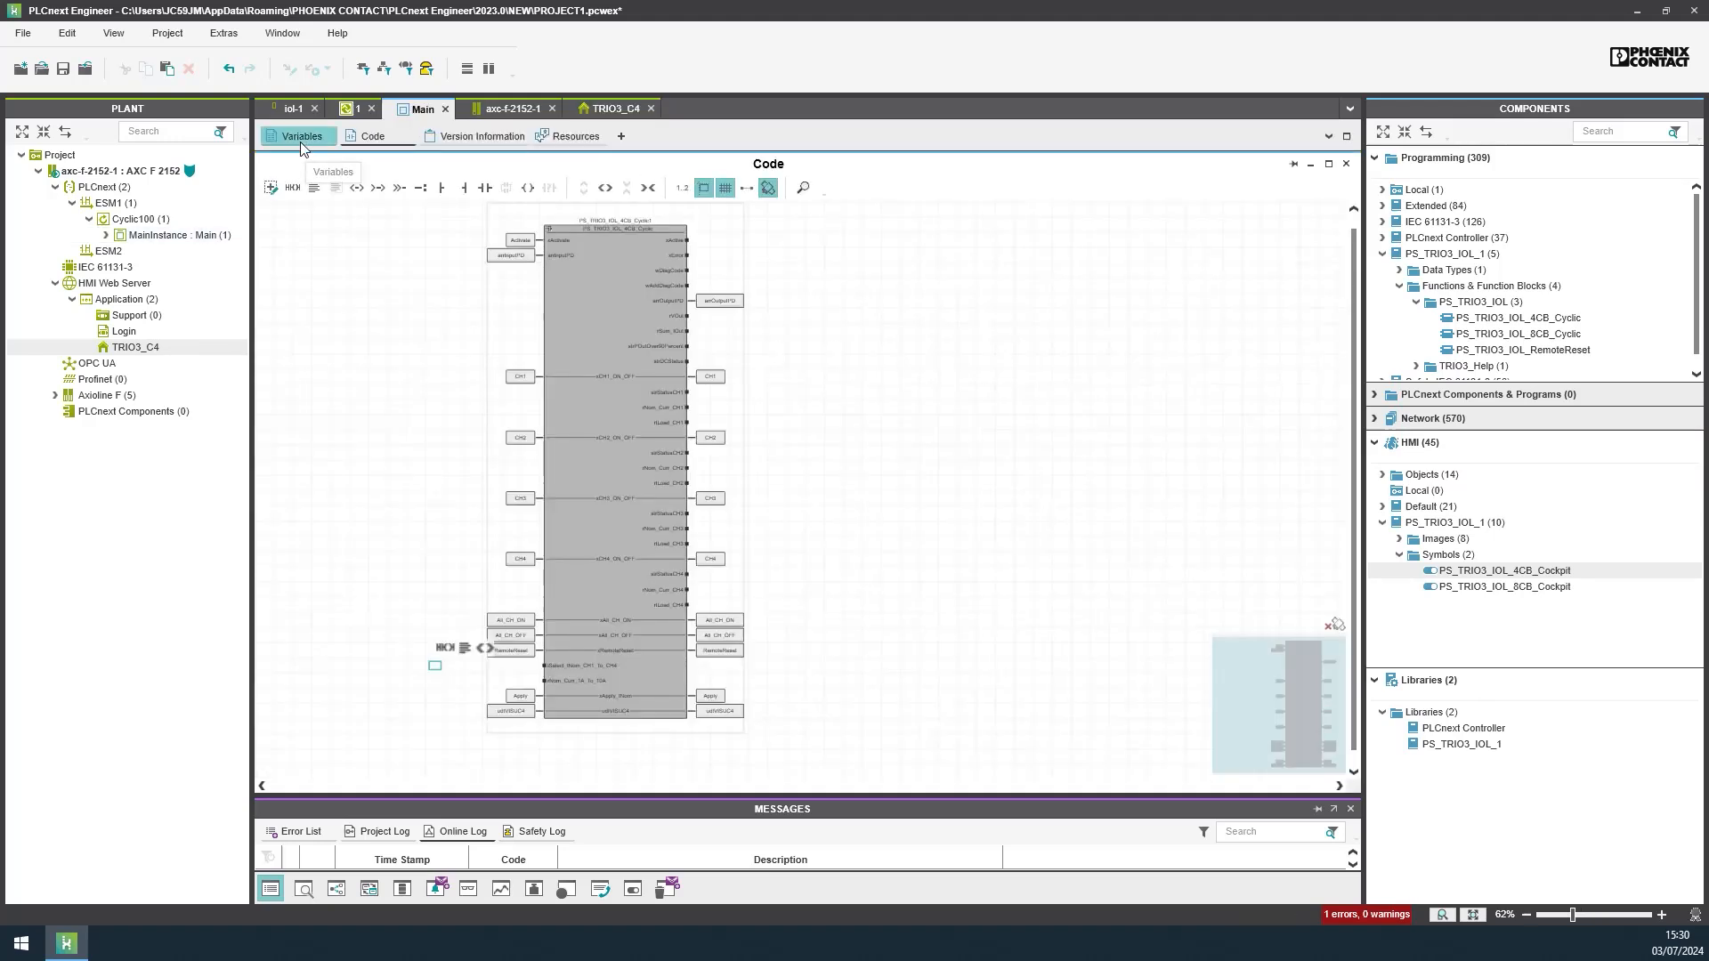
left_click(301, 136)
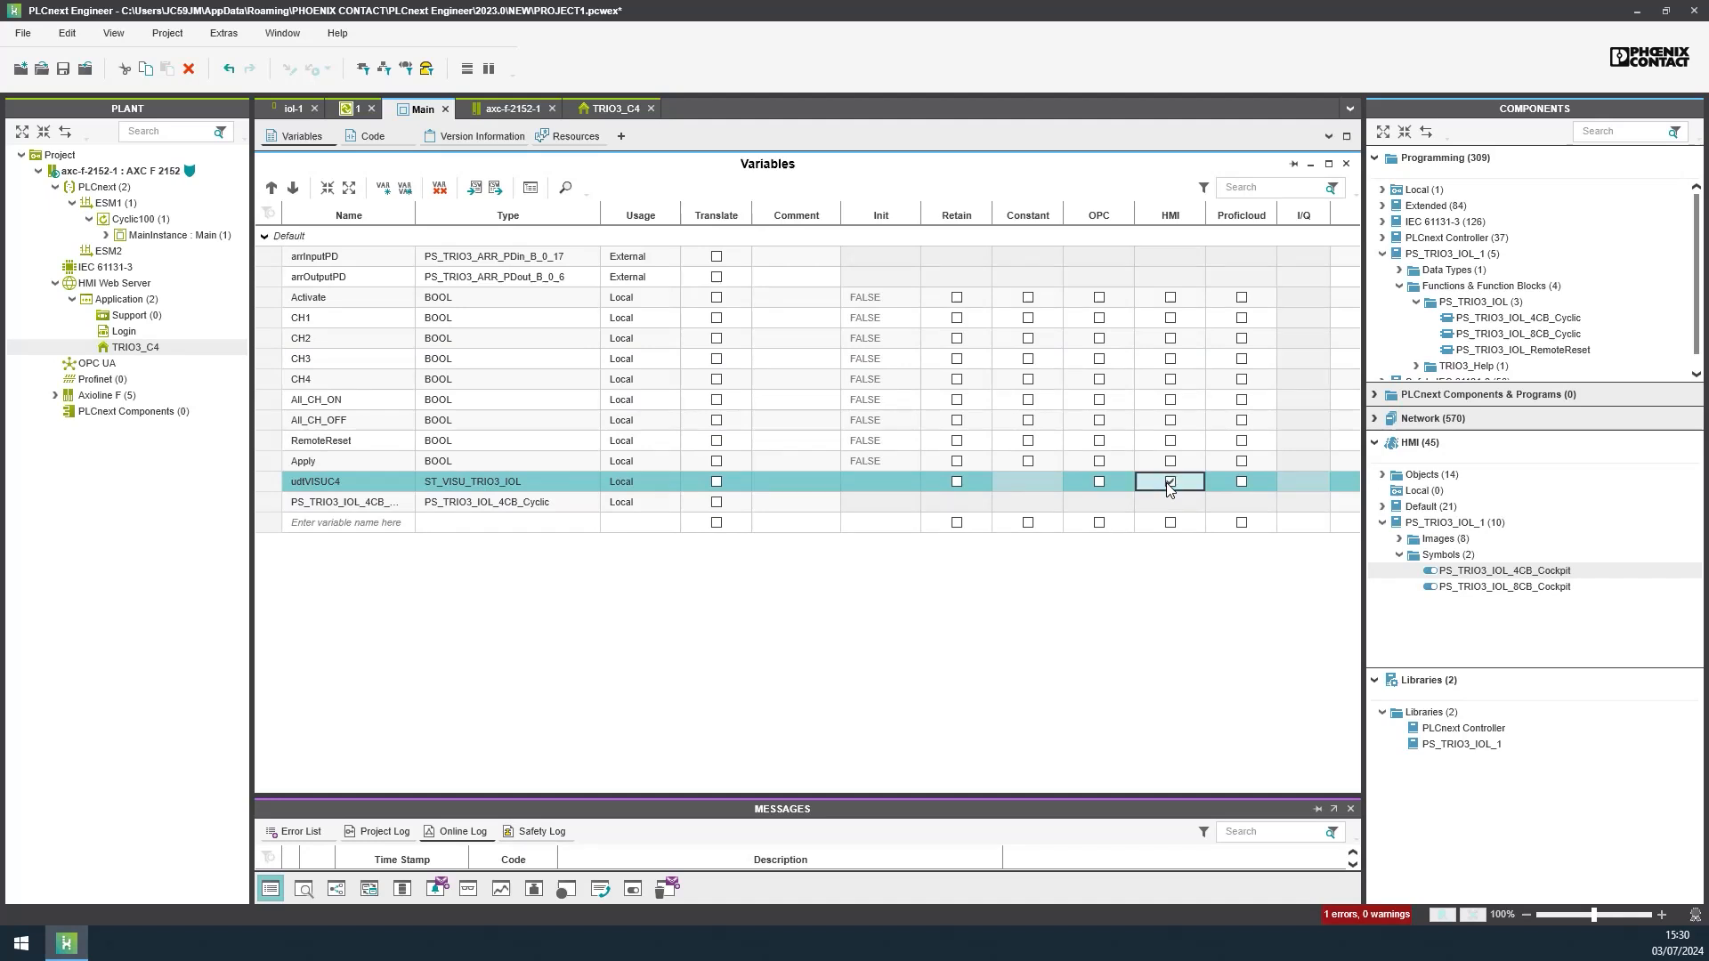
left_click(1170, 480)
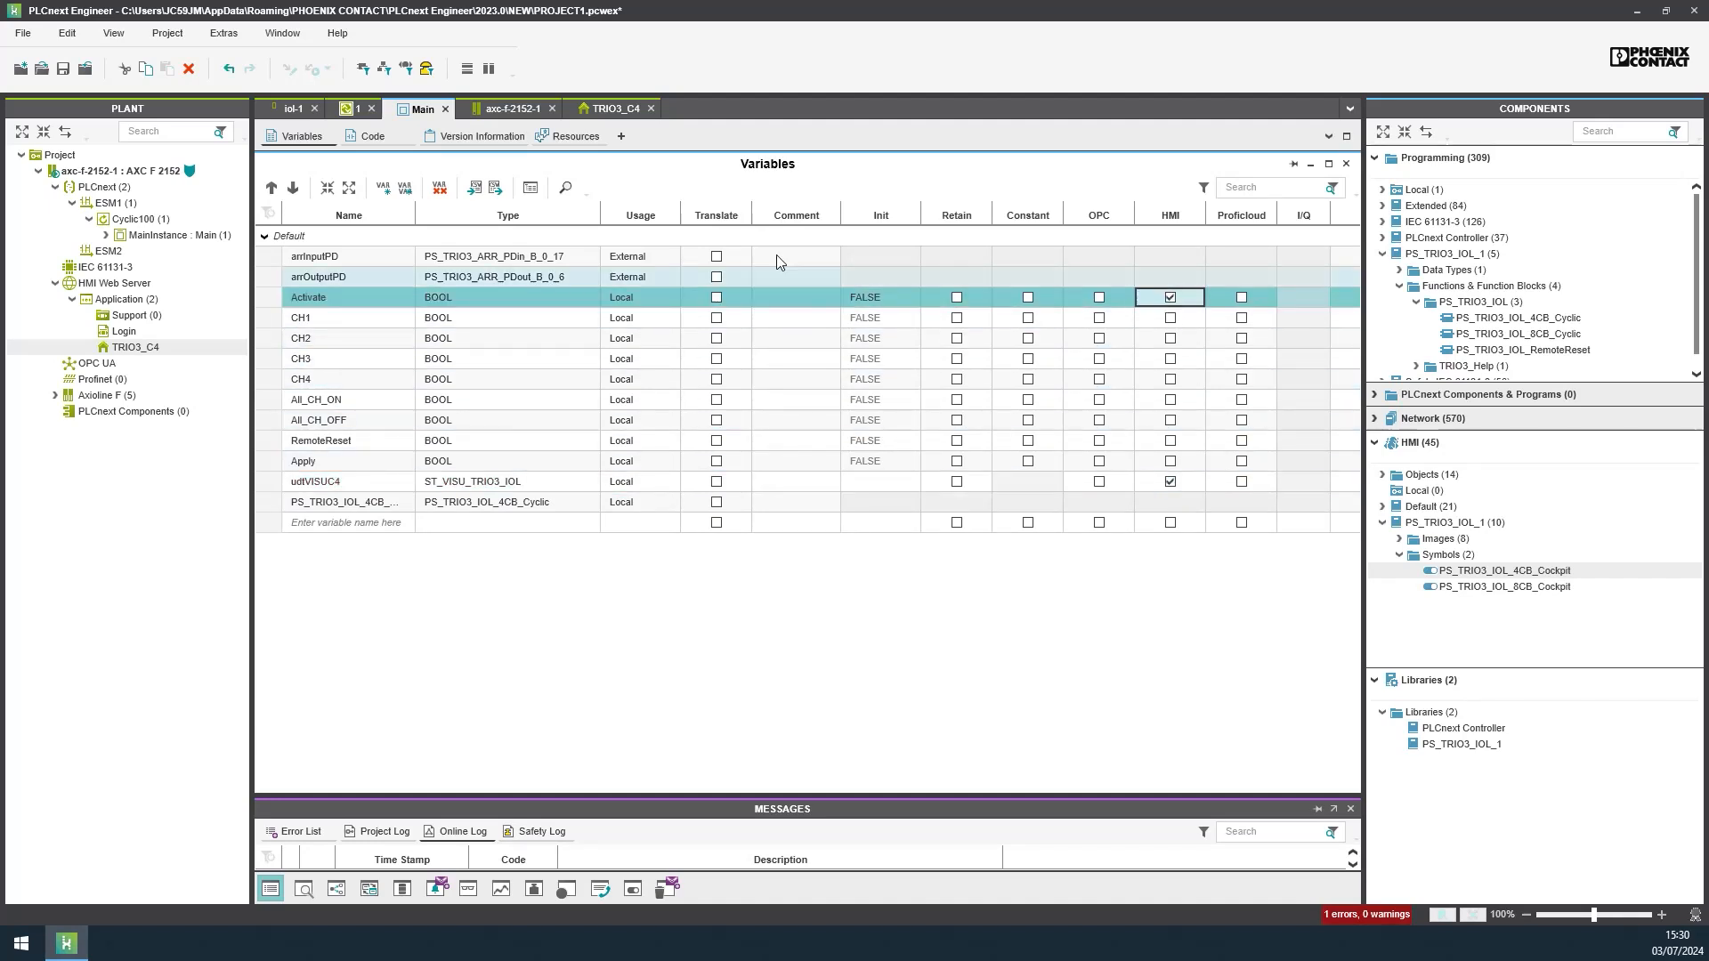
left_click(605, 107)
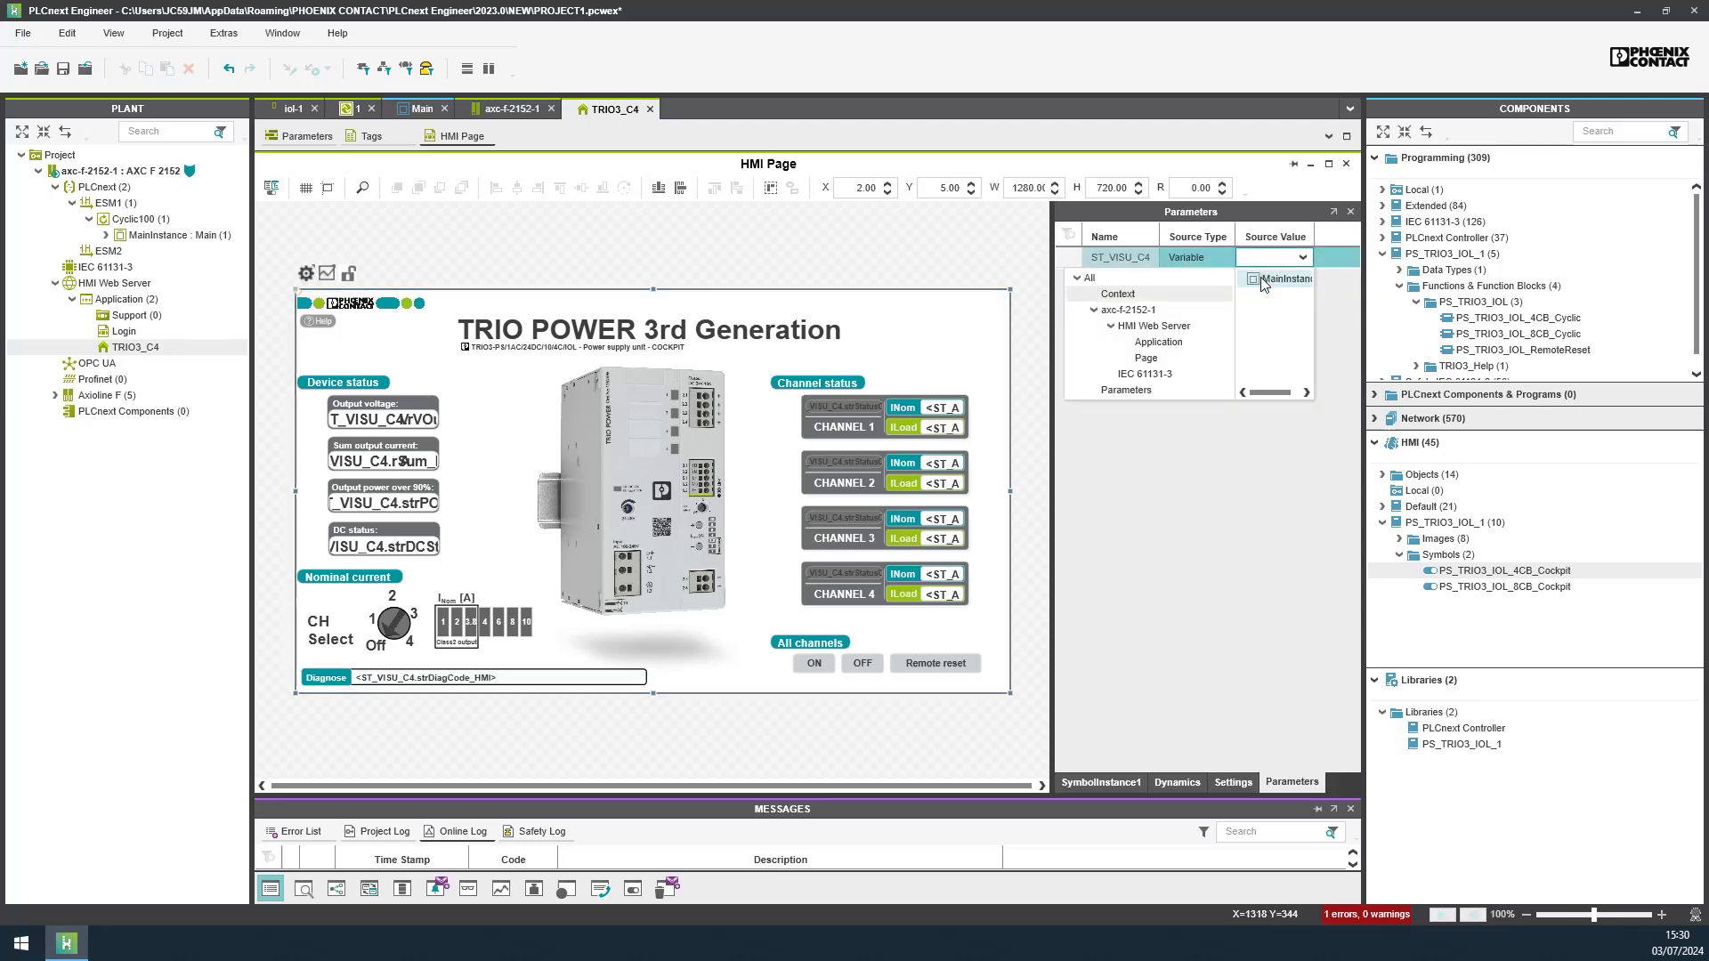
left_click(1286, 278)
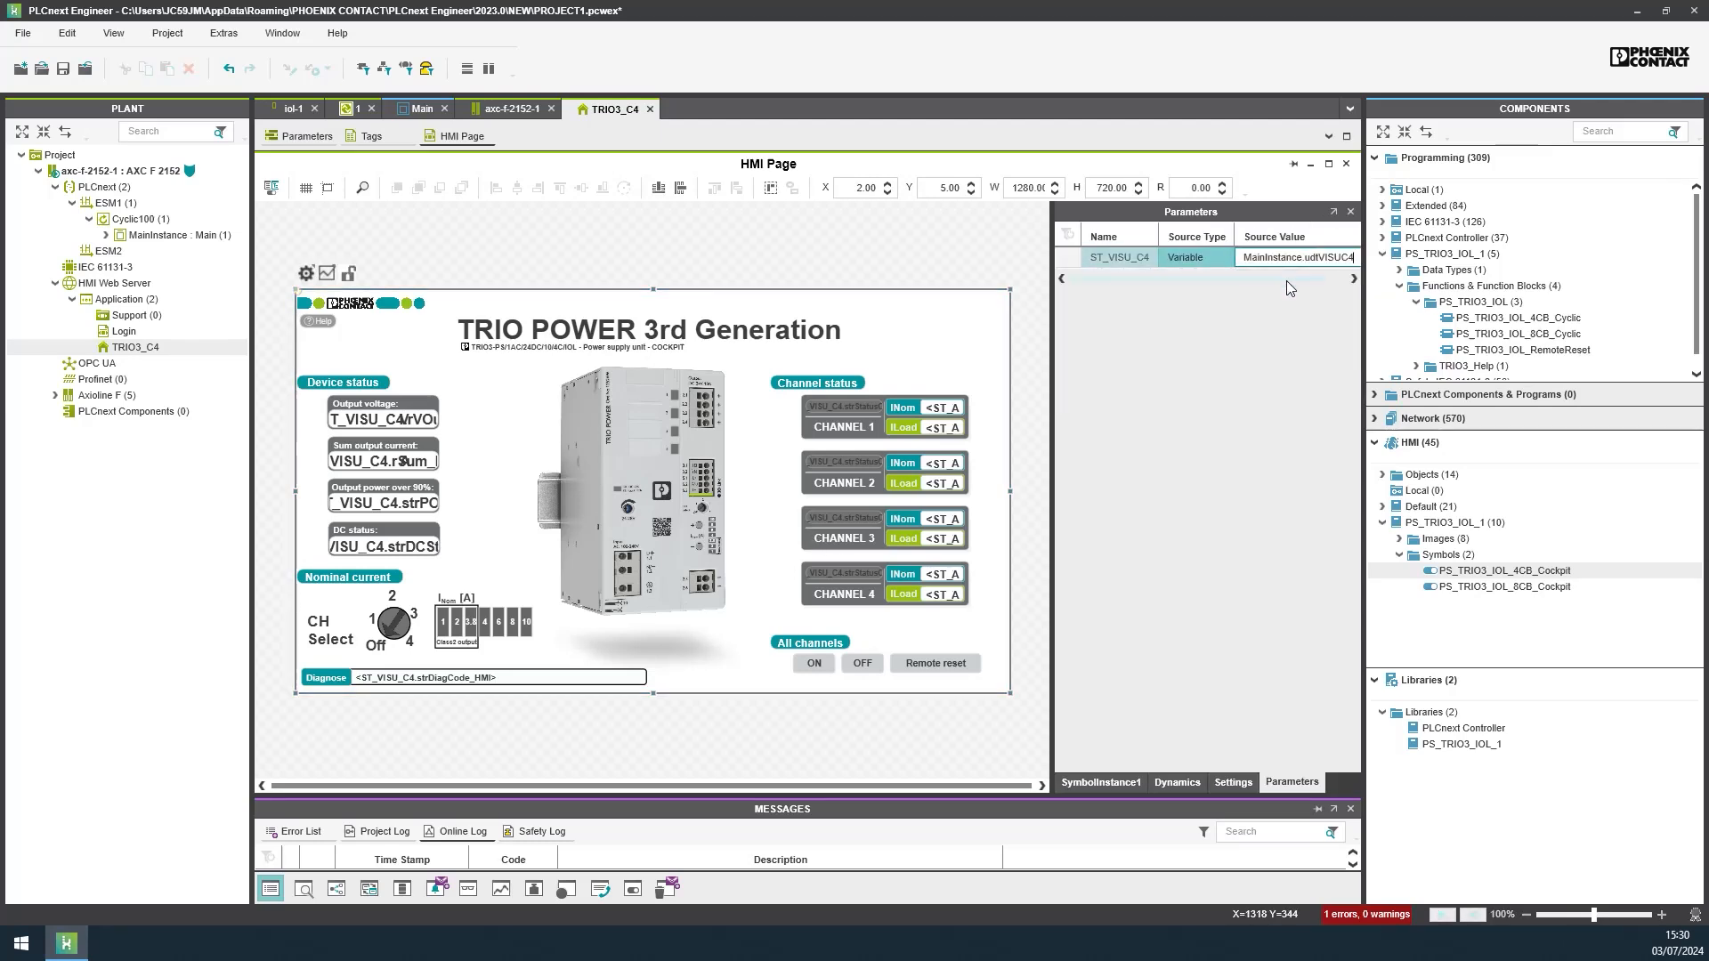
left_click(447, 334)
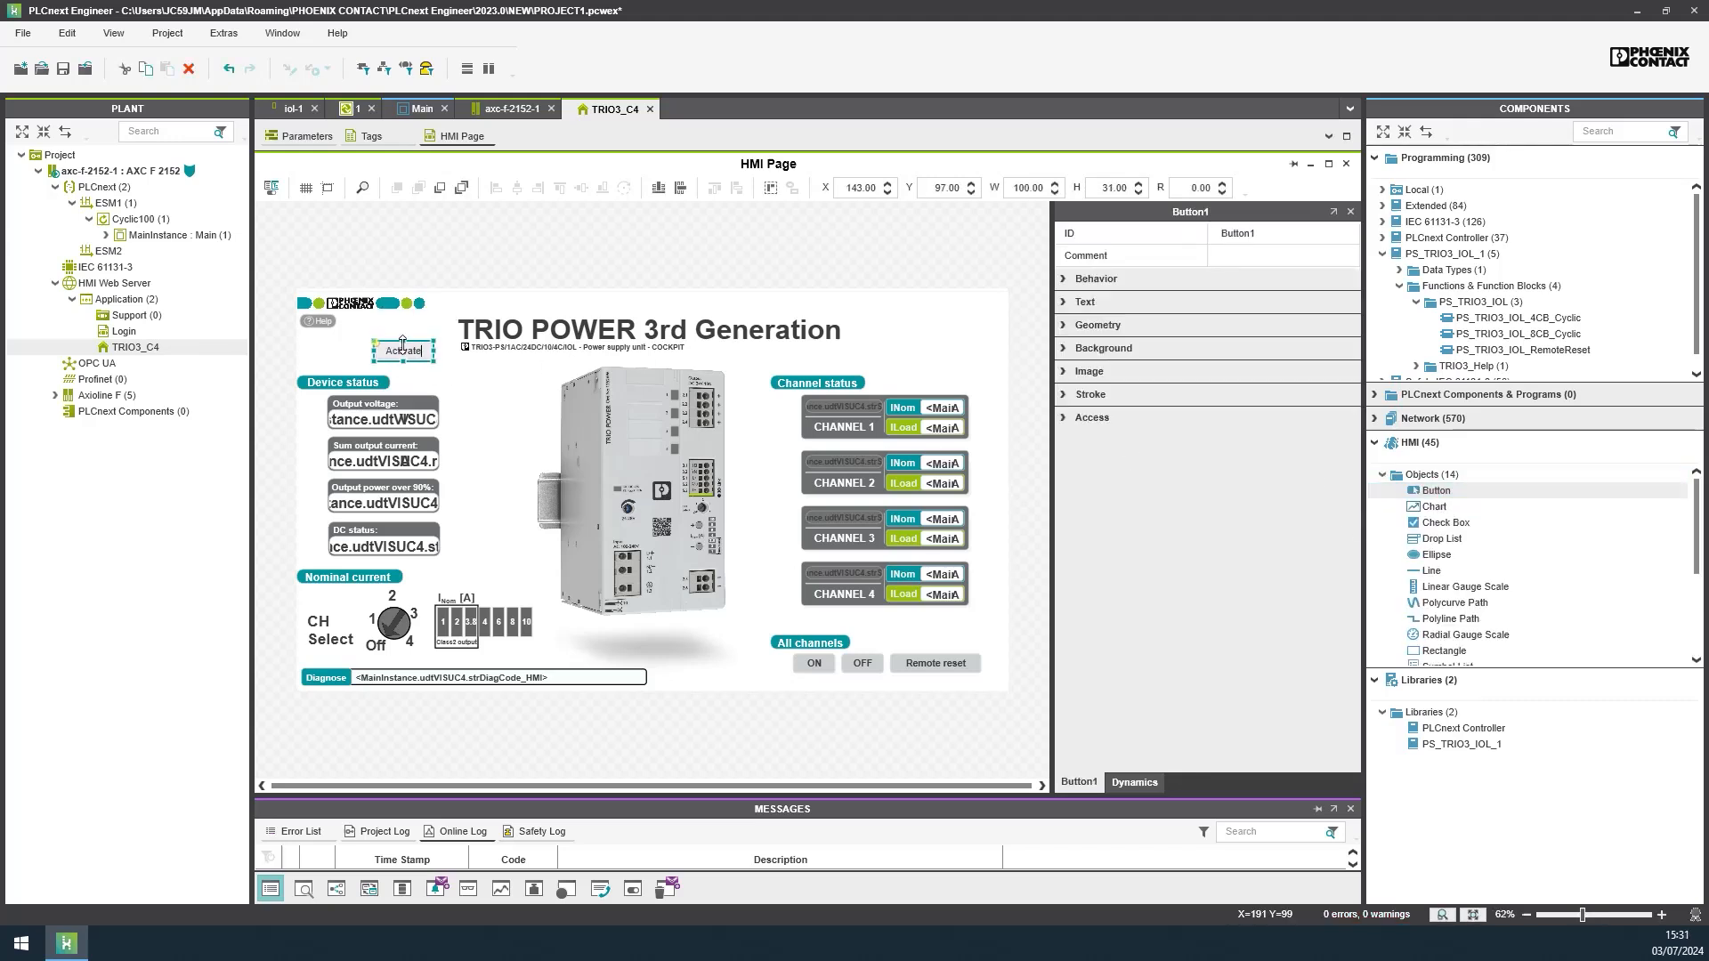
Step: Give the button a new on-click dynamic that toggles MainInstance Activate
left_click(1132, 782)
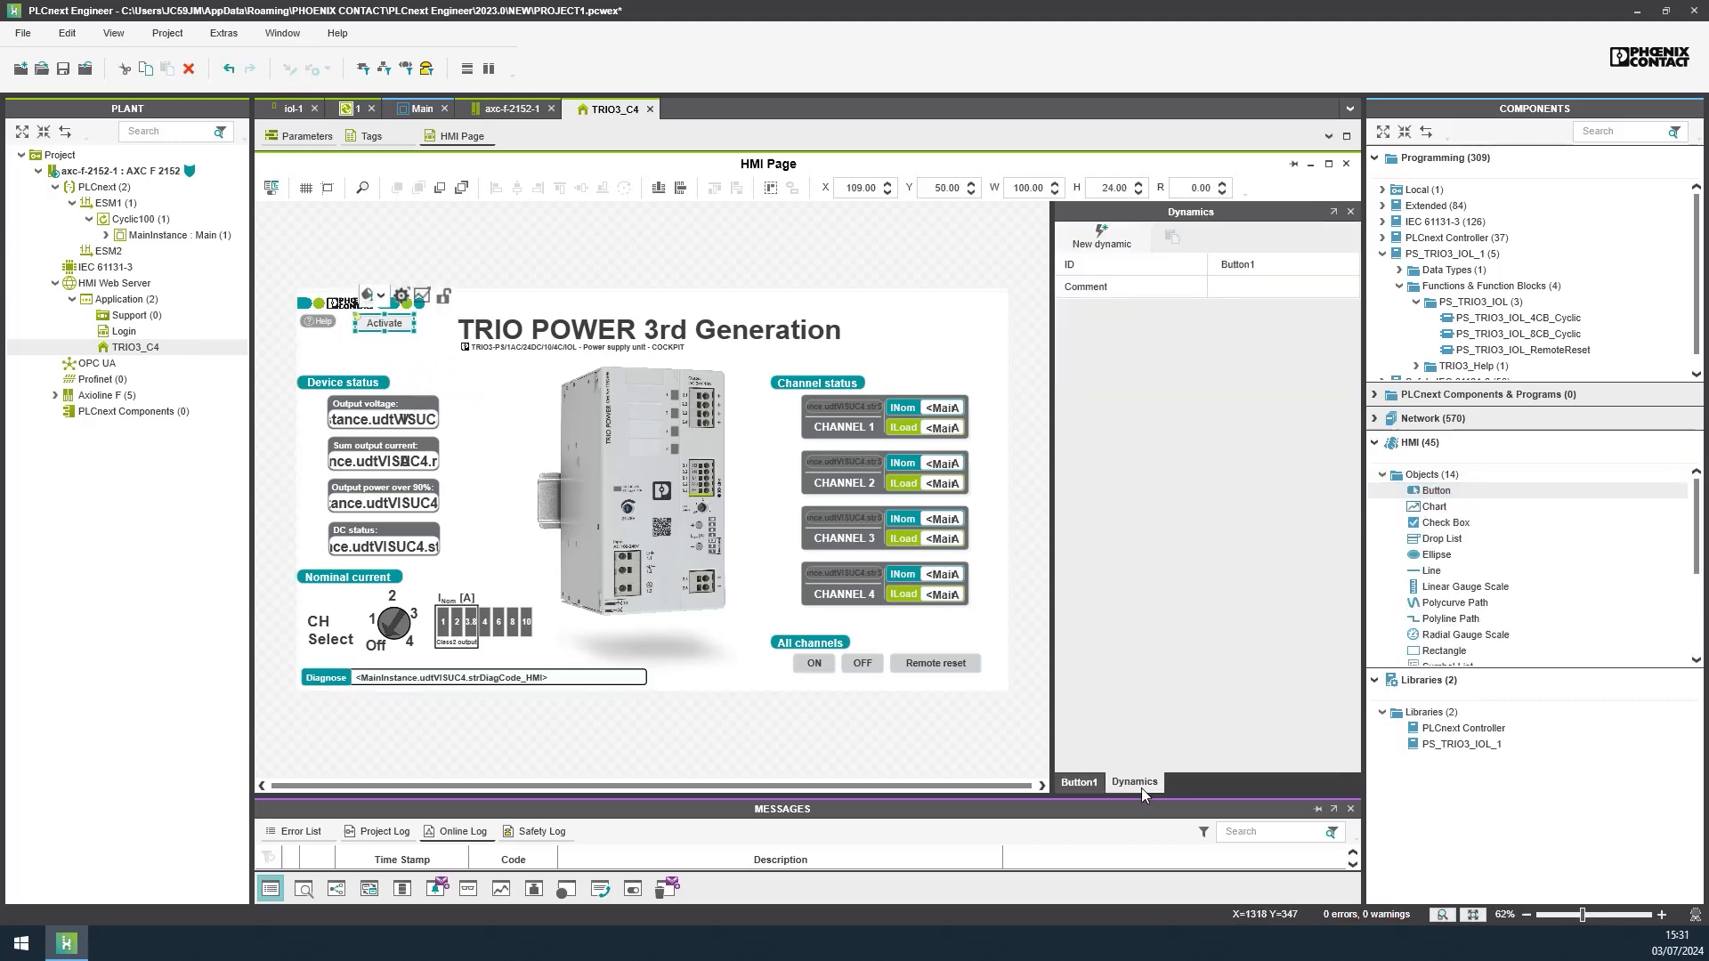
left_click(1163, 354)
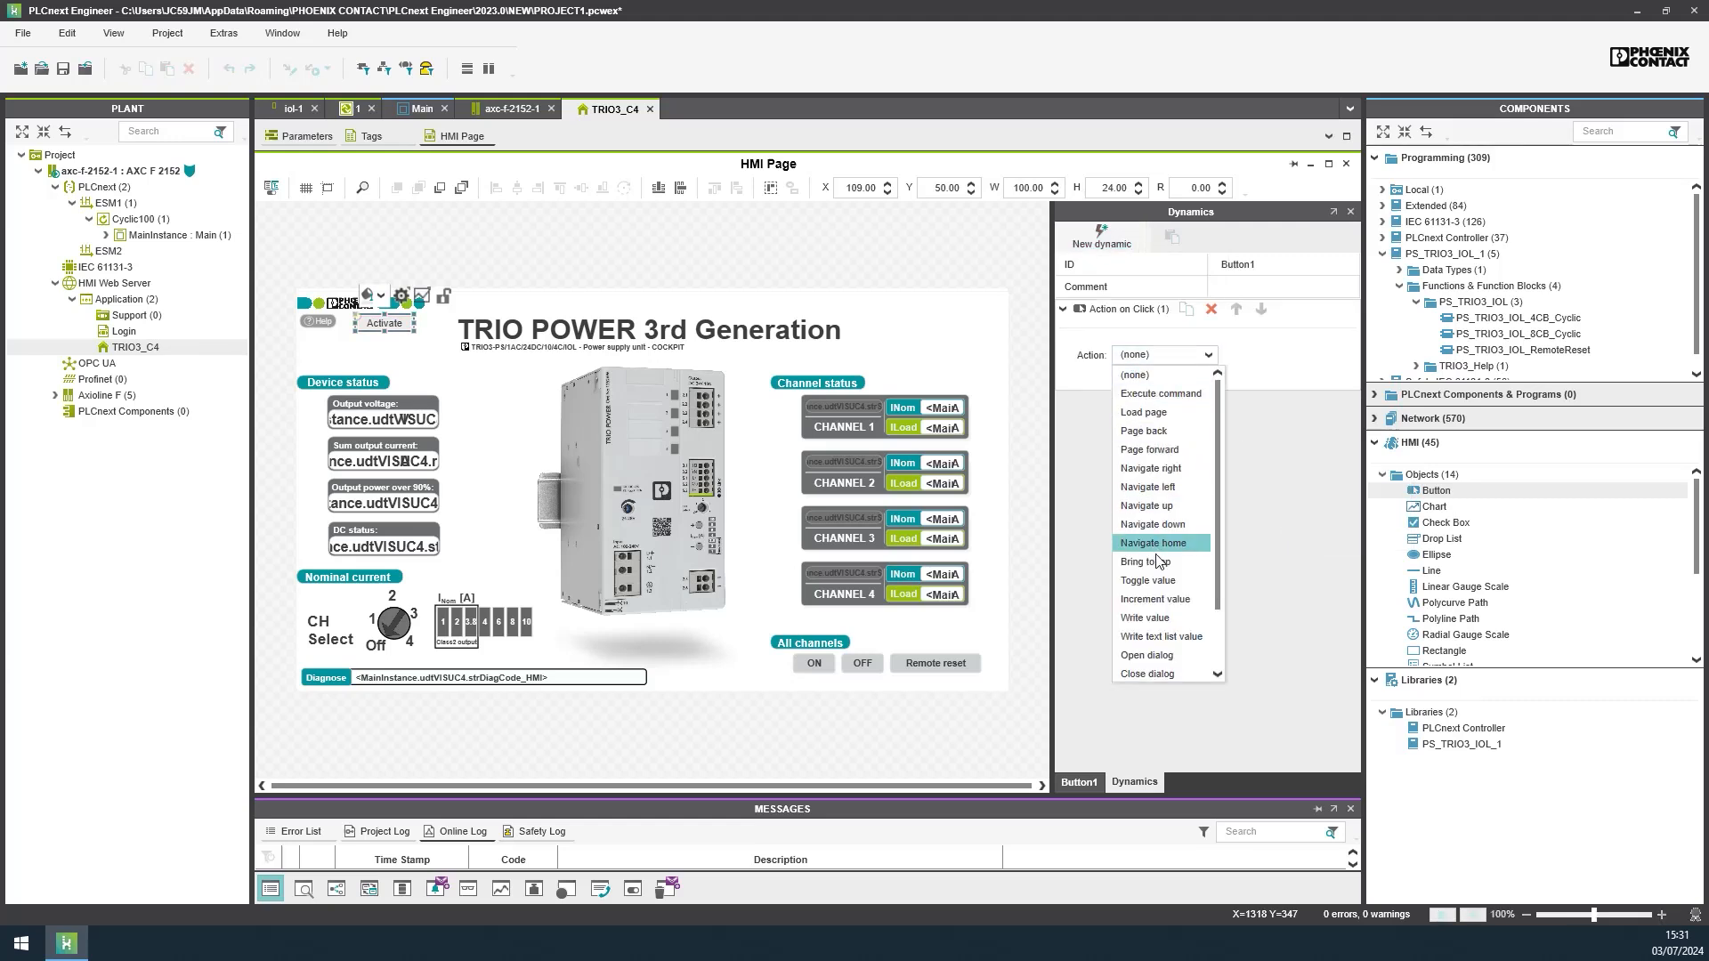
left_click(1147, 579)
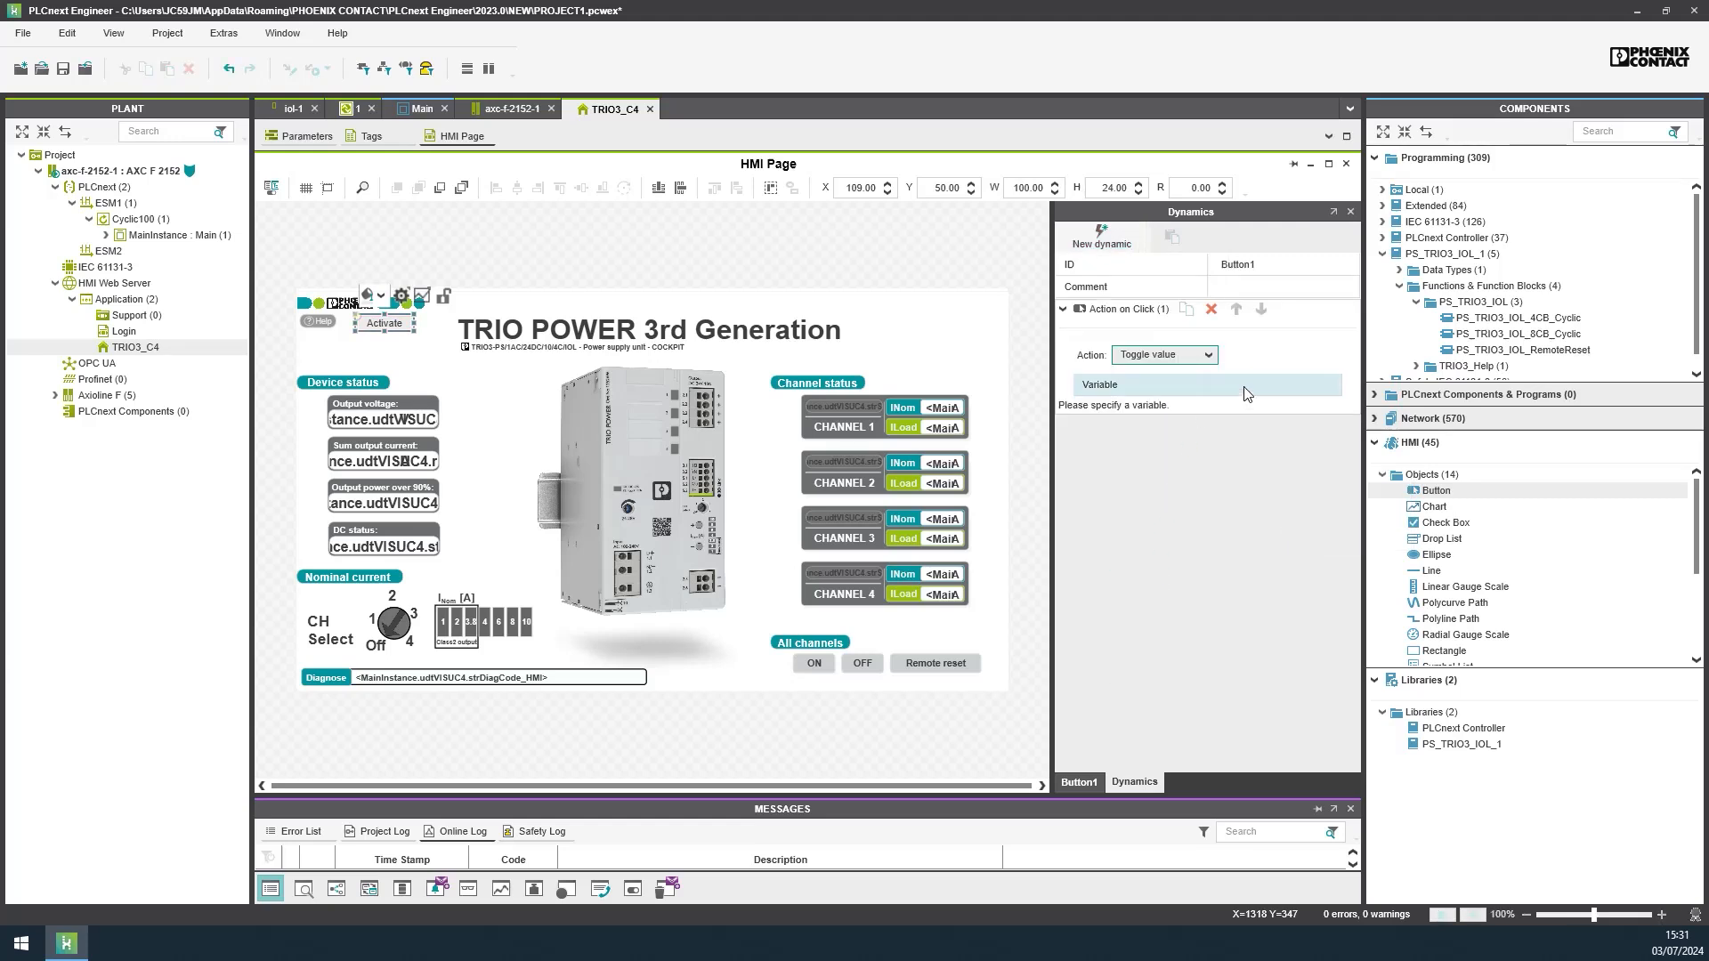
type("MainInstance.")
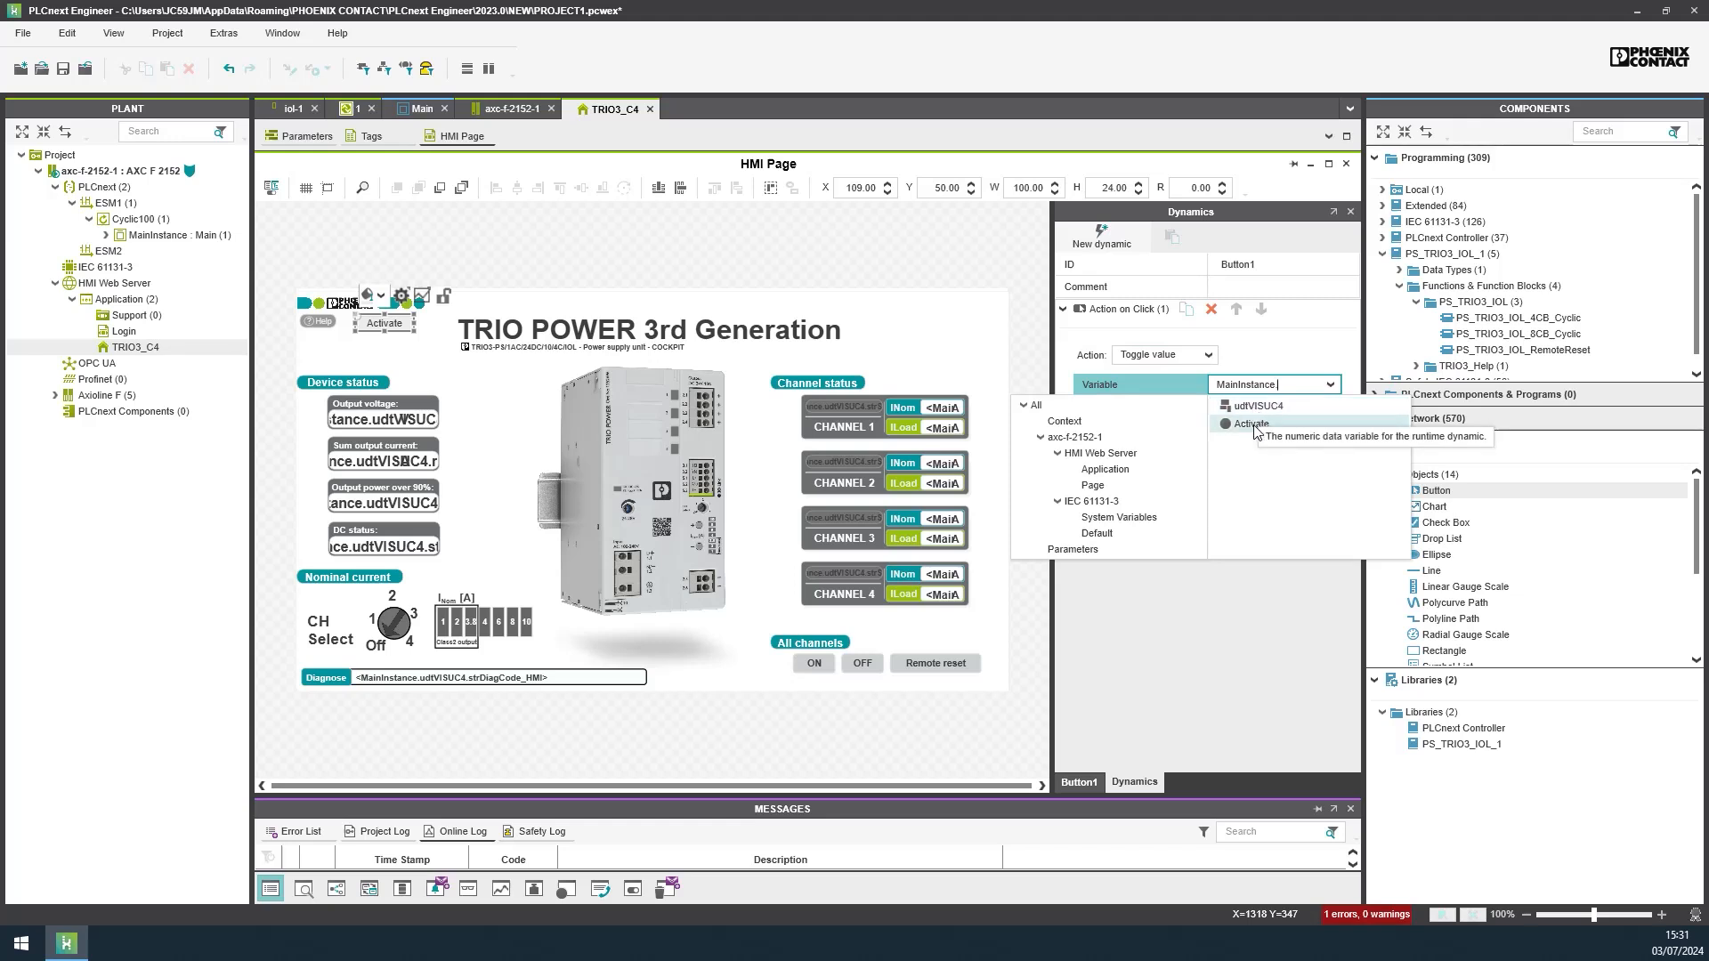
left_click(1249, 424)
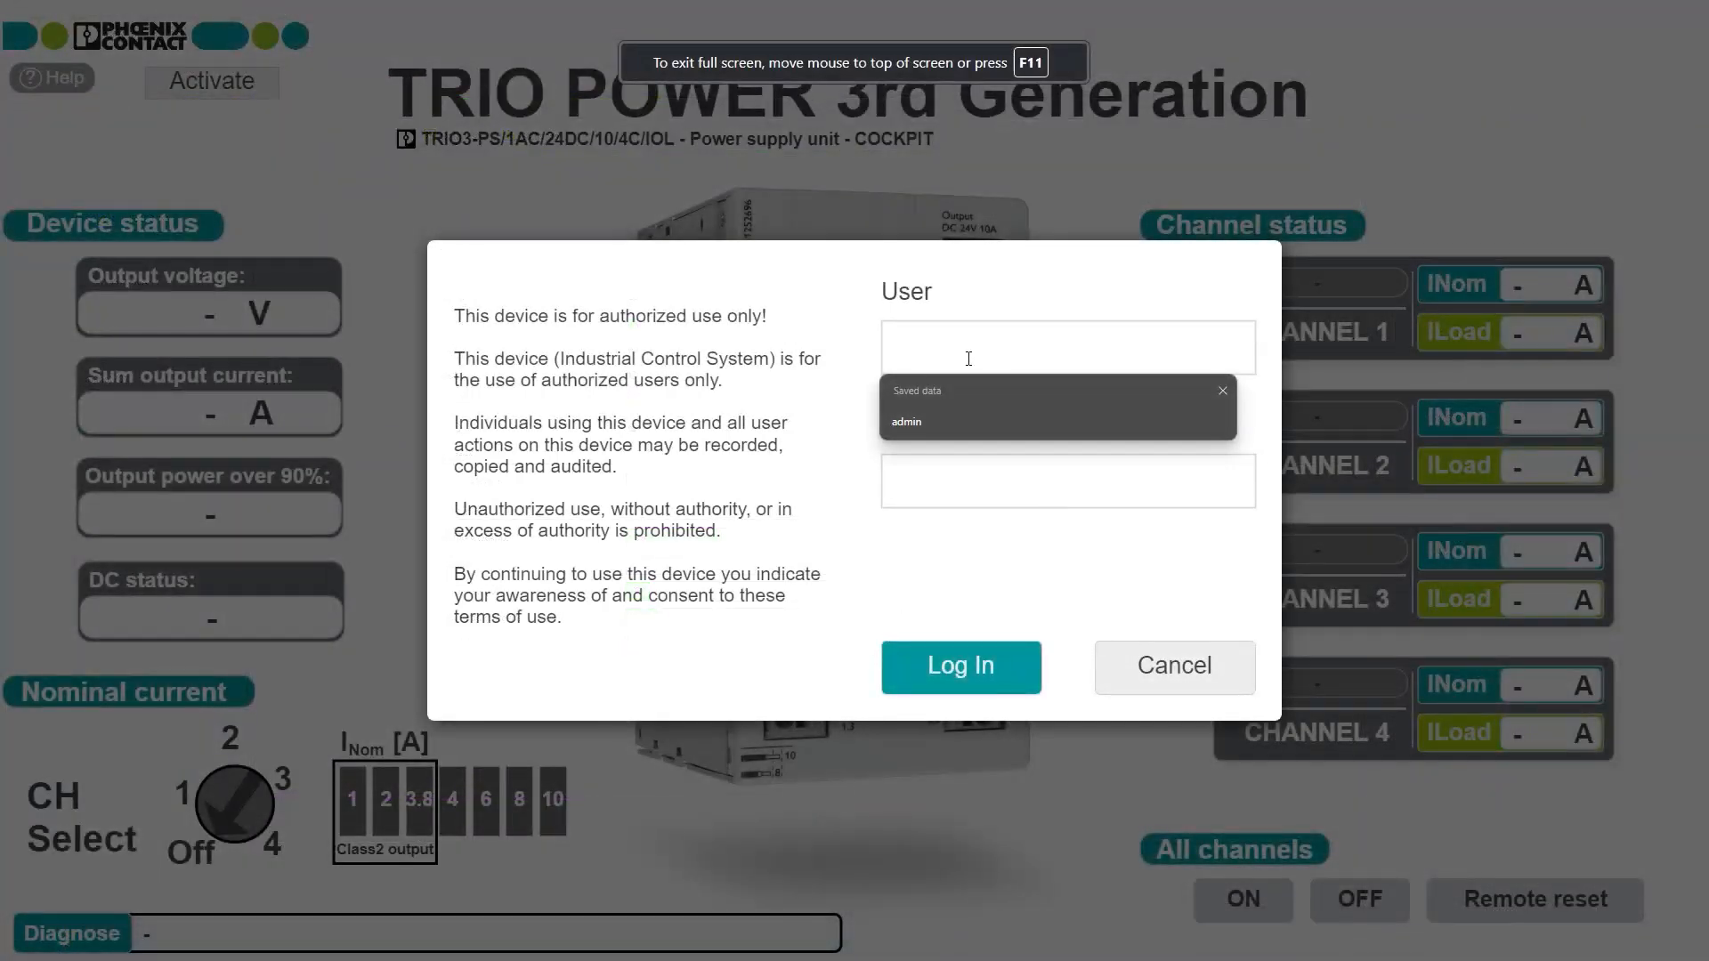
Step: Choose the saved admin login suggestion to fill in user name and password
left_click(906, 421)
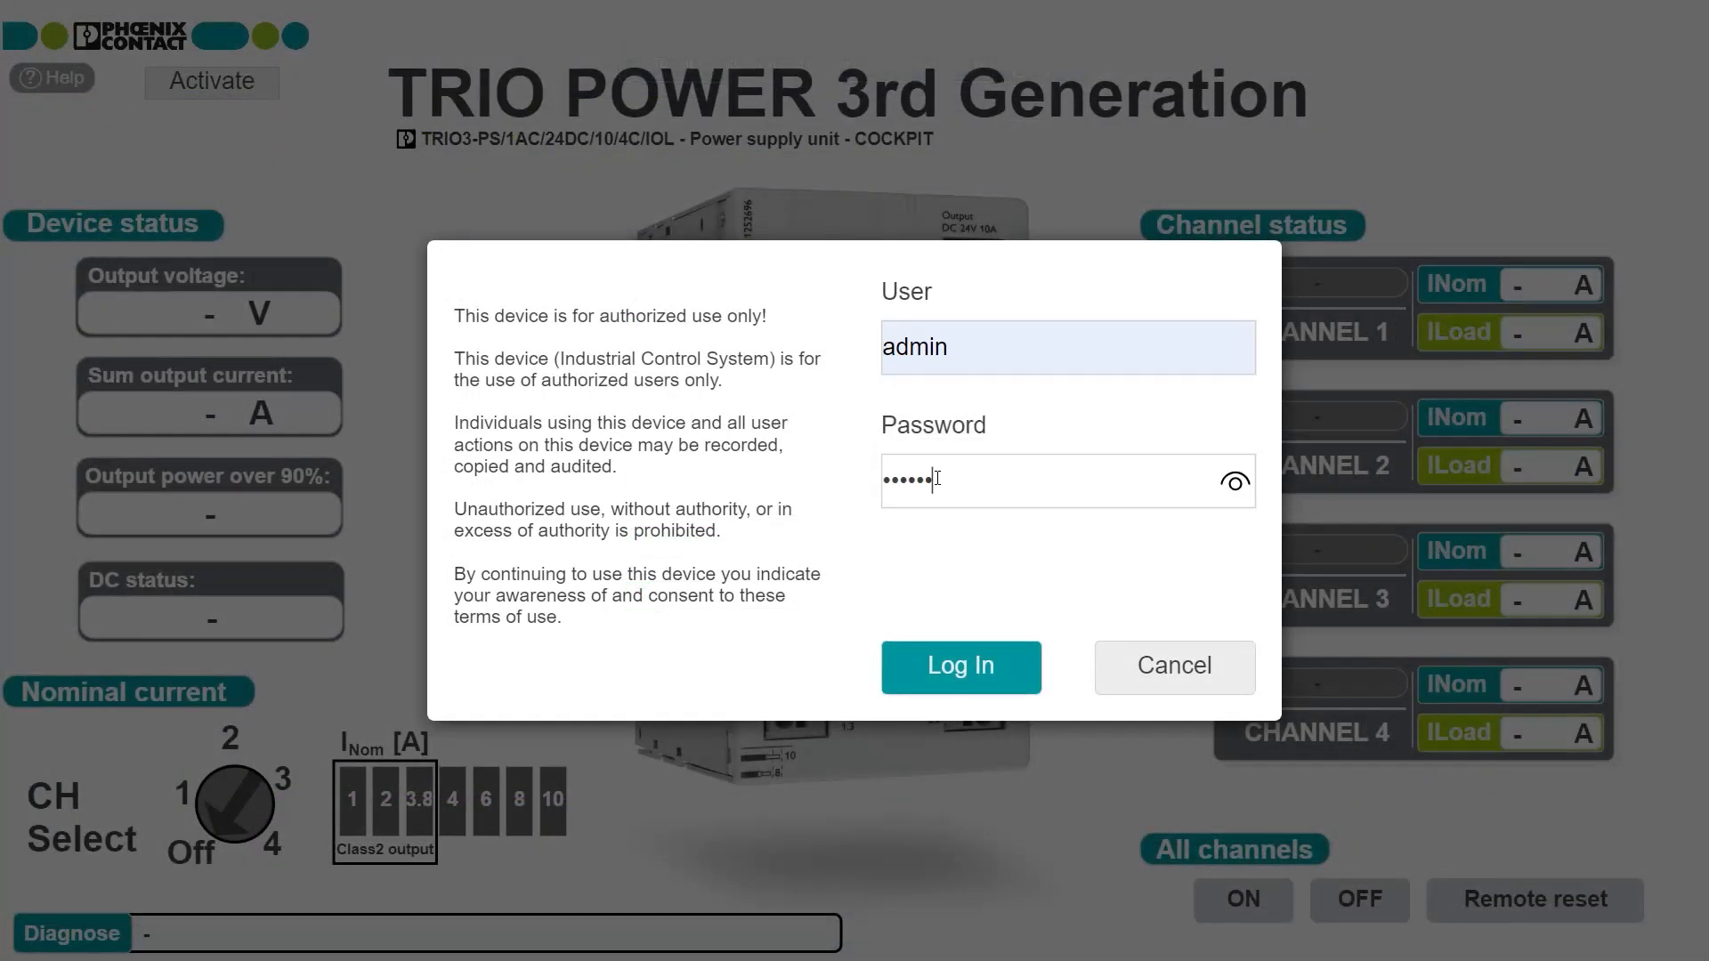